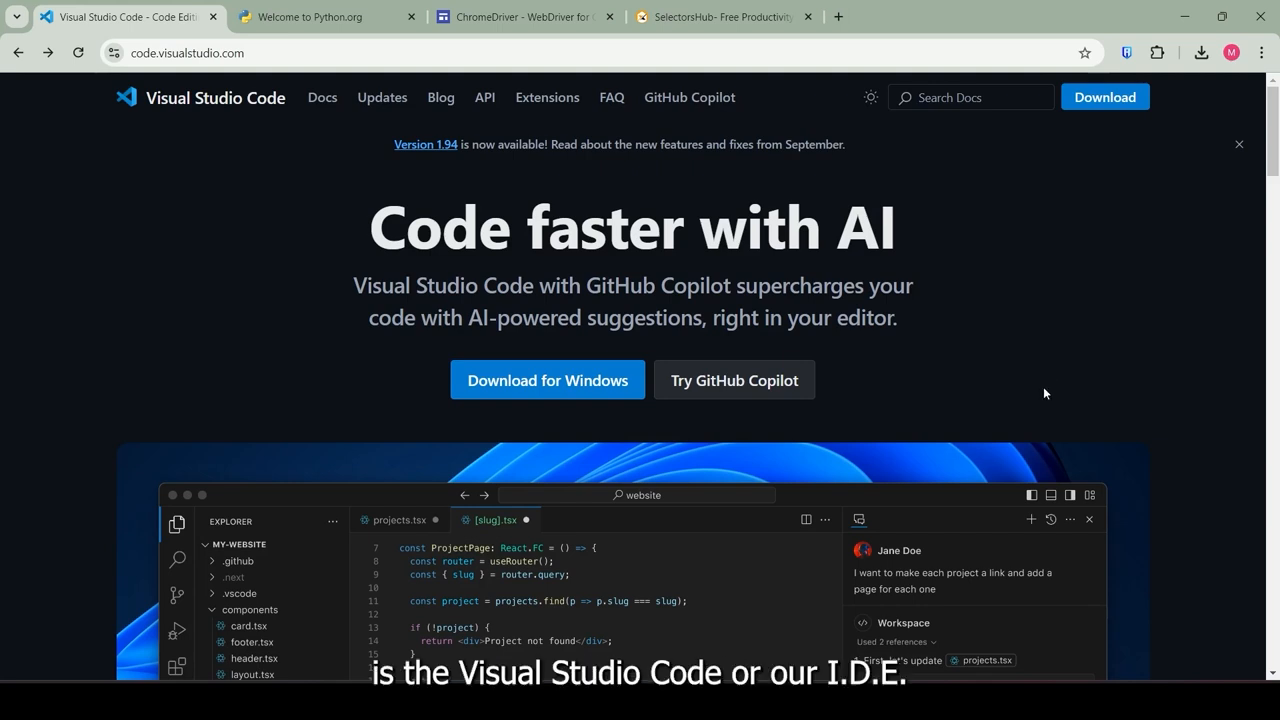
pyautogui.moveTo(1044, 395)
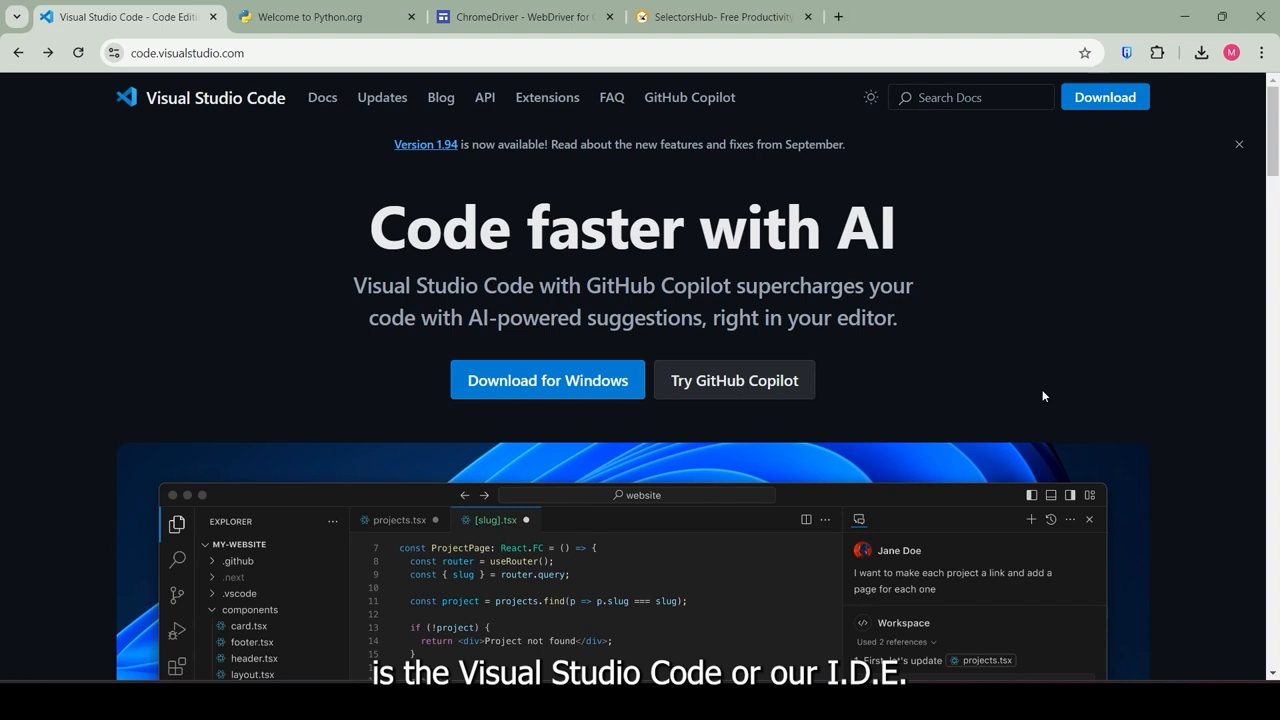
# Step: Download the Windows Visual Studio Code installer from code.visualstudio.com's Download page
pyautogui.click(185, 53)
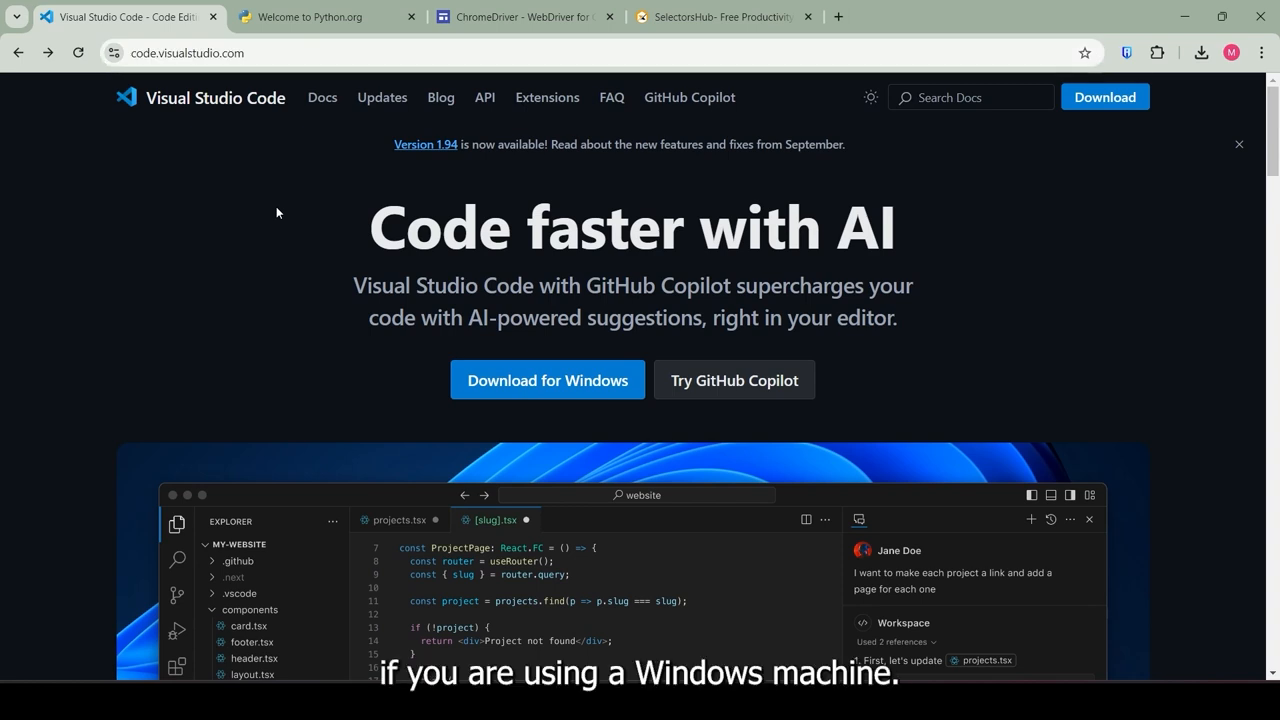
pyautogui.moveTo(471, 411)
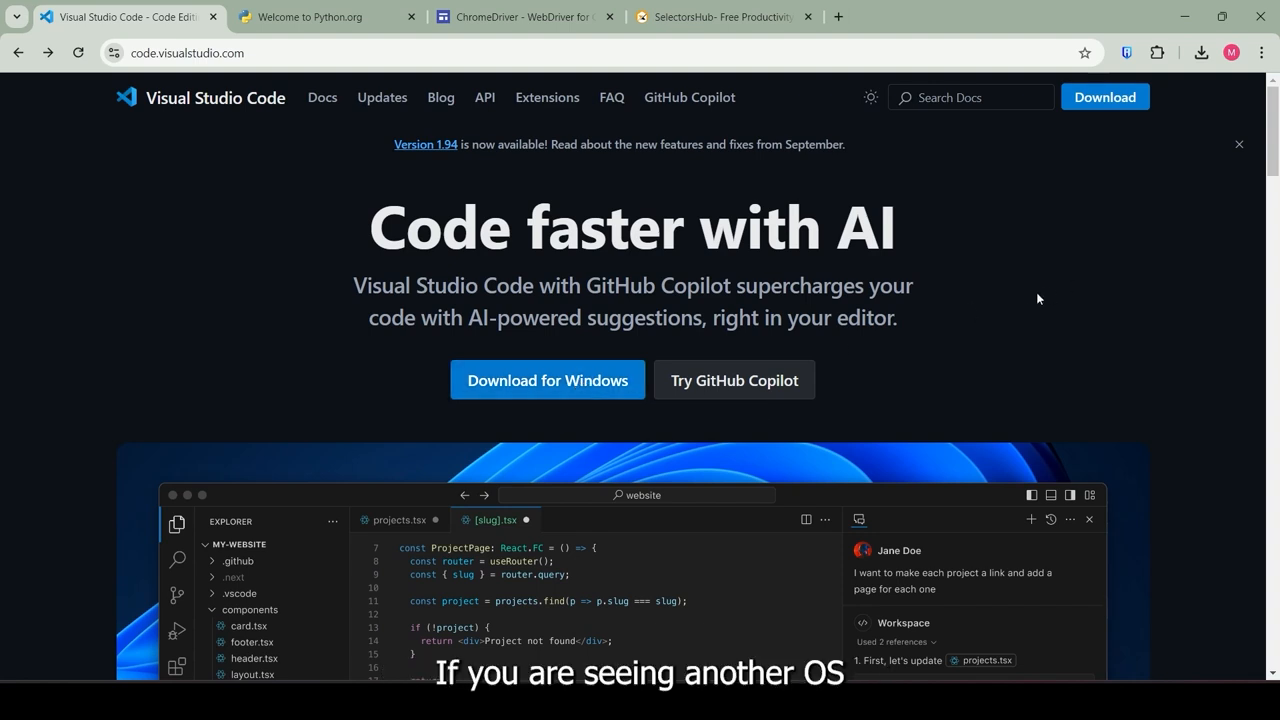
pyautogui.moveTo(1085, 120)
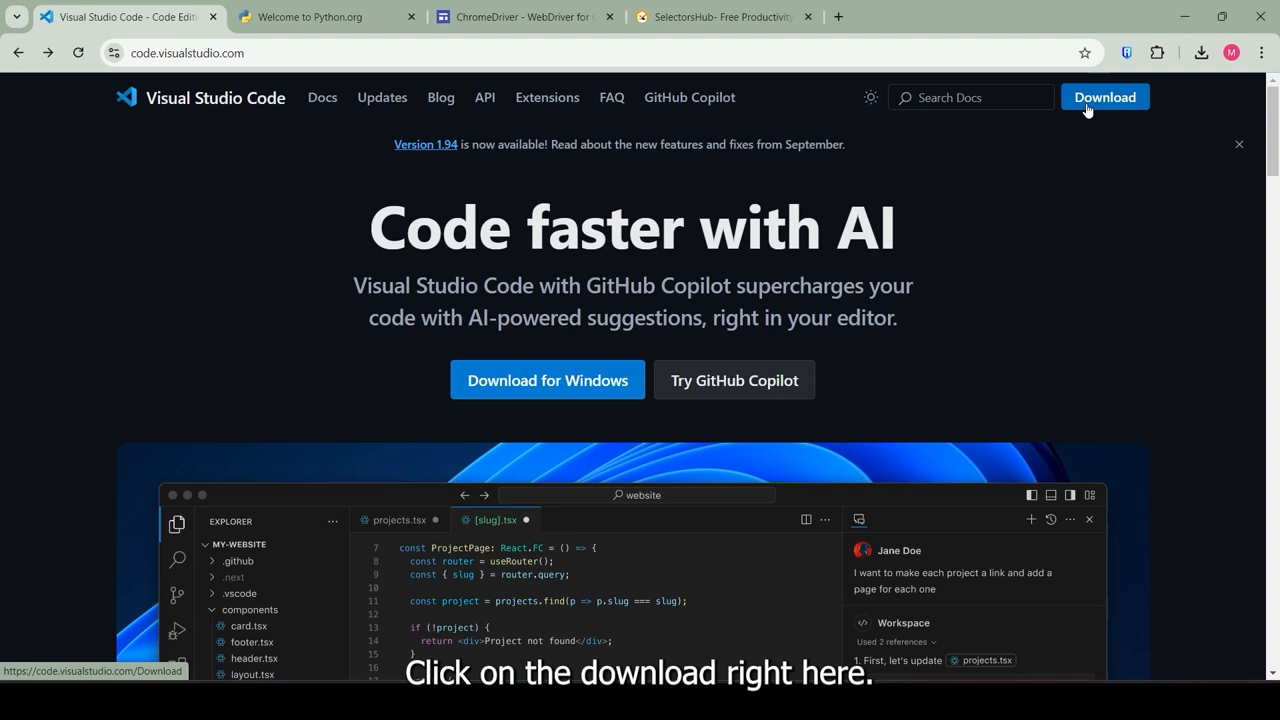
pyautogui.click(1104, 97)
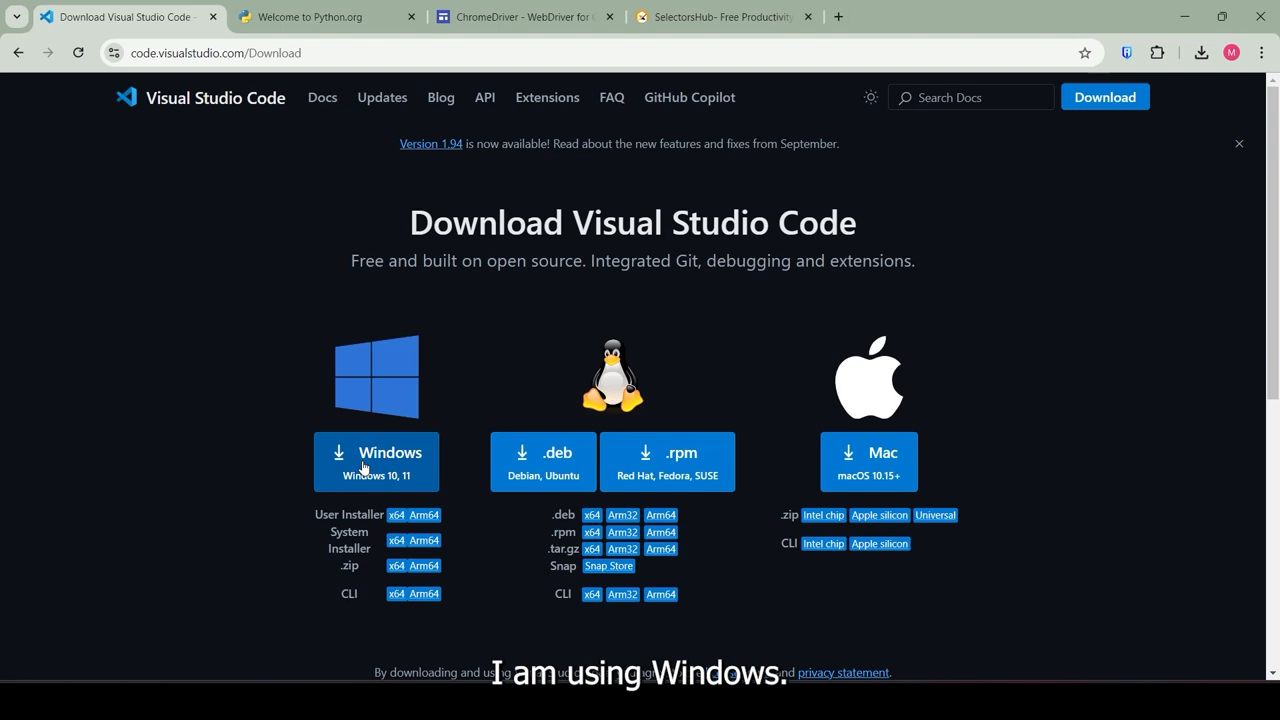
pyautogui.click(376, 461)
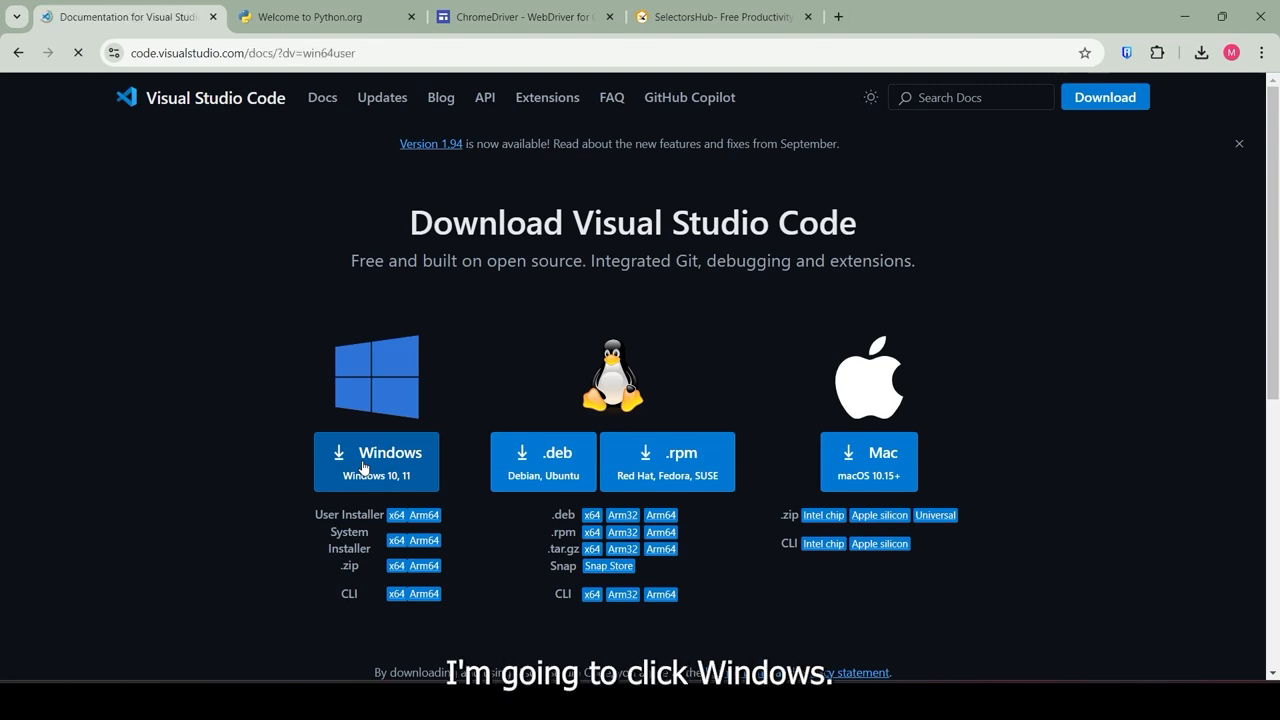
pyautogui.click(377, 461)
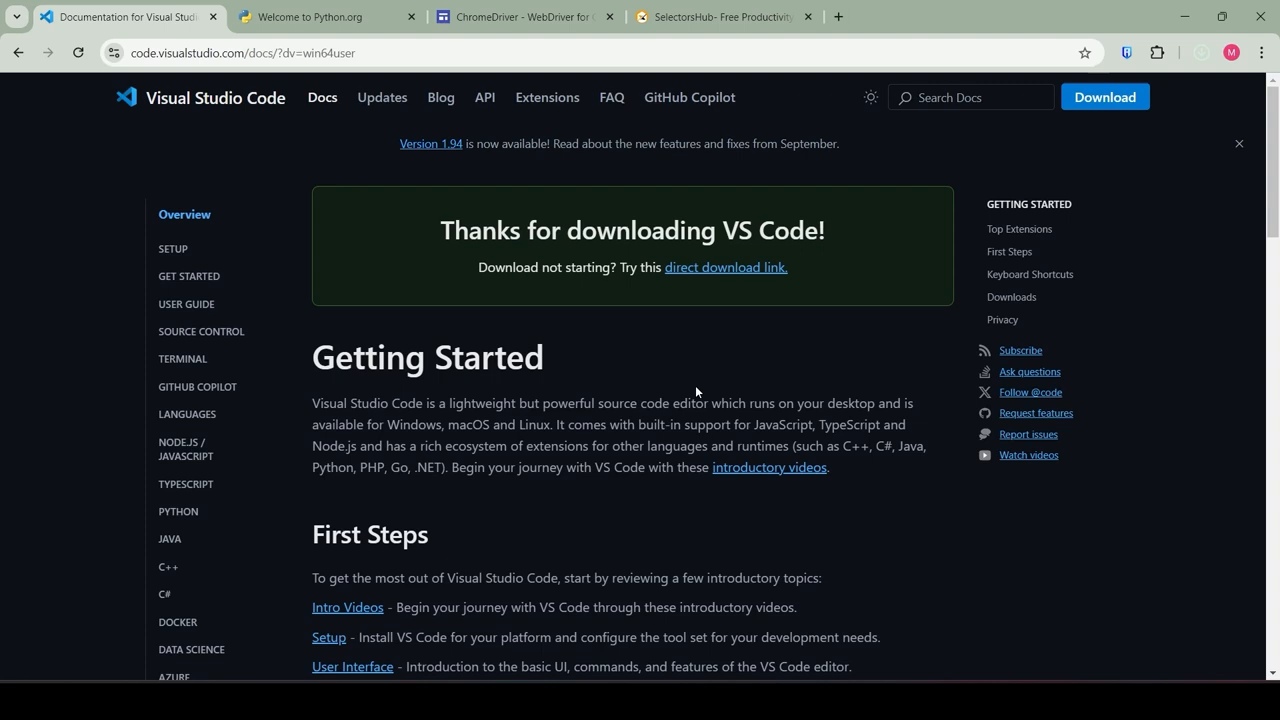
# Step: Download the Python 3.12.7 Windows installer from the python.org tab
pyautogui.click(320, 17)
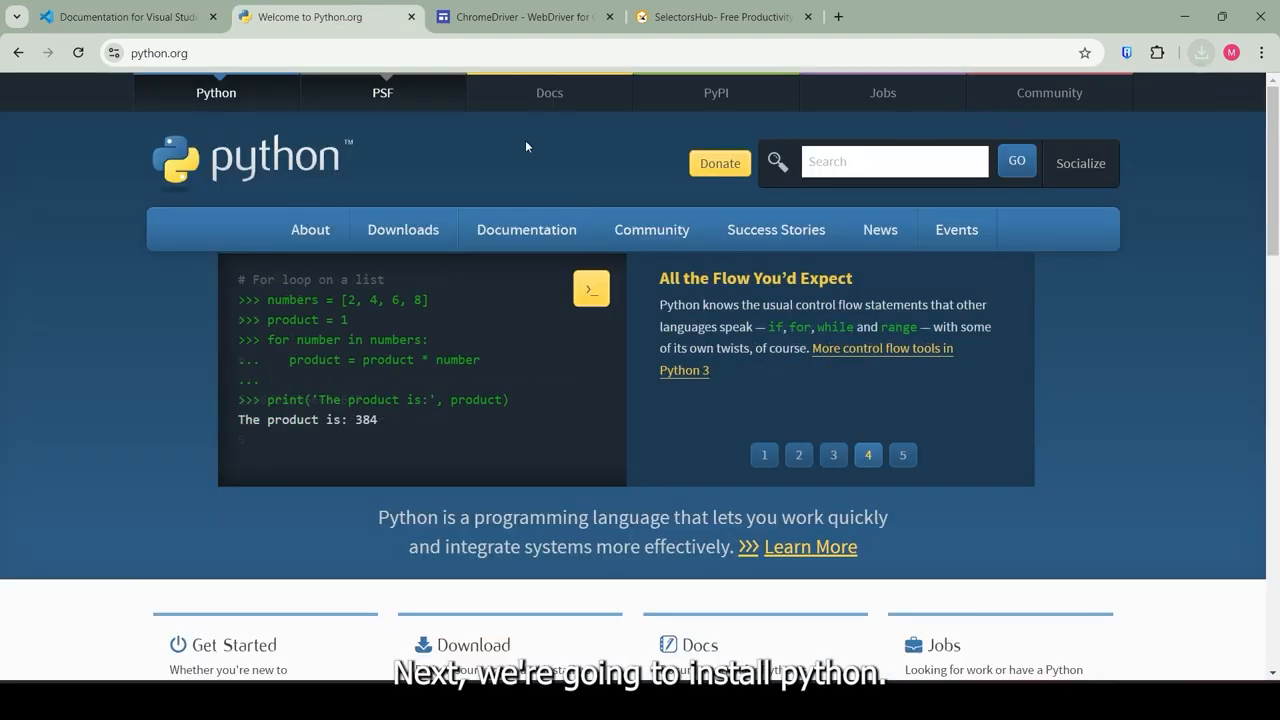
pyautogui.moveTo(547, 176)
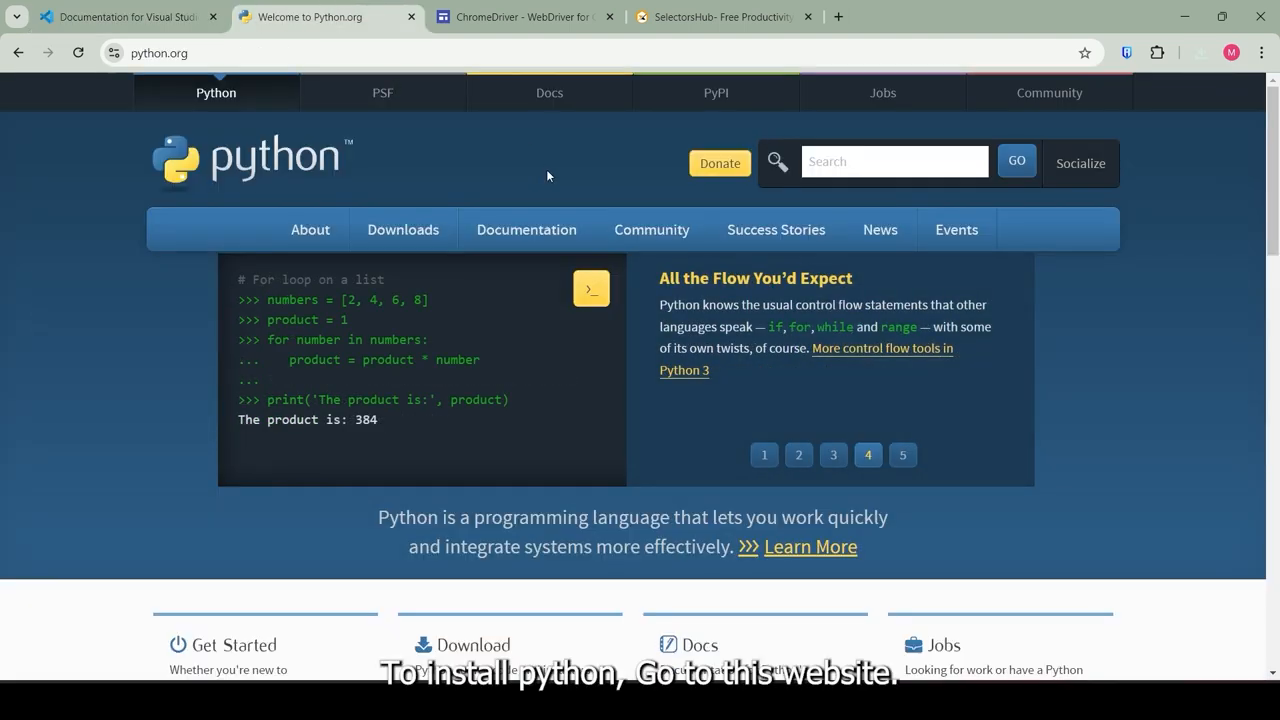
pyautogui.moveTo(298, 78)
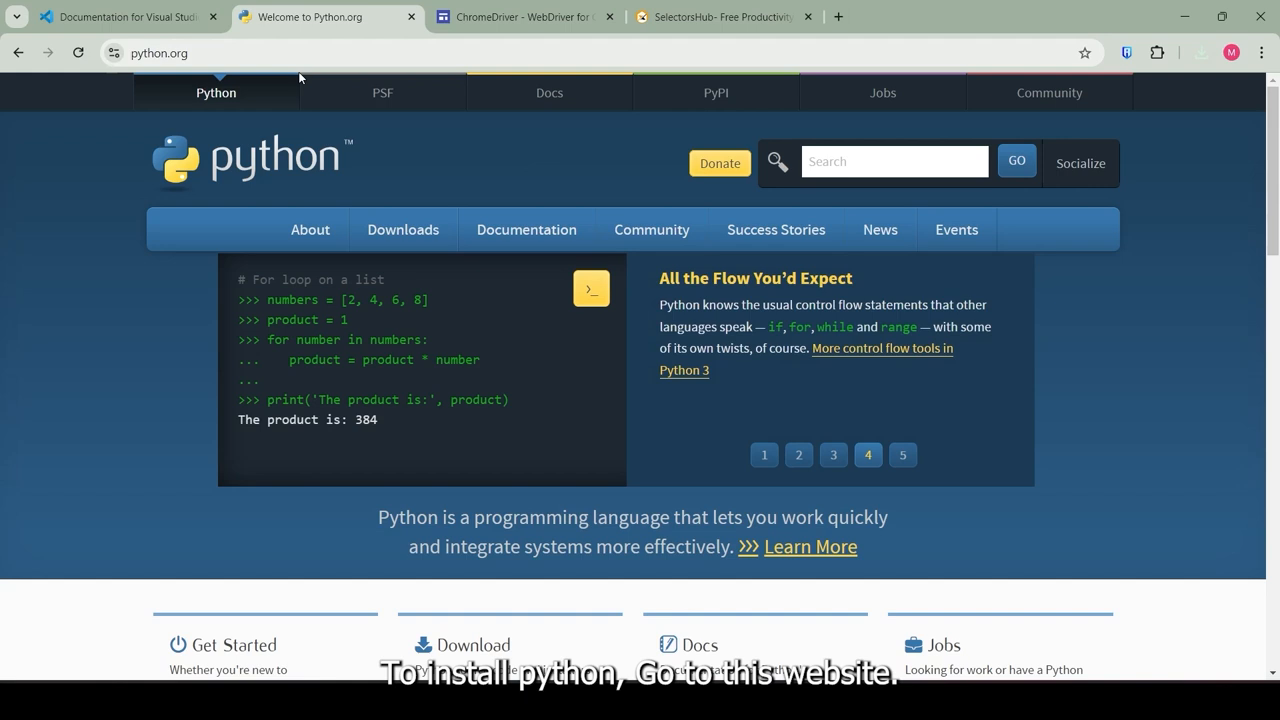
pyautogui.moveTo(403, 229)
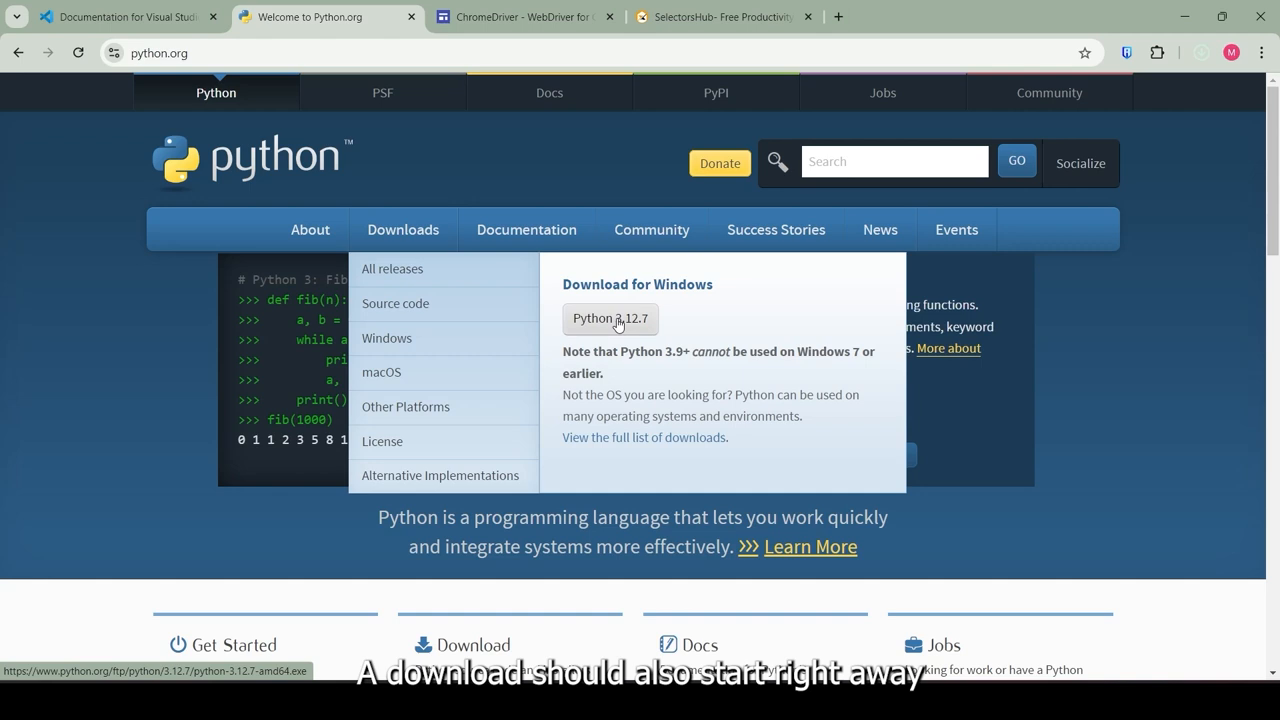
pyautogui.click(610, 318)
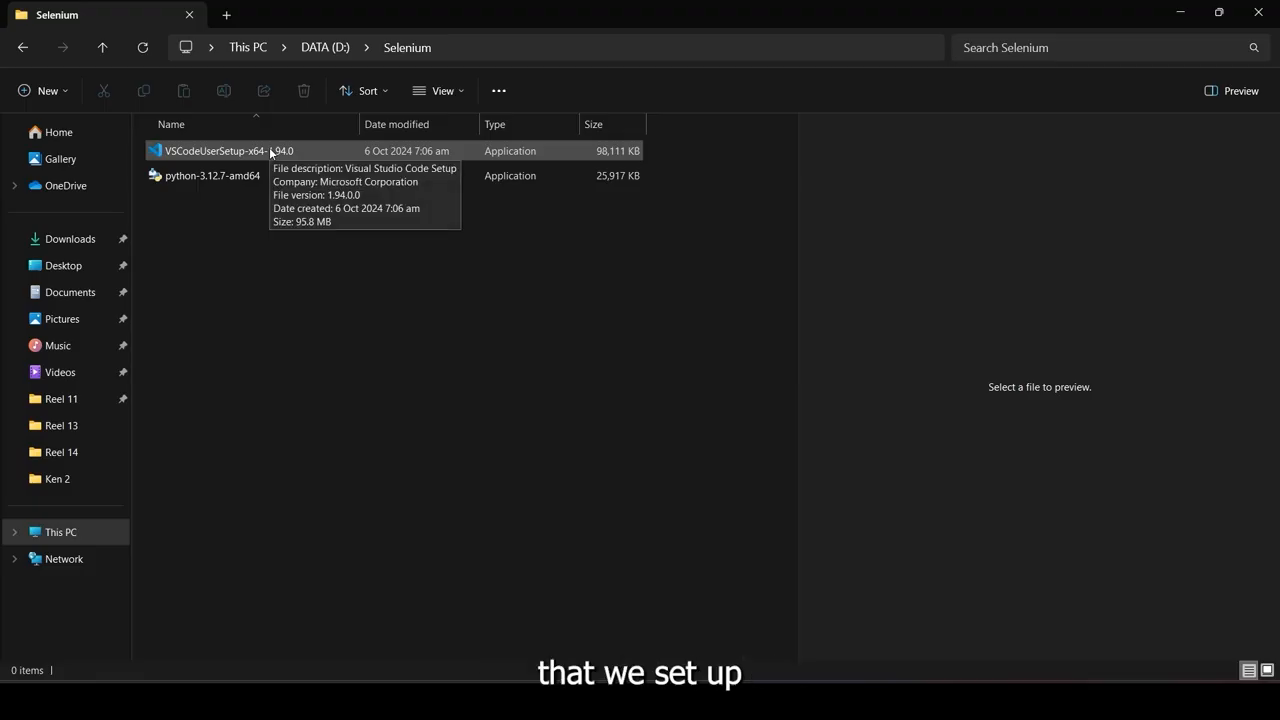
# Step: Run VSCodeUserSetup, accept the license, pick an install folder, and finish launching VS Code
pyautogui.click(220, 150)
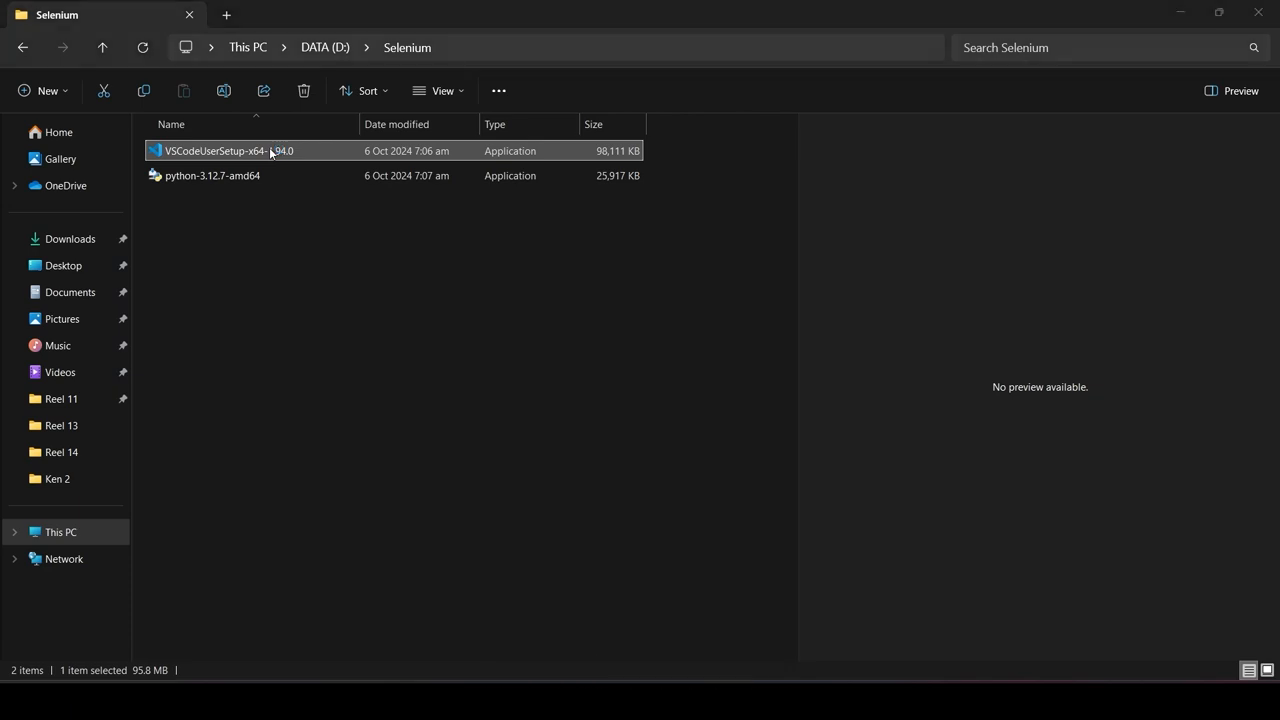
pyautogui.doubleClick(228, 150)
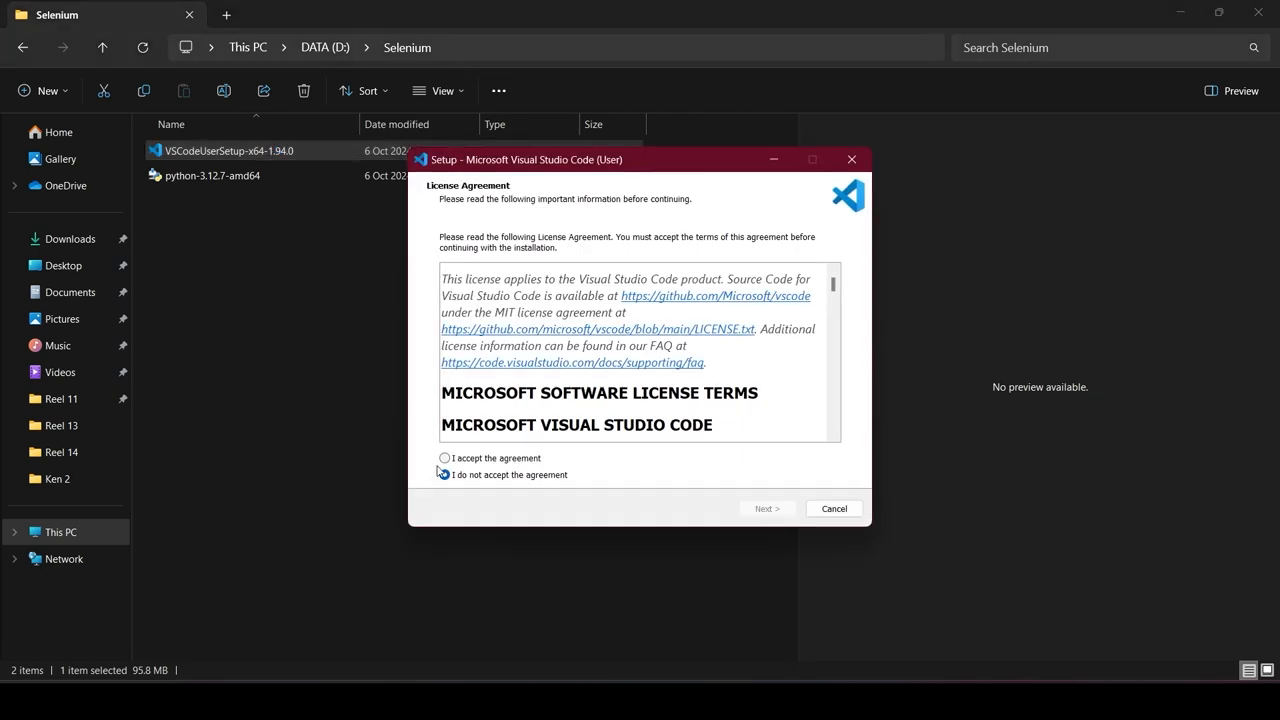
pyautogui.click(445, 458)
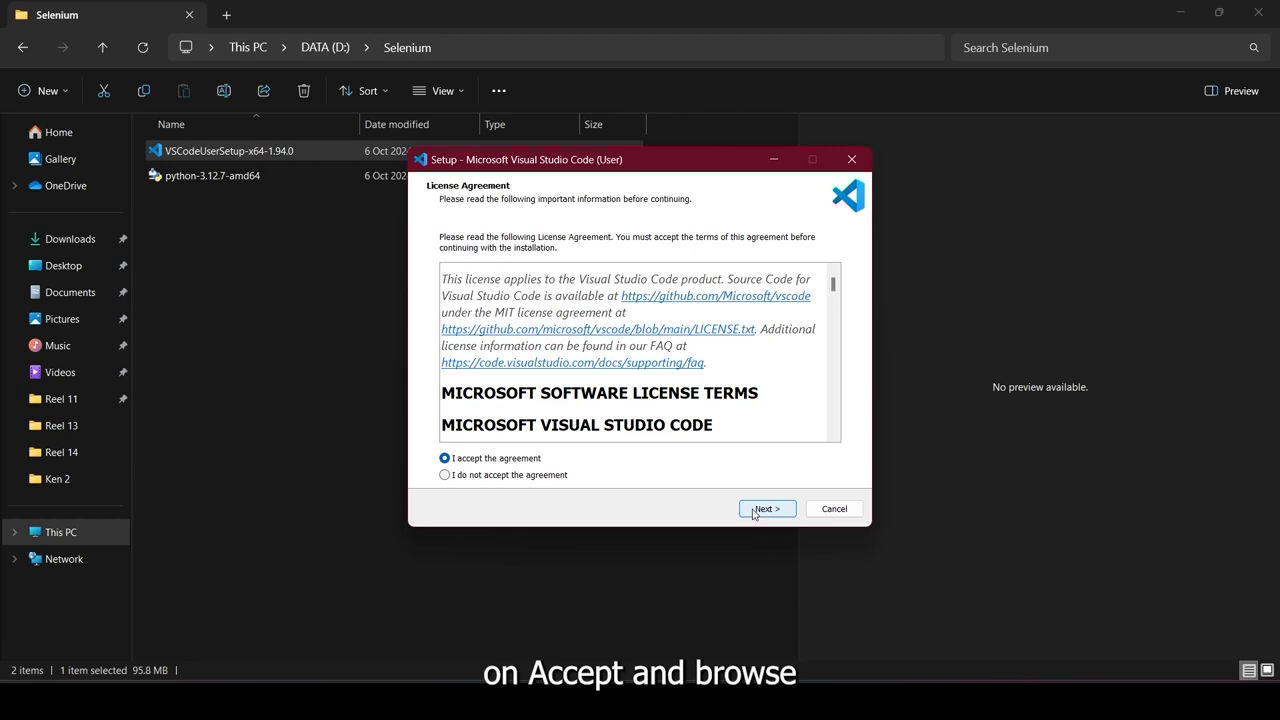
pyautogui.click(767, 508)
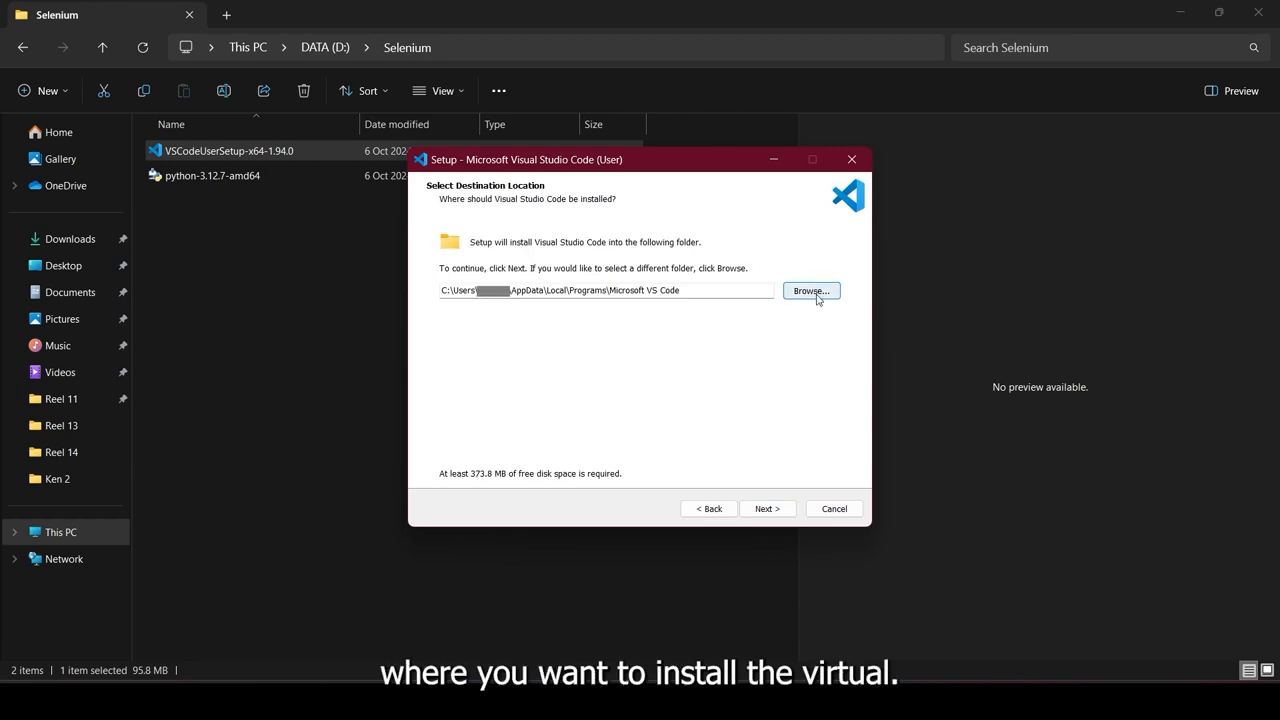
pyautogui.click(810, 291)
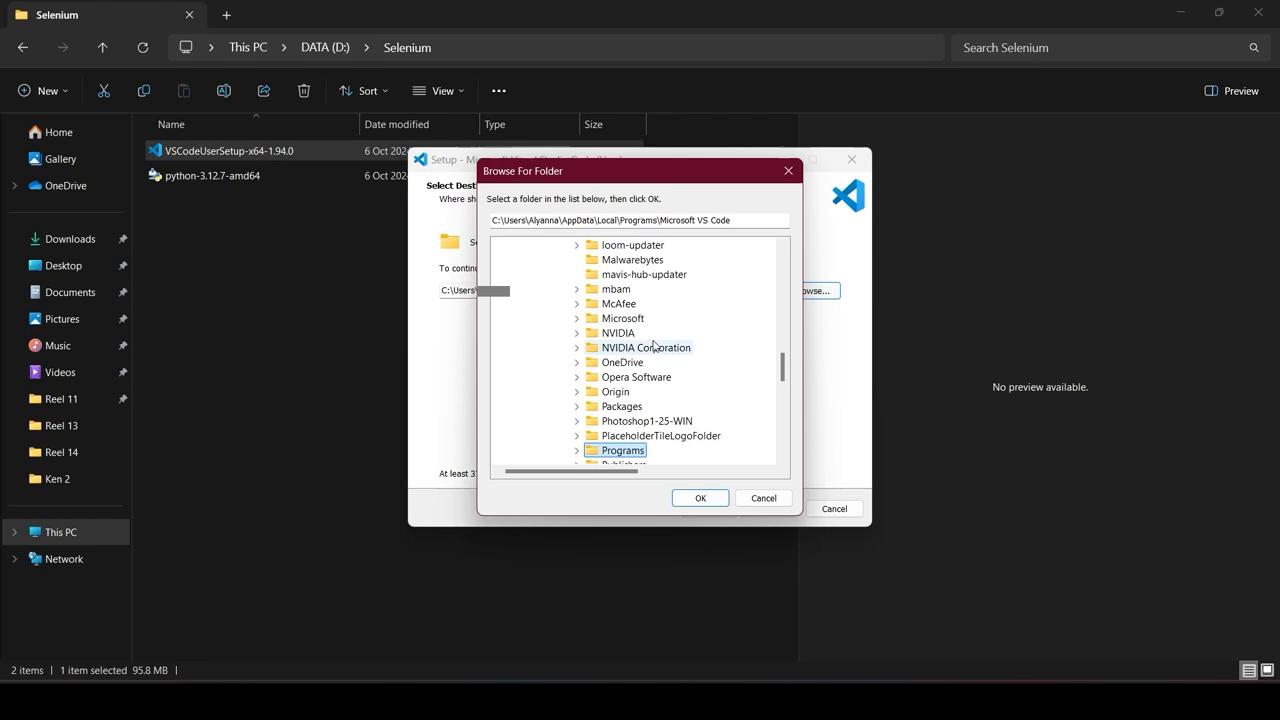
pyautogui.click(700, 498)
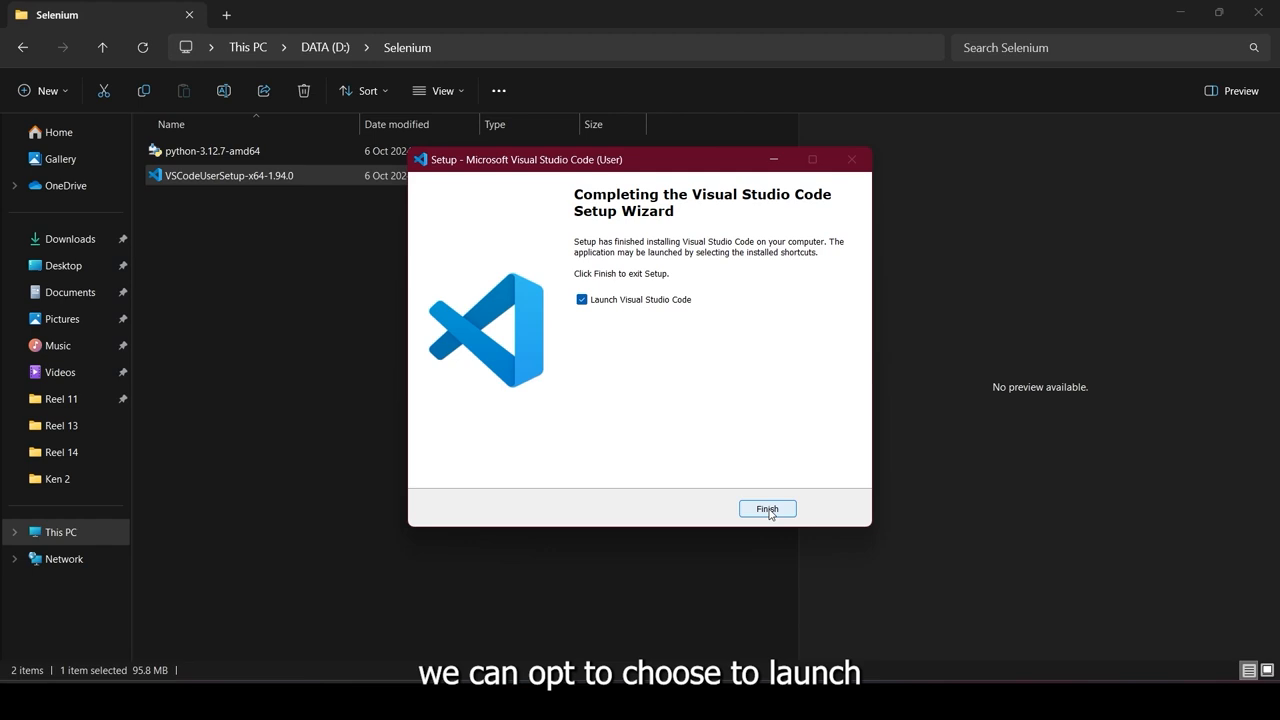
pyautogui.click(766, 508)
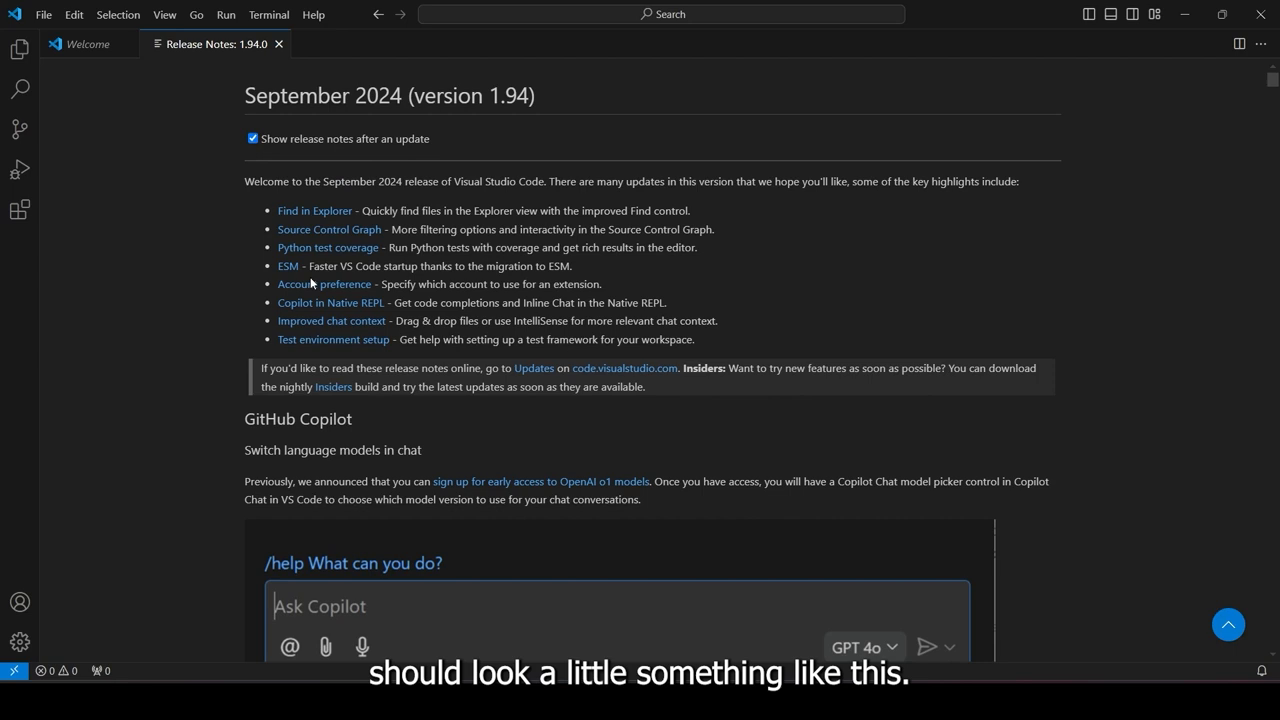
# Step: Return from VS Code's Release Notes to the Selenium folder in File Explorer
pyautogui.click(279, 44)
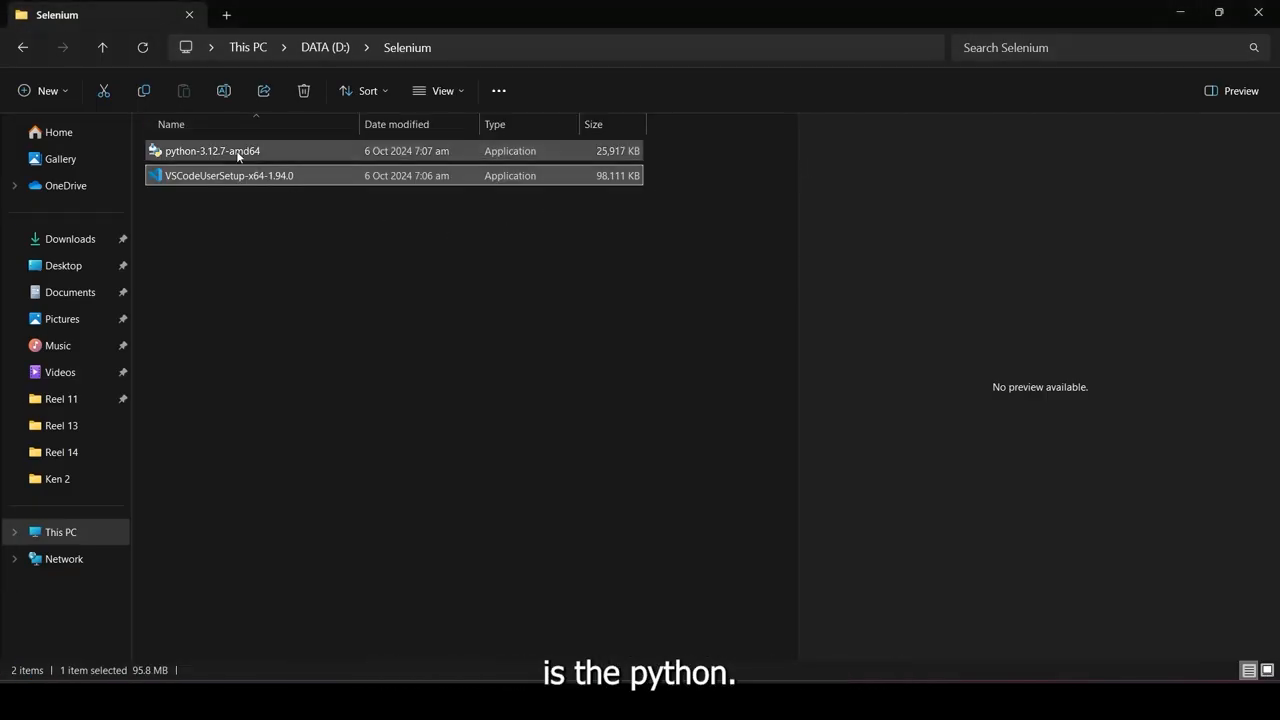
pyautogui.moveTo(238, 155)
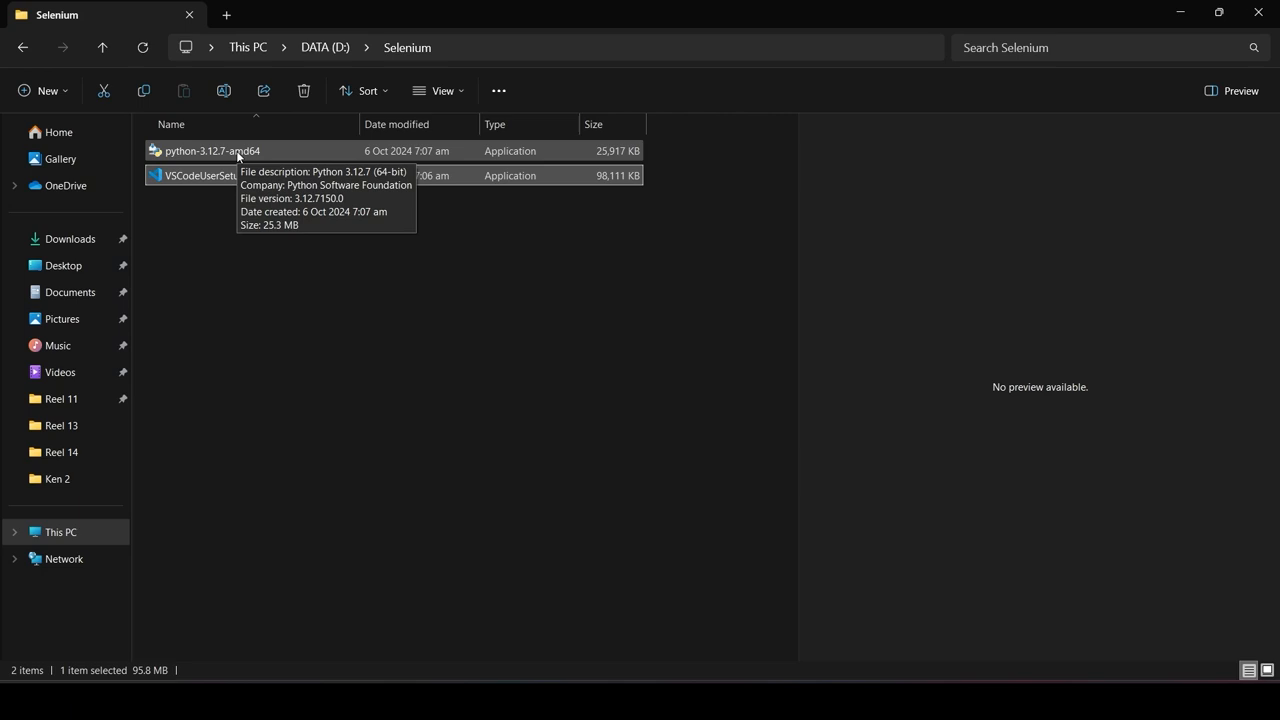
# Step: Install Python 3.12.7 with python.exe added to PATH, then close the successful setup
pyautogui.rightClick(212, 150)
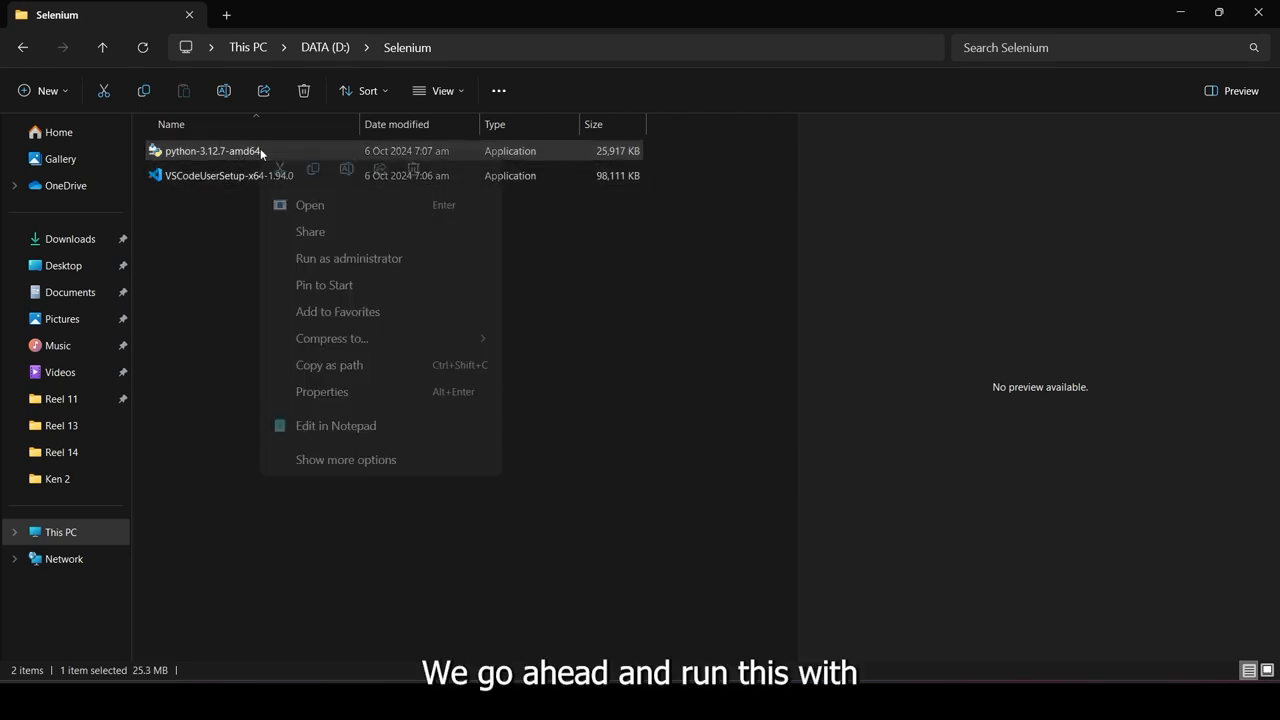
pyautogui.moveTo(363, 272)
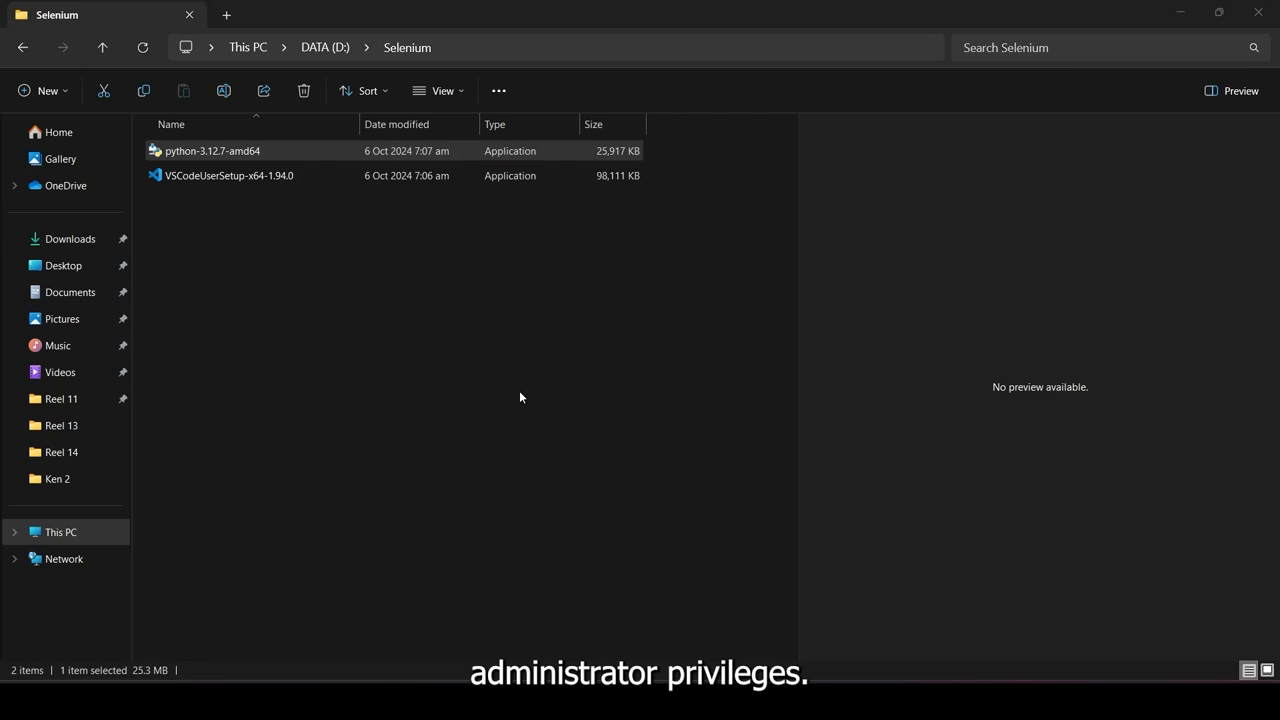
pyautogui.doubleClick(212, 150)
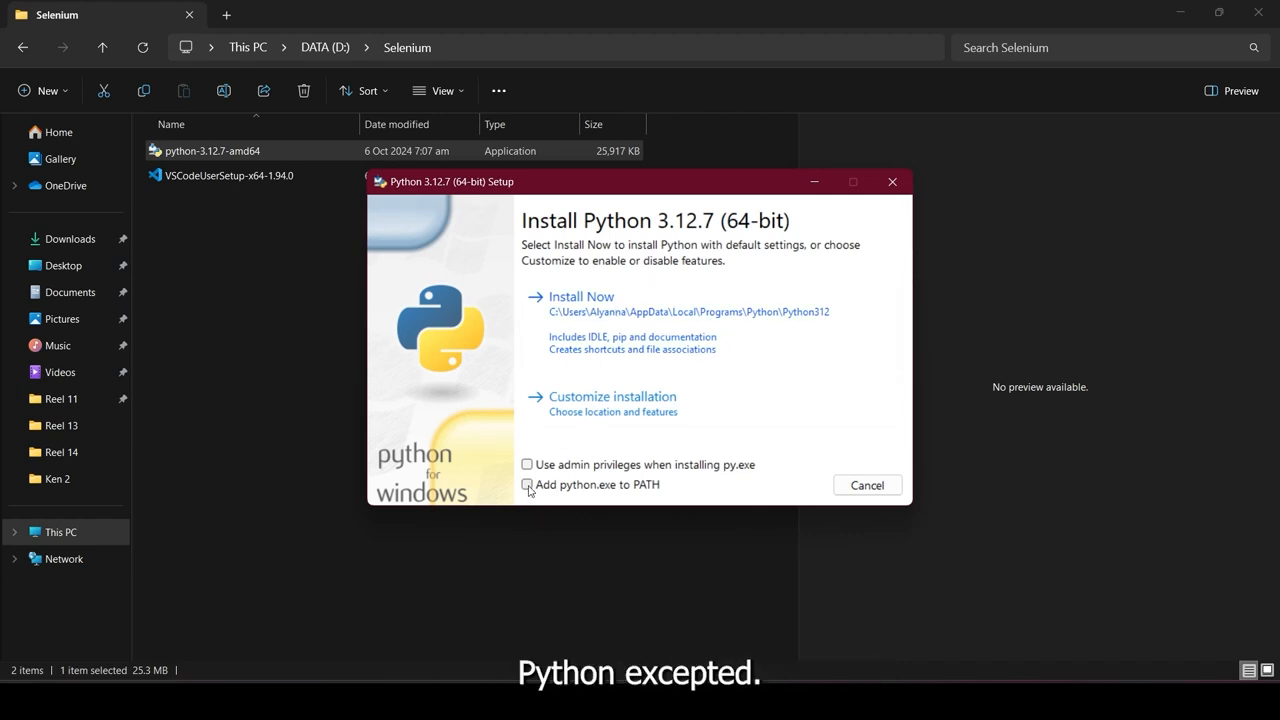
pyautogui.click(527, 485)
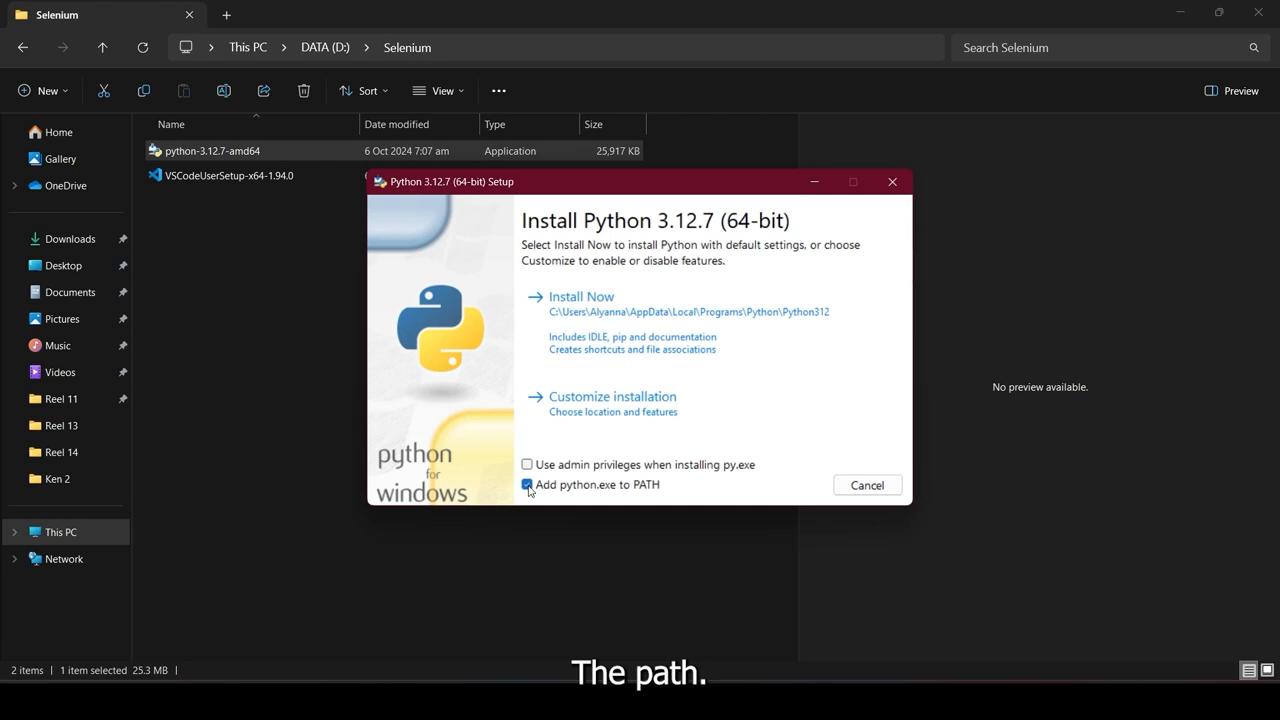
pyautogui.click(582, 296)
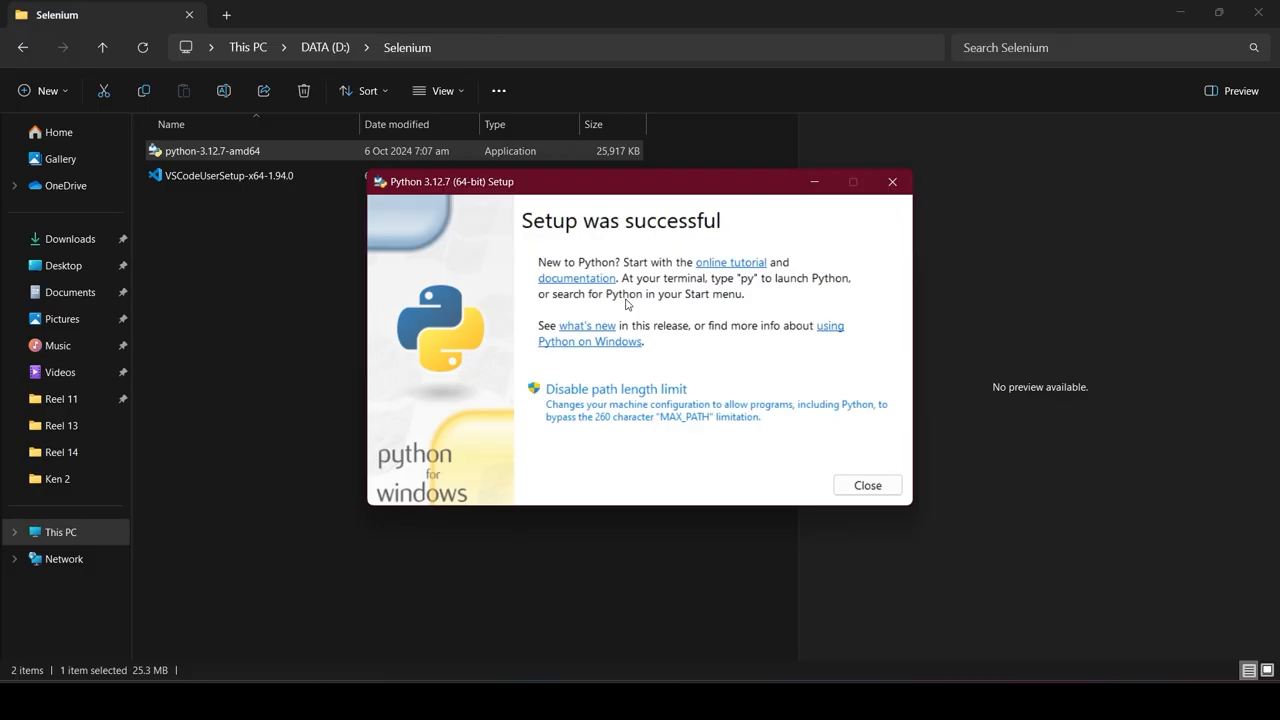
pyautogui.moveTo(703, 357)
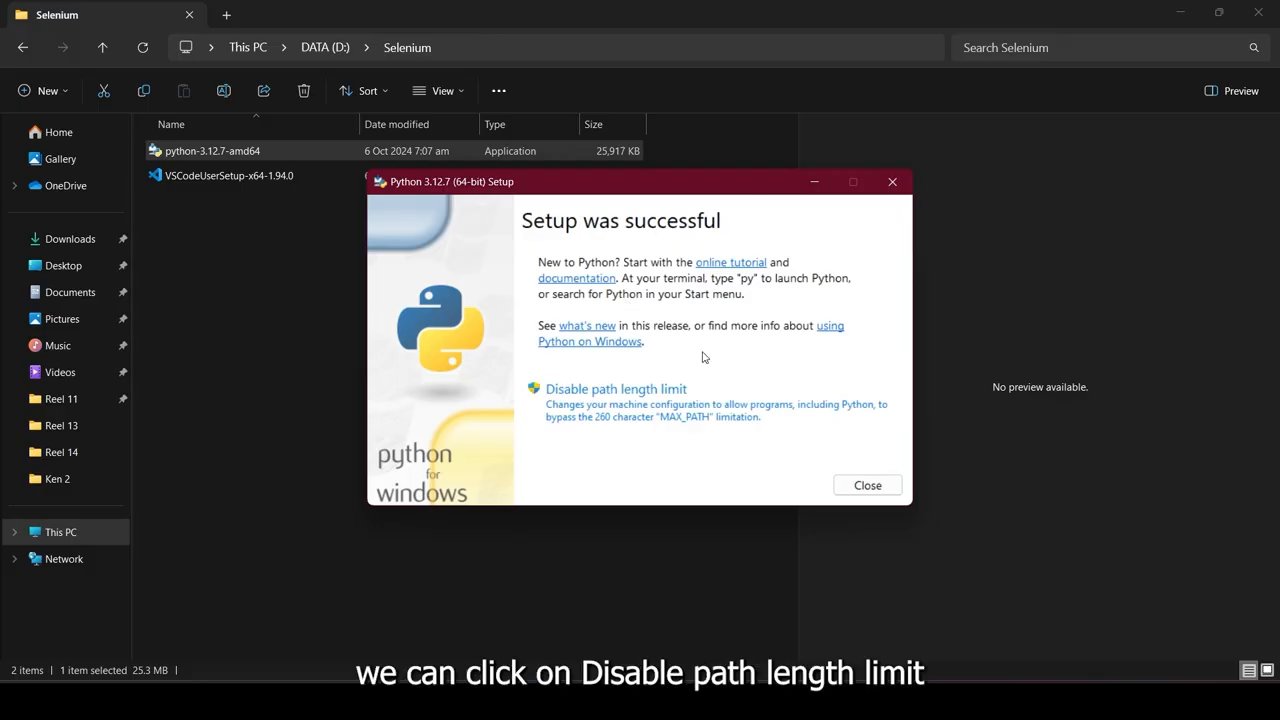
pyautogui.moveTo(690, 403)
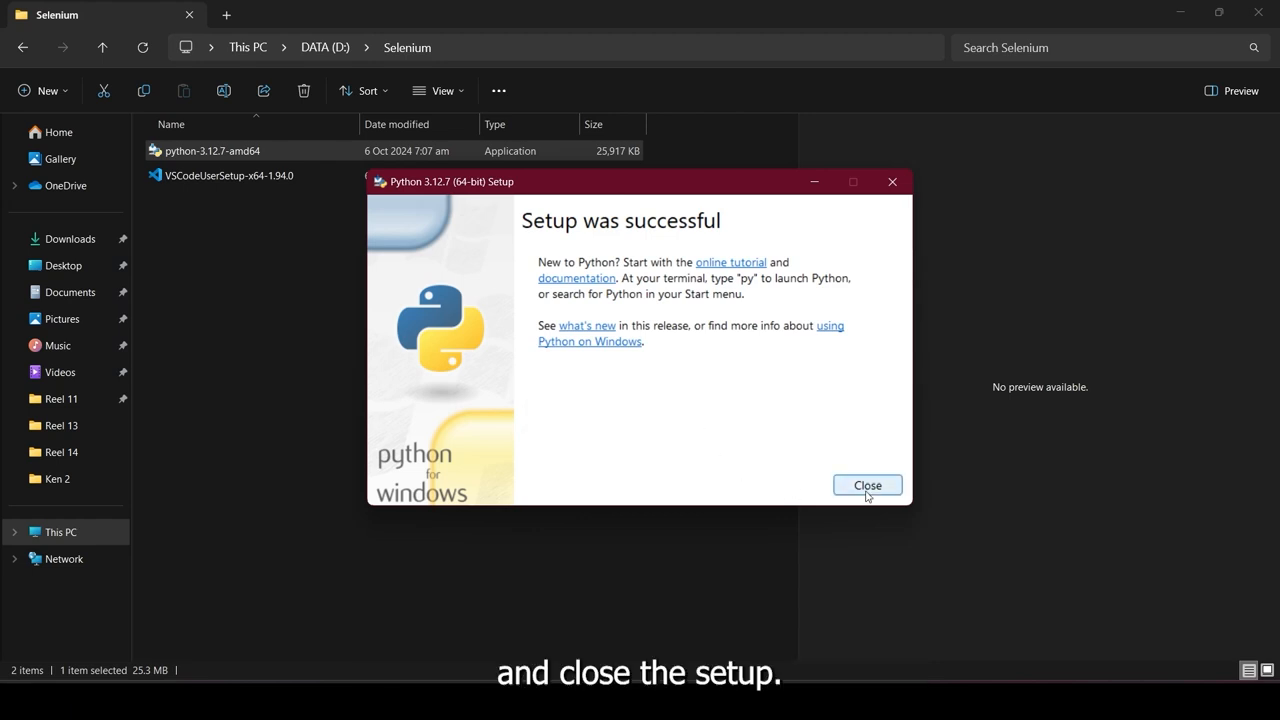
pyautogui.click(866, 485)
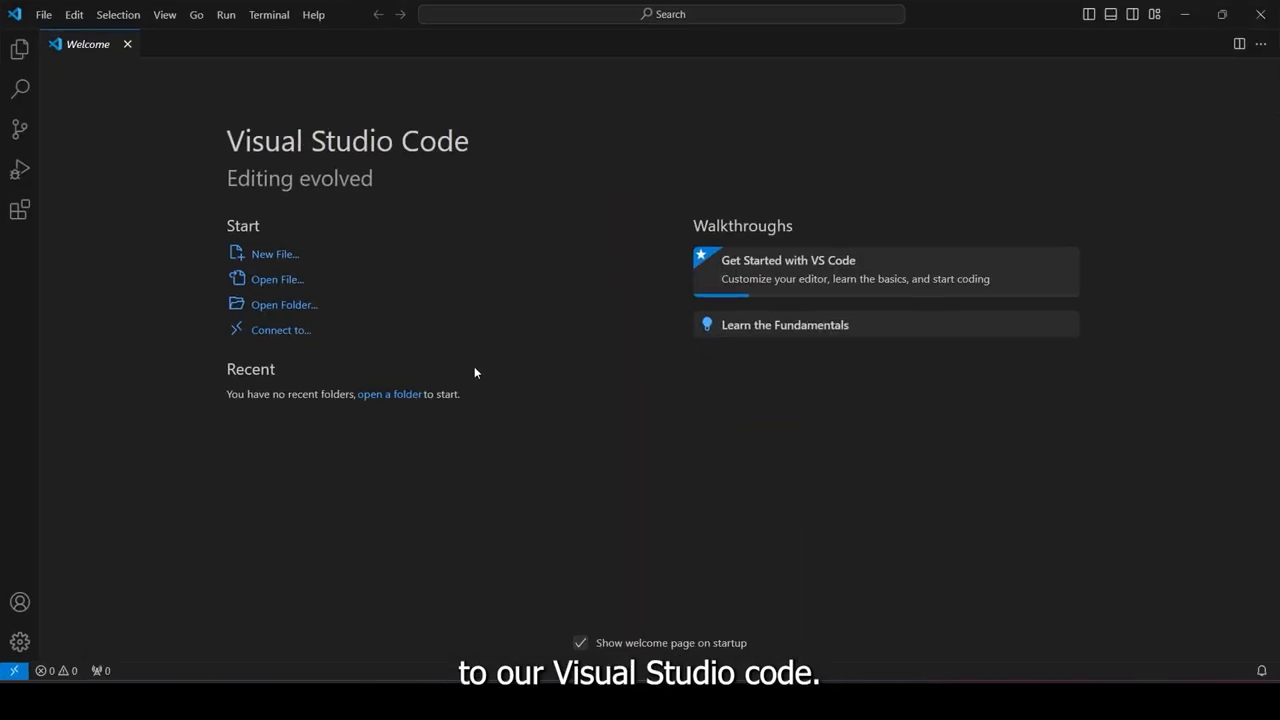
pyautogui.moveTo(520, 326)
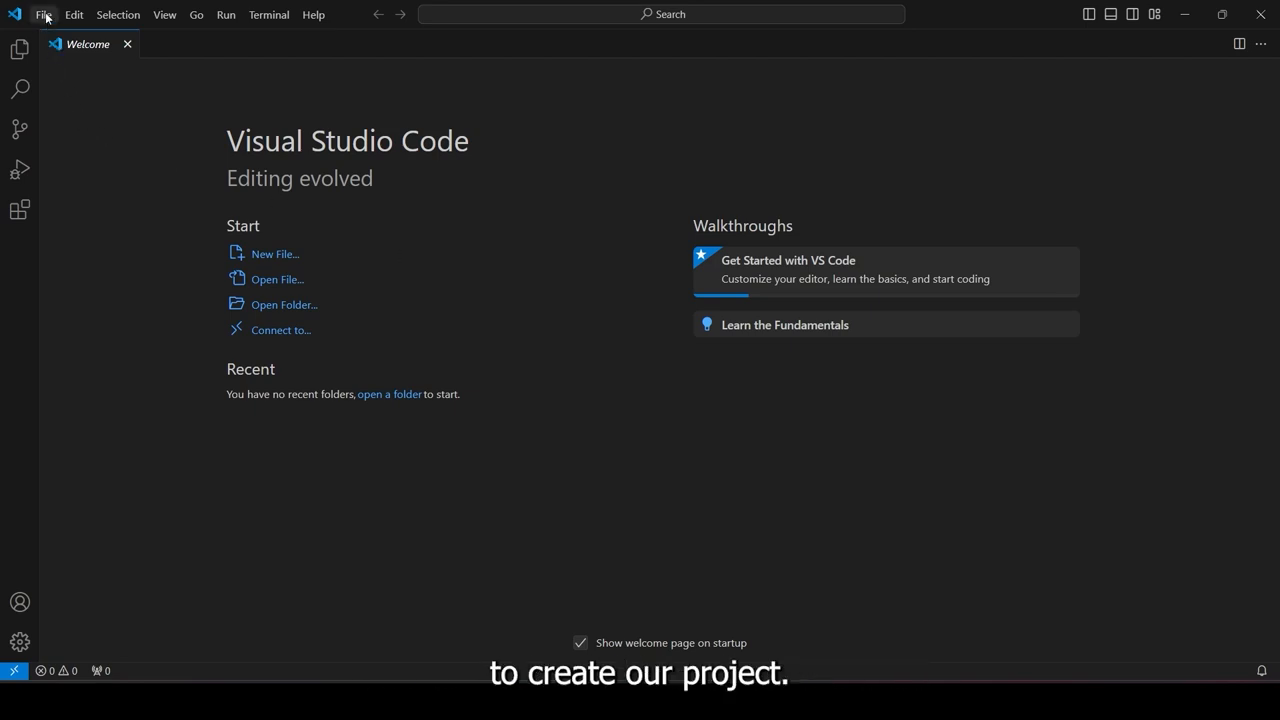
# Step: Open D:\Selenium via File > Open Folder and trust its authors
pyautogui.click(43, 14)
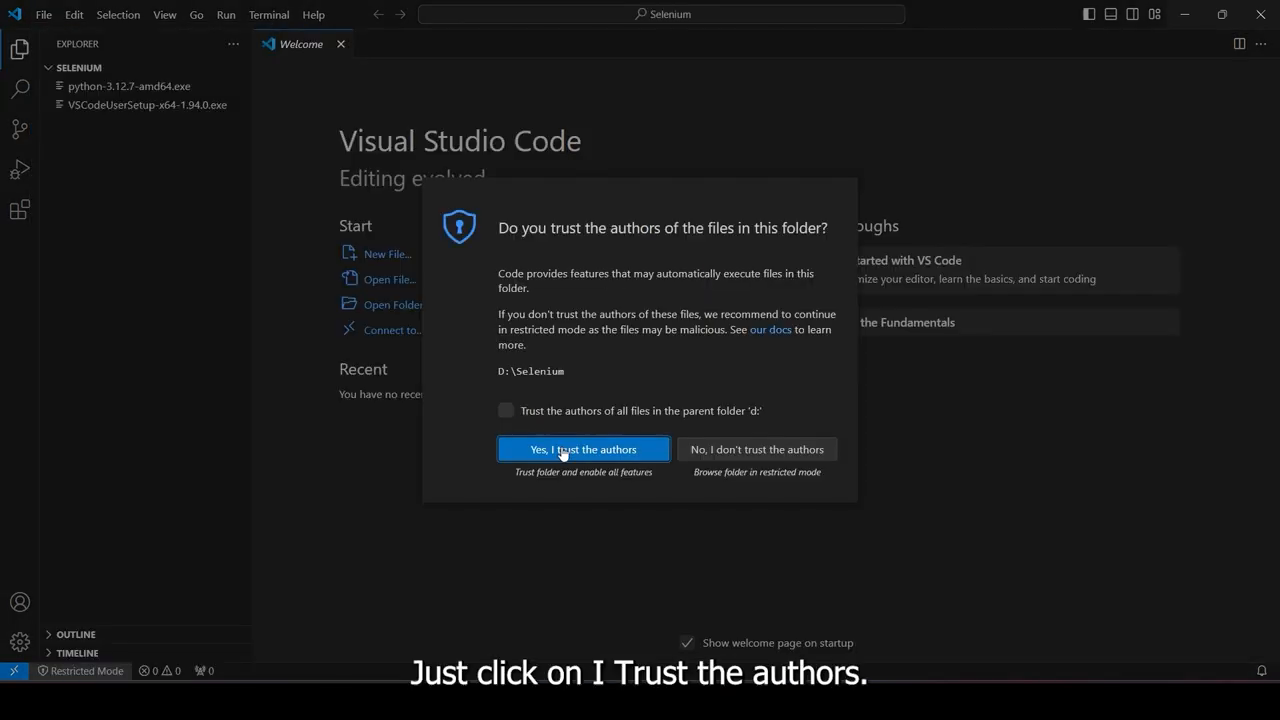
pyautogui.click(583, 448)
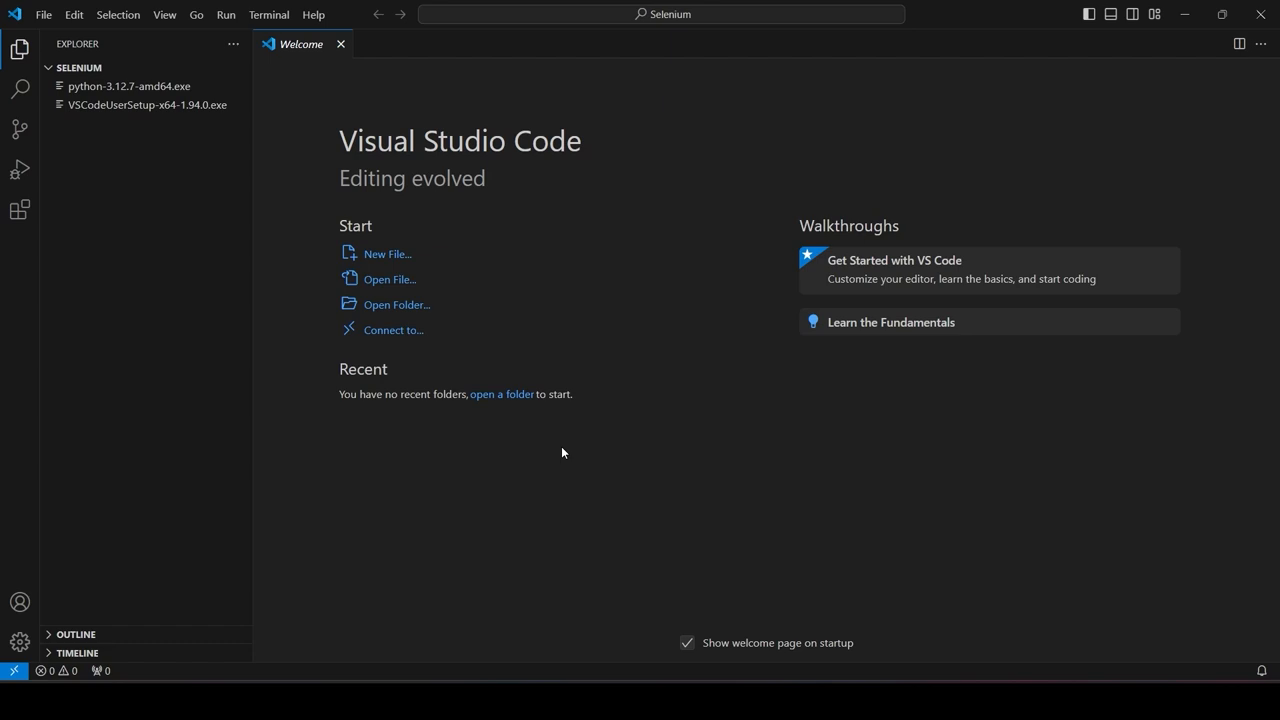
pyautogui.moveTo(1113, 14)
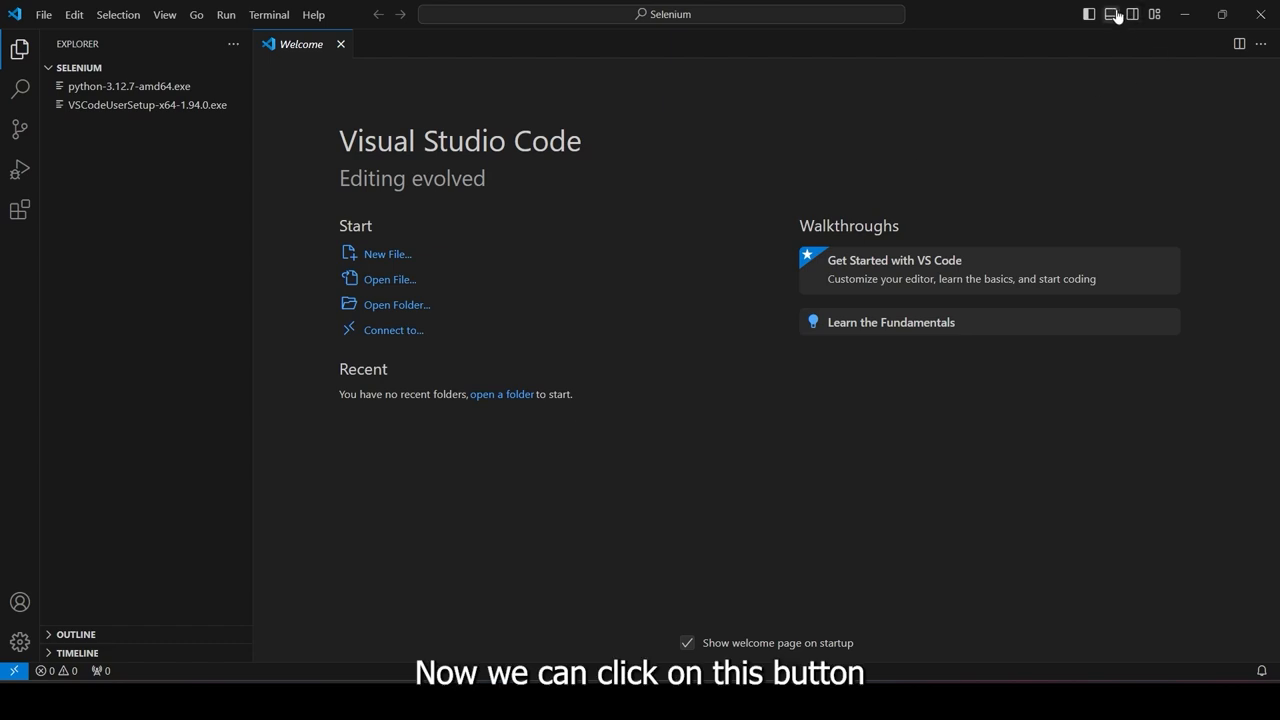
pyautogui.moveTo(1112, 14)
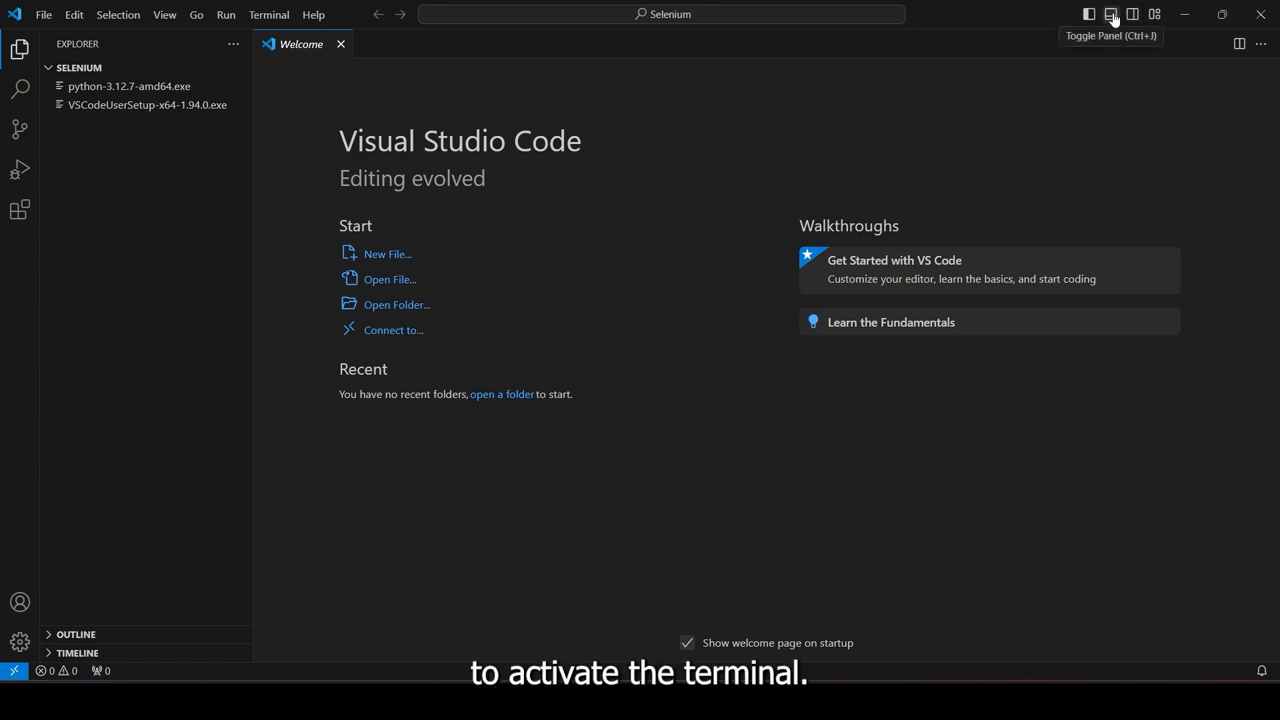
# Step: Show the panel to open a PowerShell terminal at D:\Selenium
pyautogui.click(1111, 13)
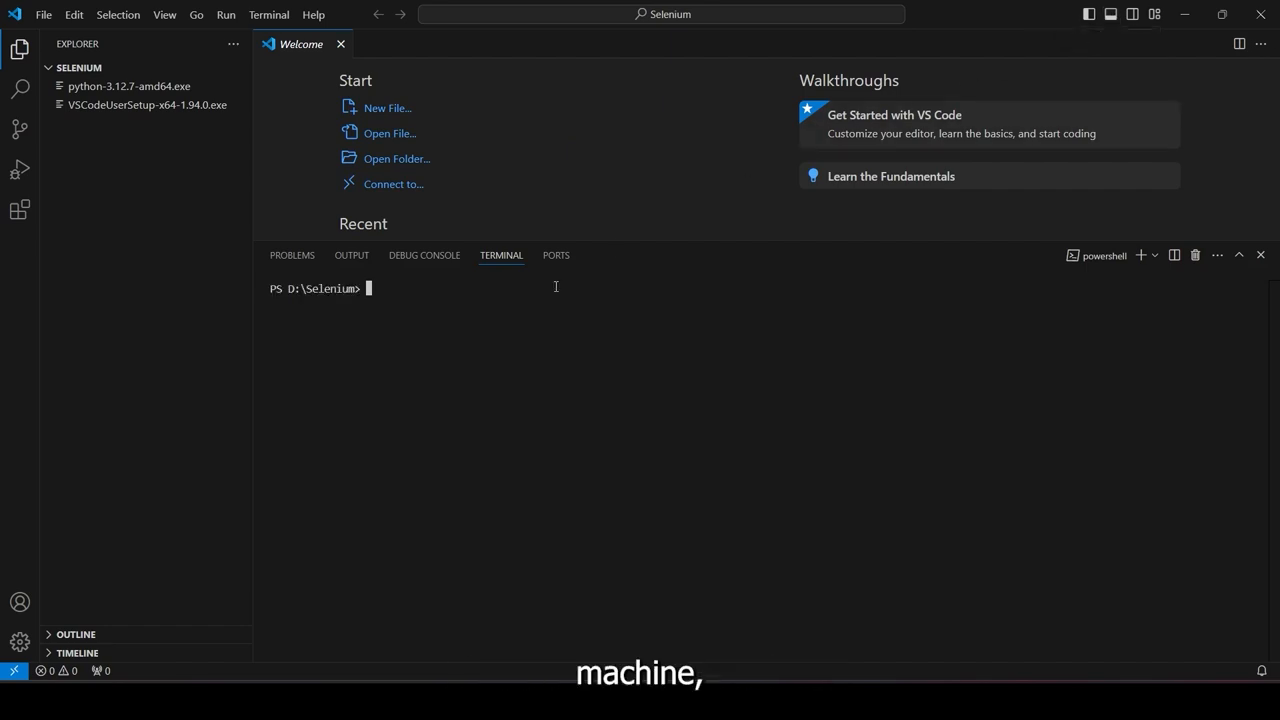
pyautogui.moveTo(1104, 255)
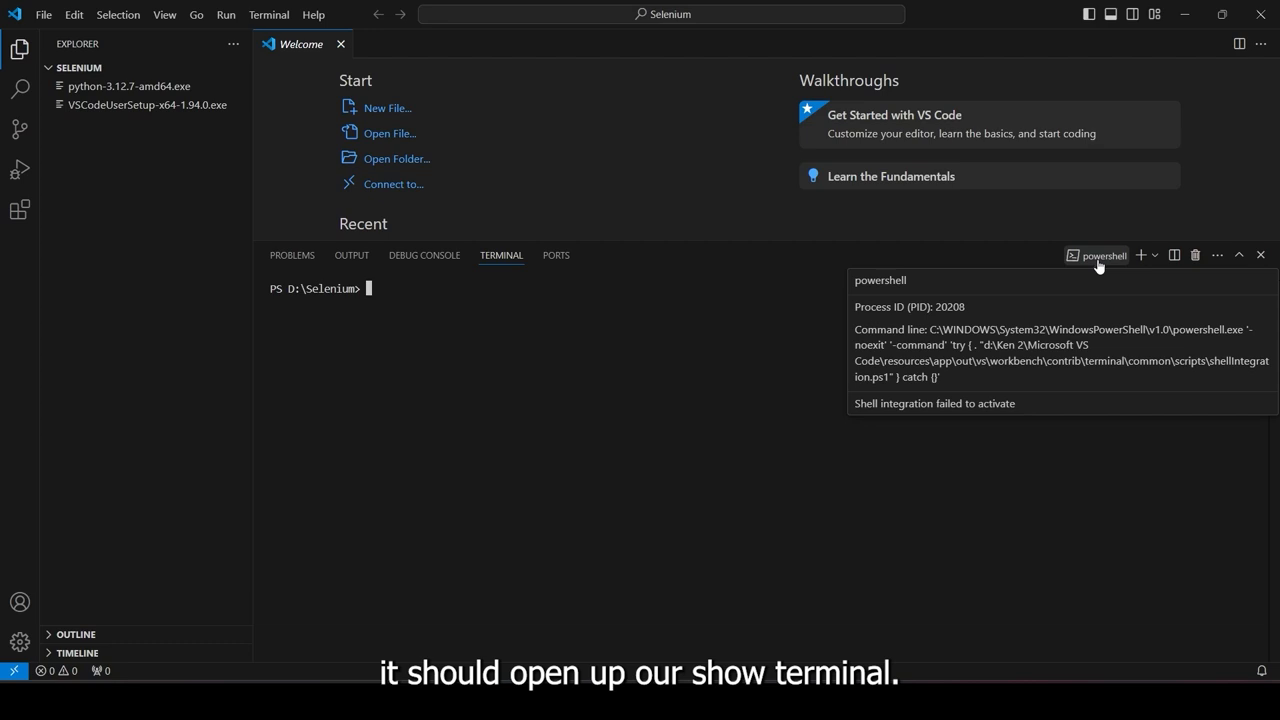
pyautogui.moveTo(662, 282)
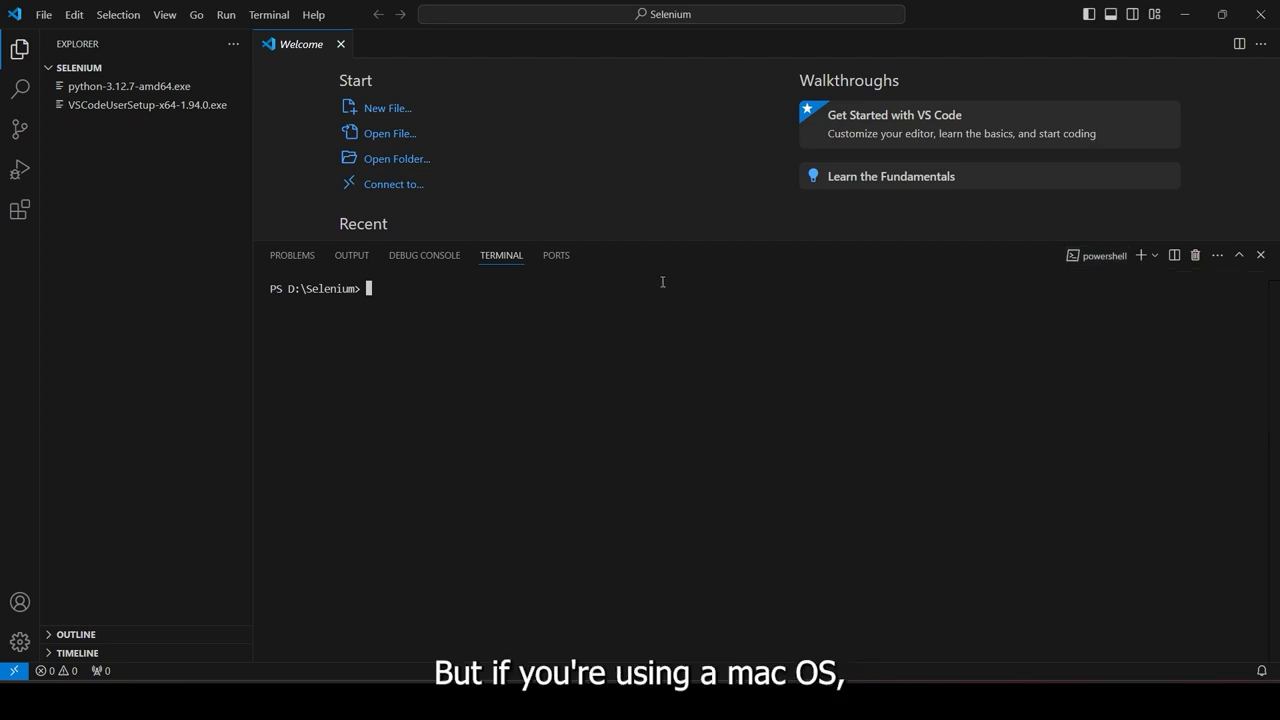
pyautogui.moveTo(1076, 283)
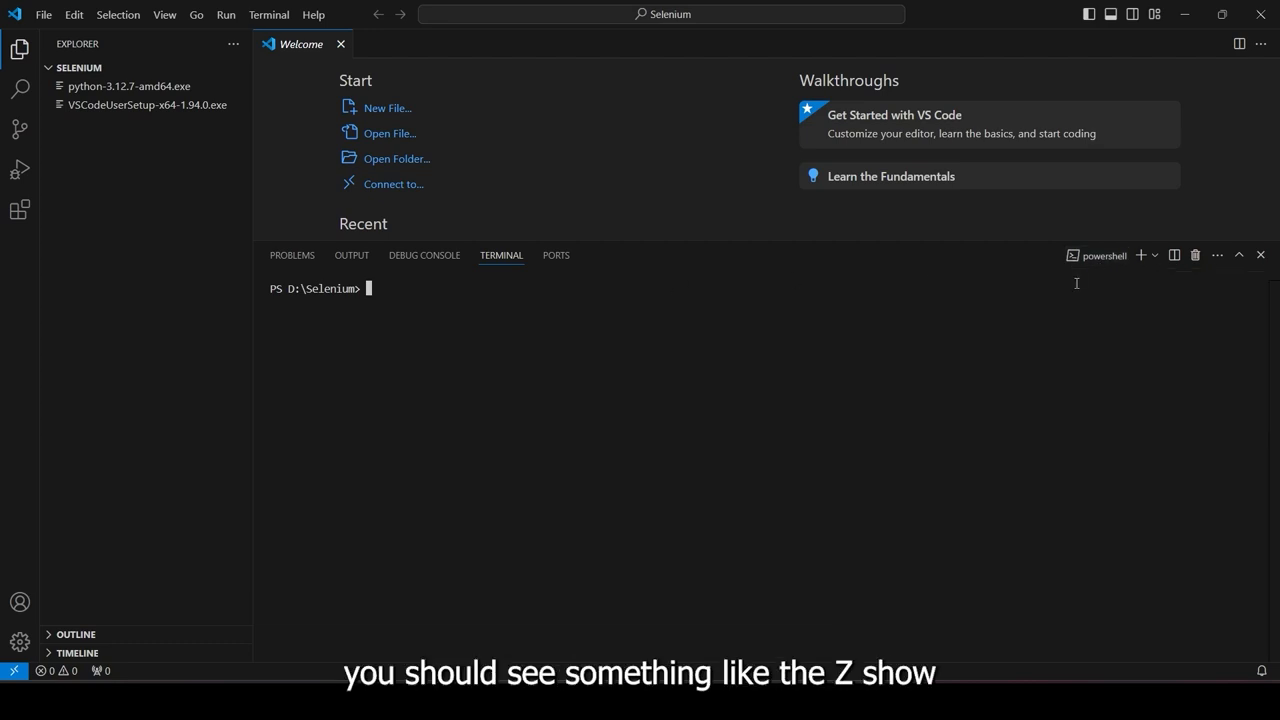
pyautogui.moveTo(1103, 255)
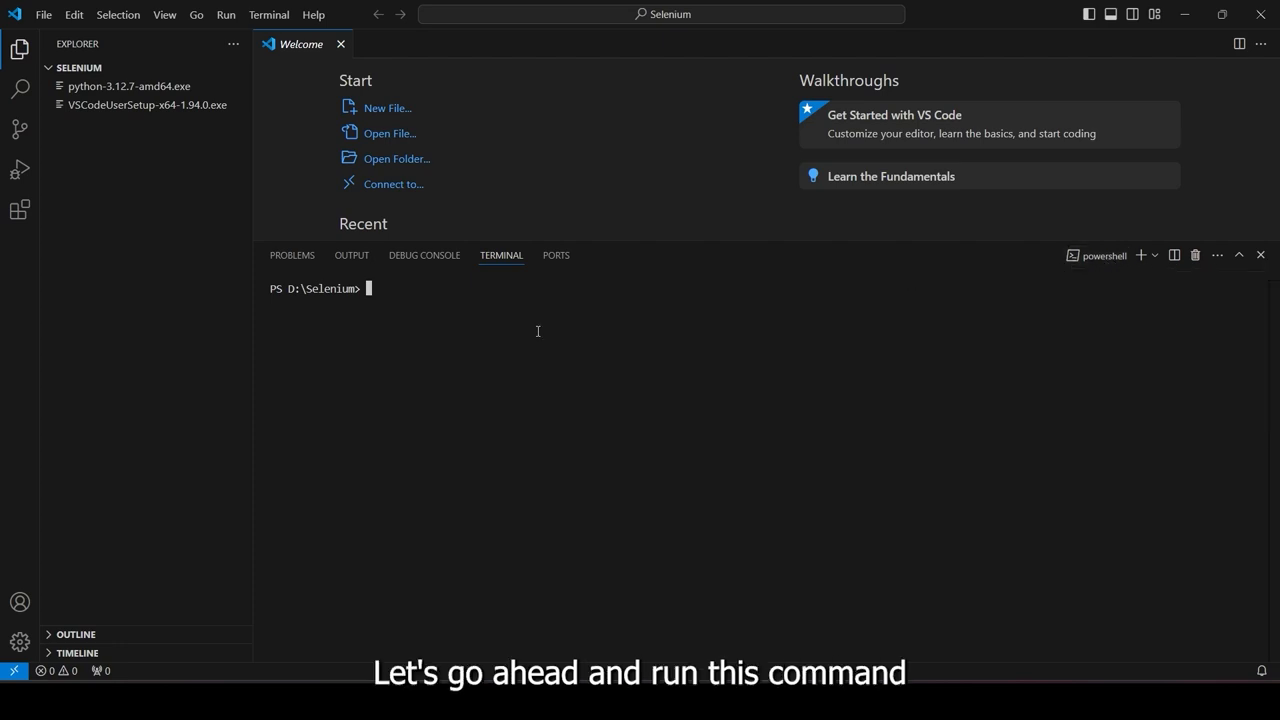
# Step: Run python --version in the terminal to confirm Python 3.12.7
pyautogui.write('python --version')
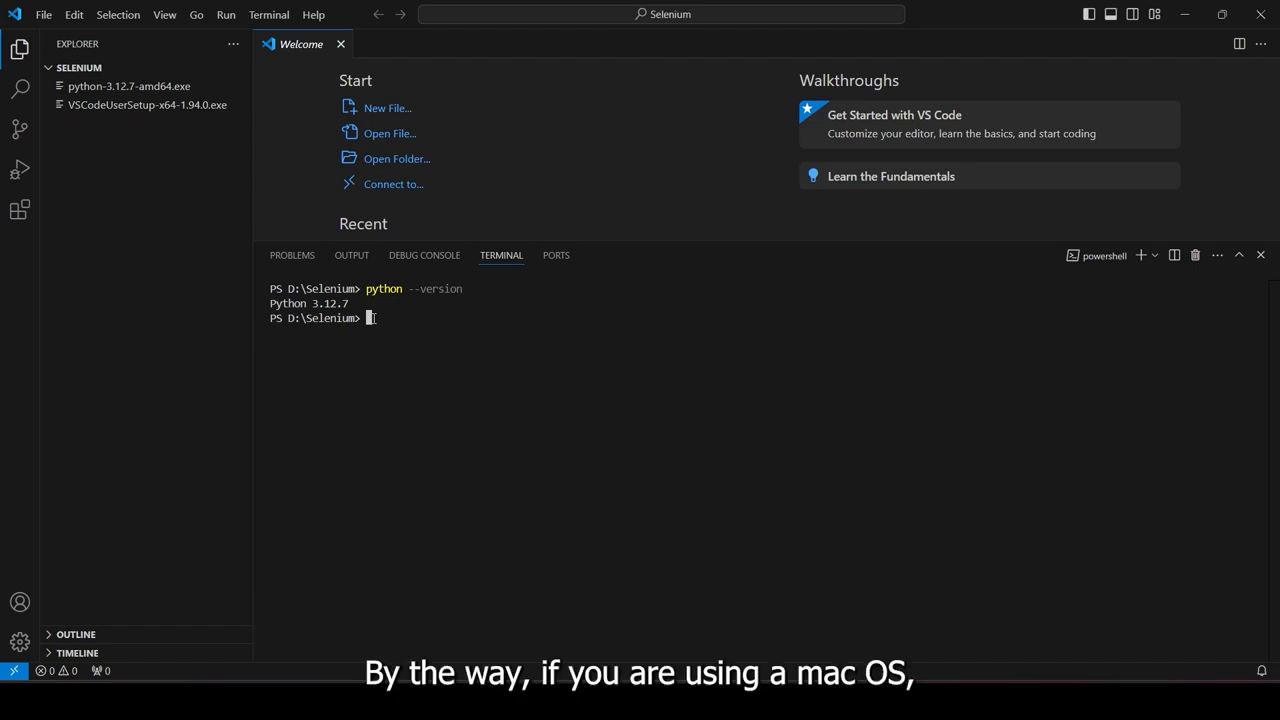
pyautogui.write('python')
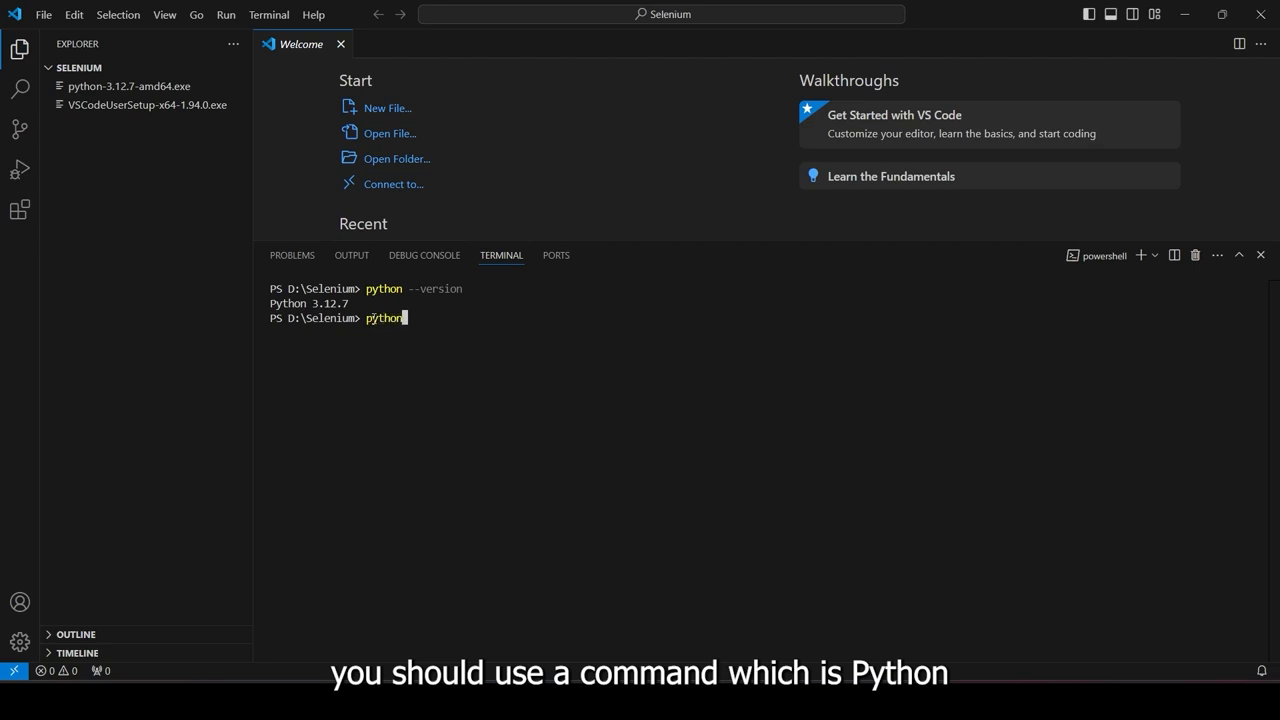
pyautogui.write('3 -')
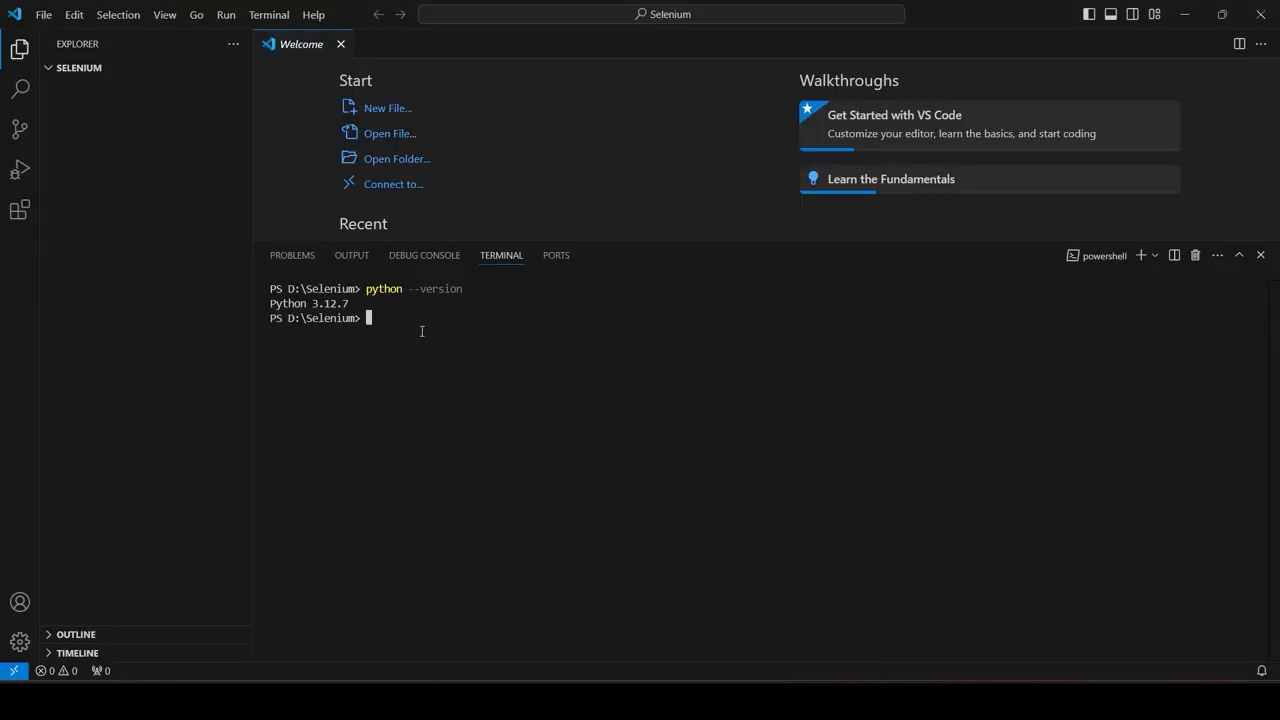
# Step: Run 'python -m venv myenv' in the terminal to create the myenv environment
pyautogui.write('python -m')
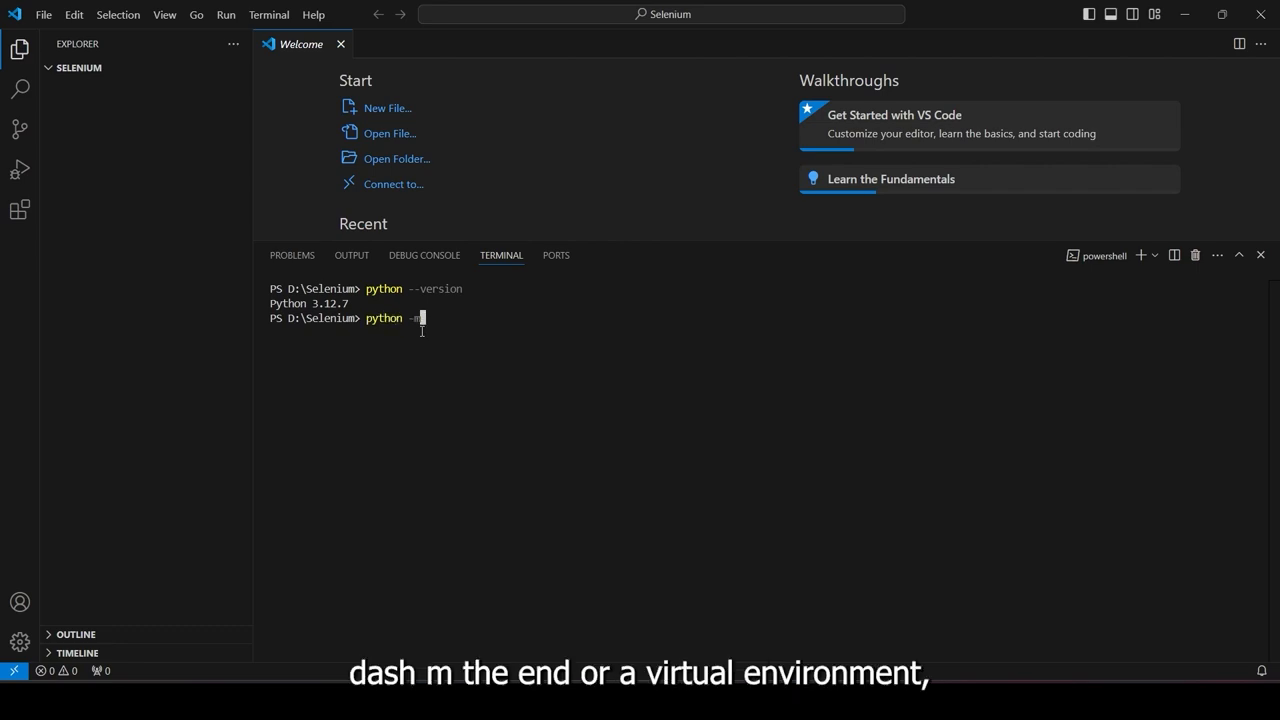
pyautogui.write('venv')
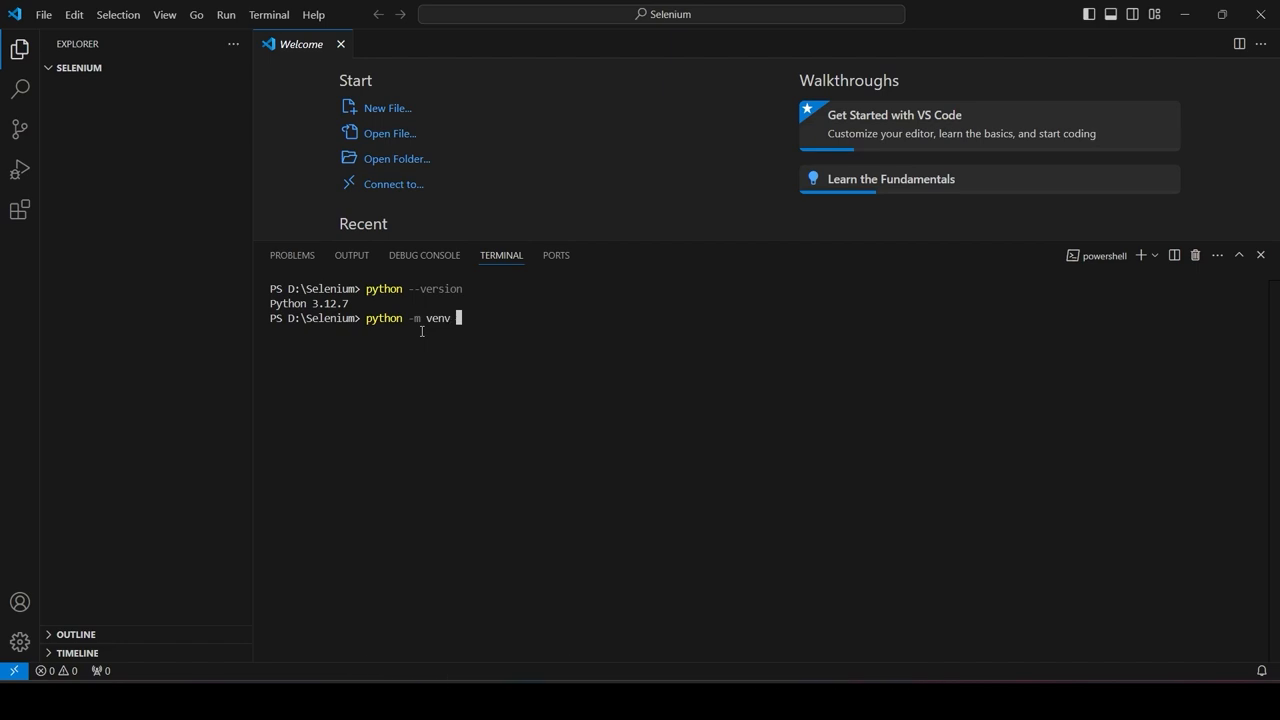
pyautogui.write('my')
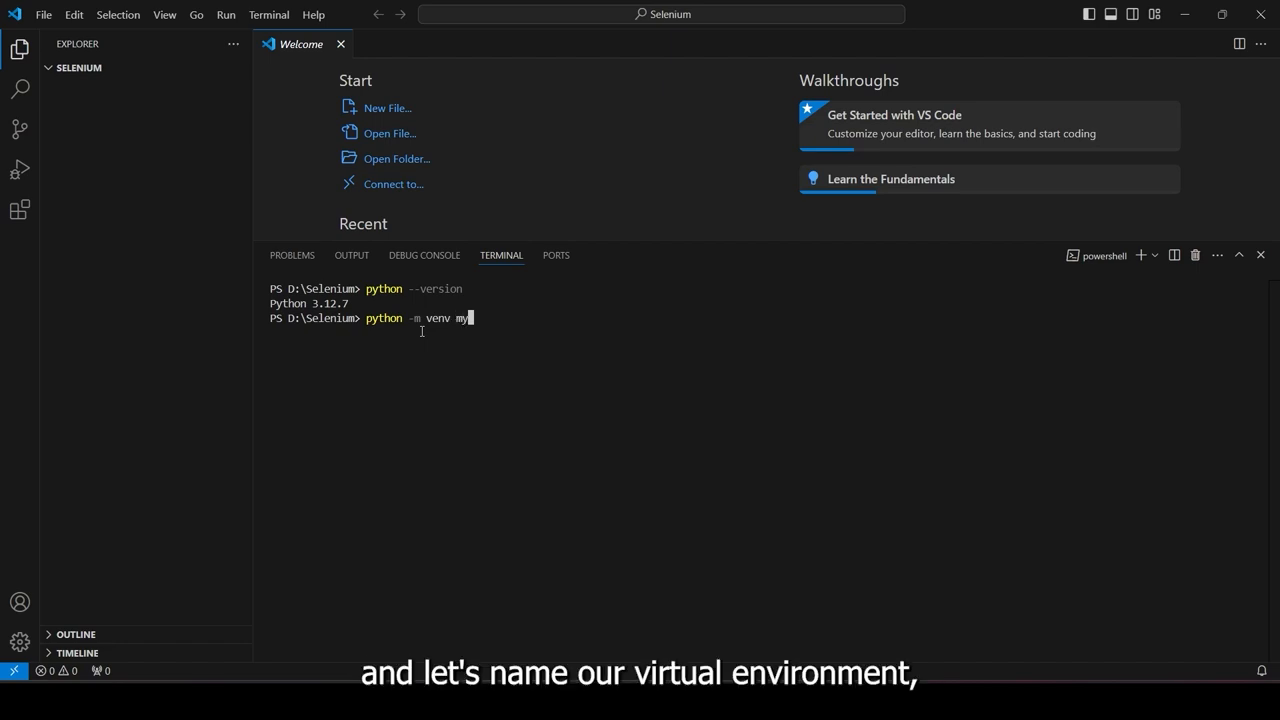
pyautogui.write('env')
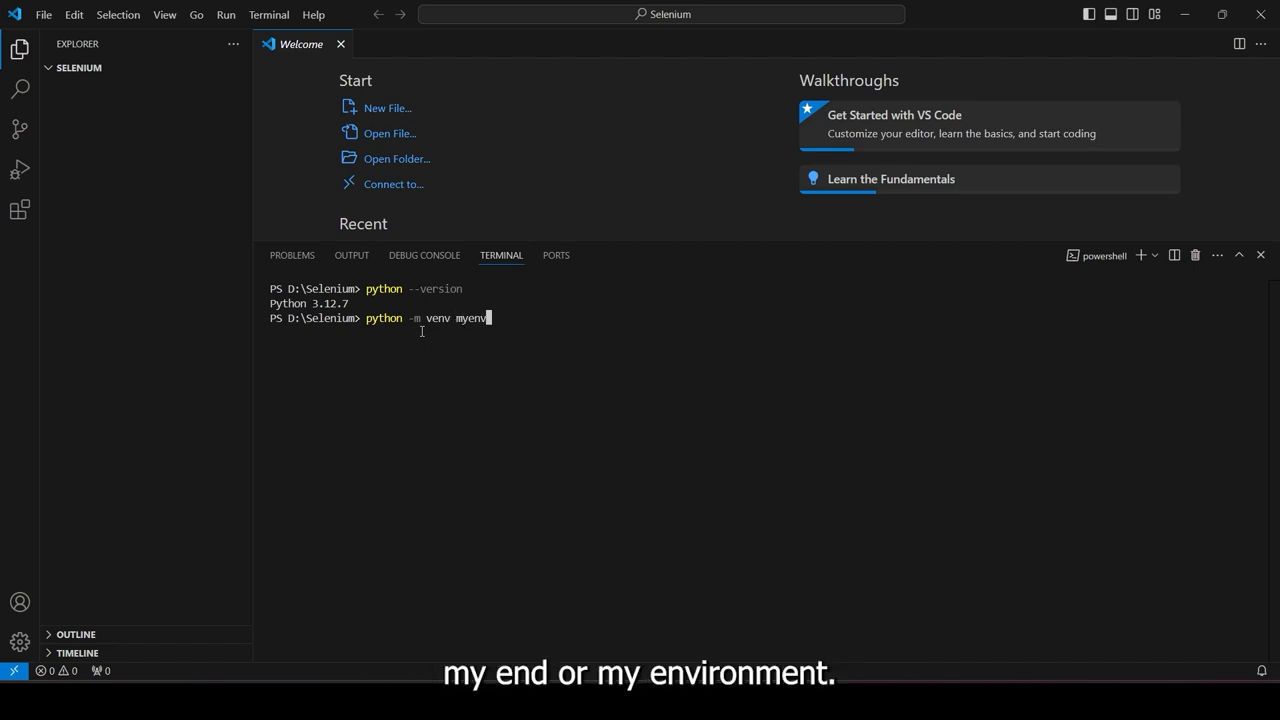
pyautogui.press('Enter')
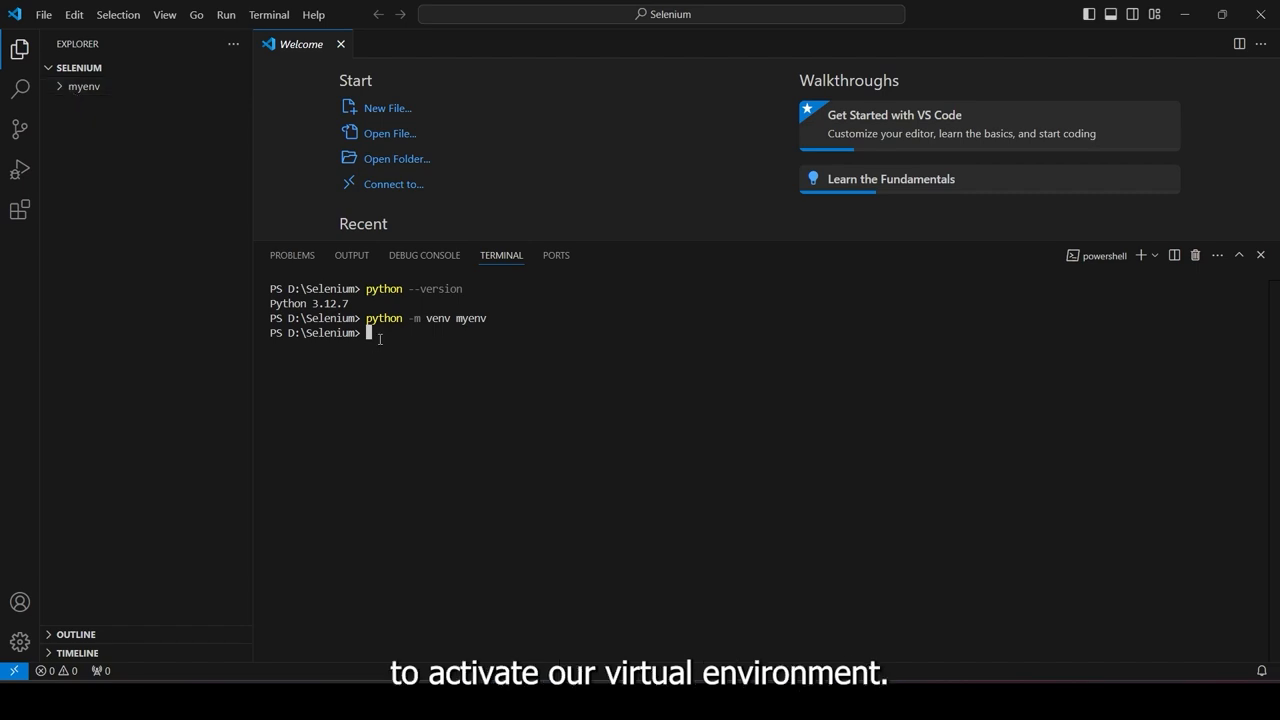
# Step: Set execution policy RemoteSigned for the process and run .\myenv\Scripts\Activate
pyautogui.write('.')
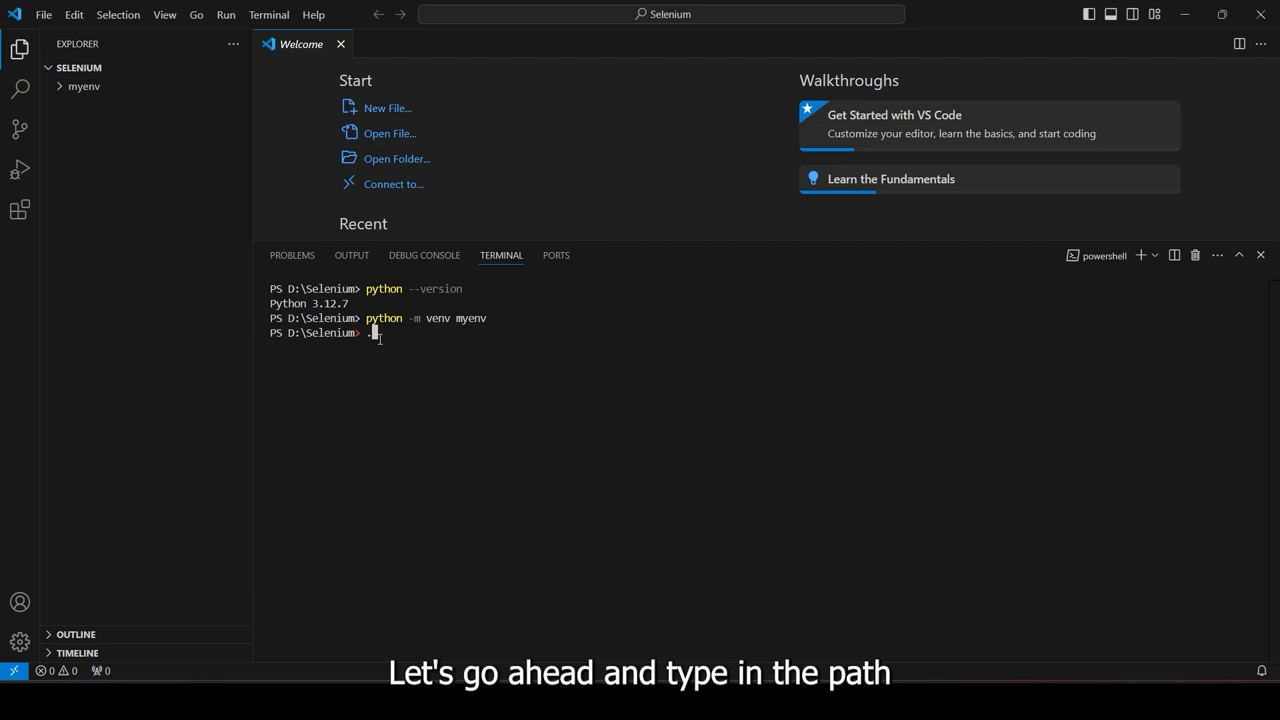
pyautogui.write('.\\myenv\\Scripts\\Activate')
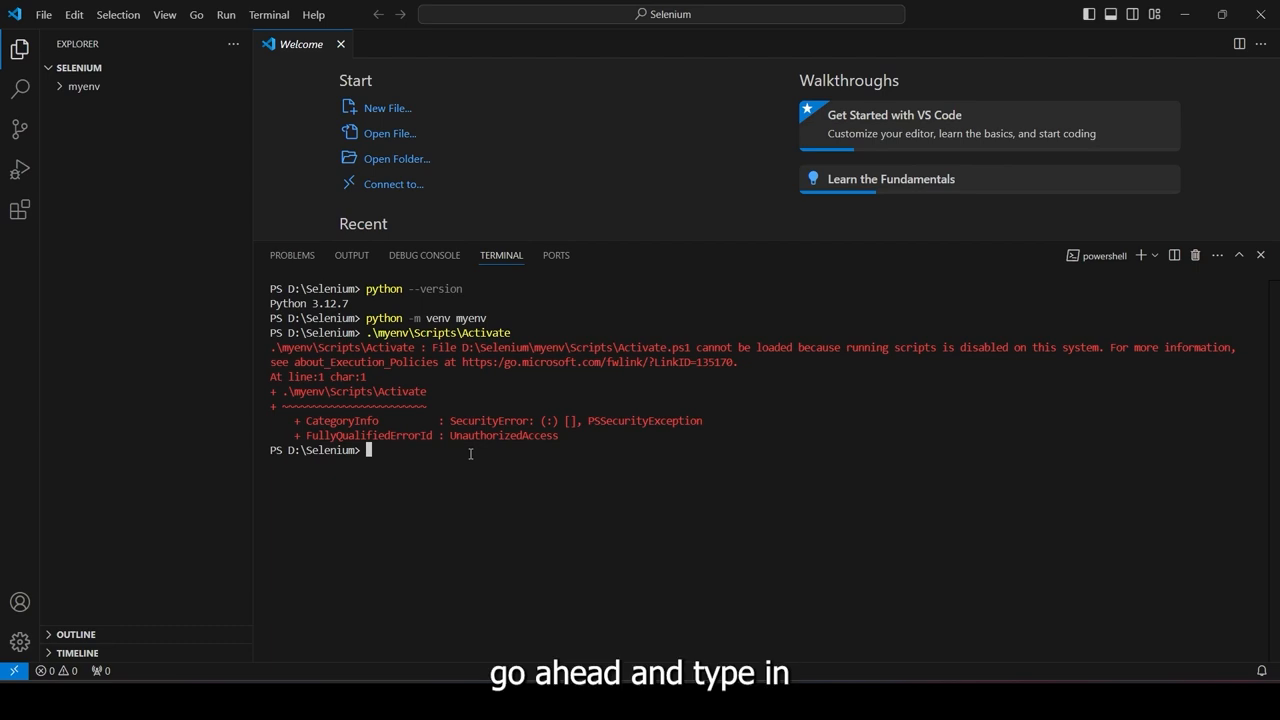
pyautogui.write('Set-ExecutionPolicy -ExecutionPolicy RemoteSigned -Scope Process')
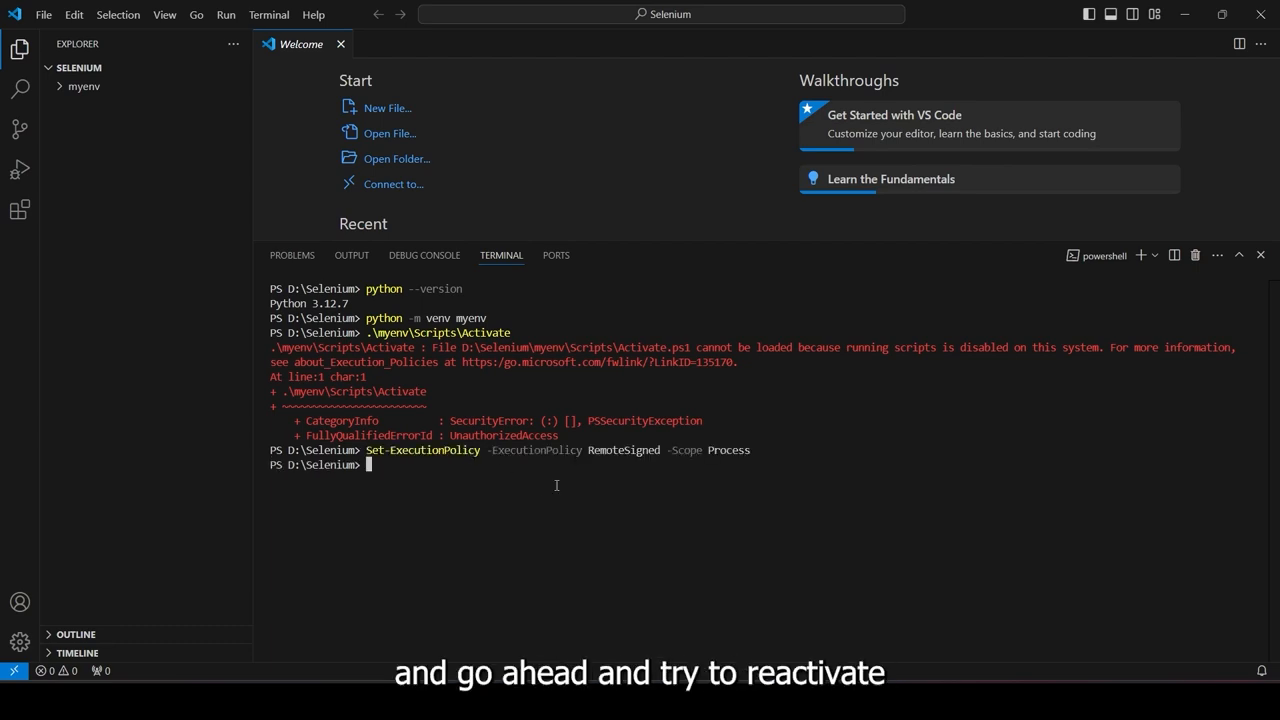
pyautogui.write('.\\myenv\\Scripts\\Activate')
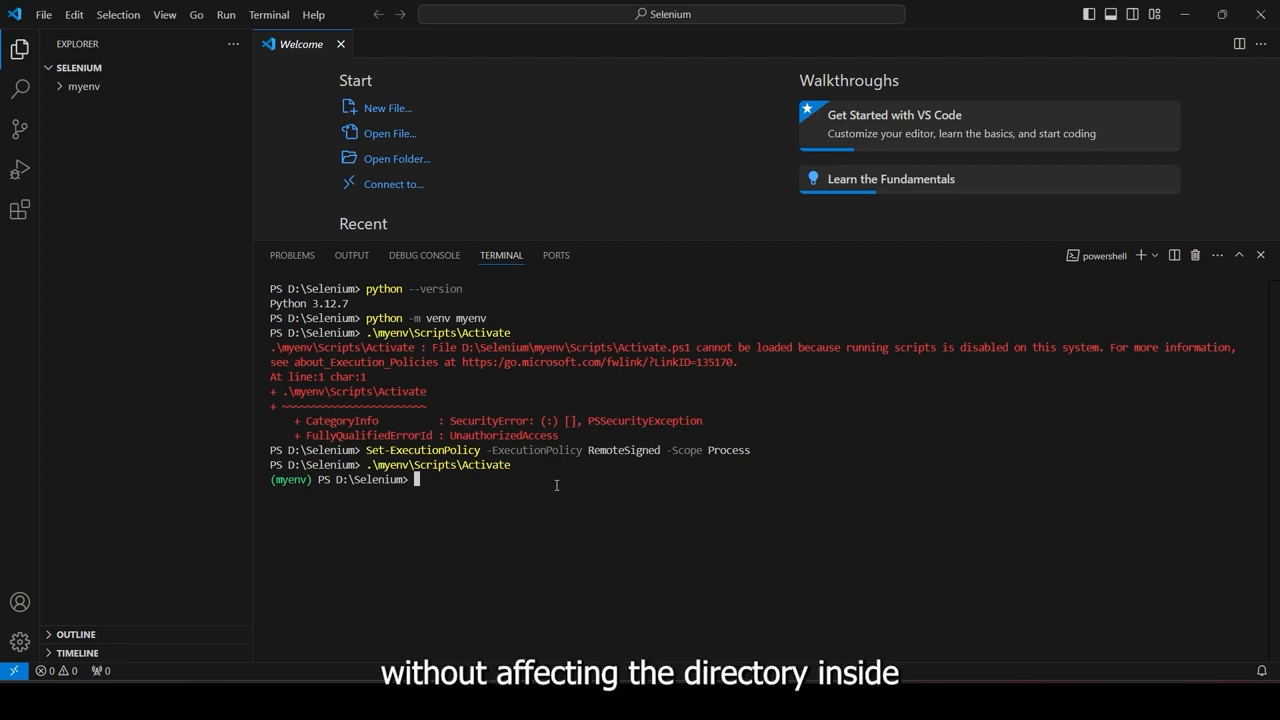
# Step: Install Selenium 4.25.0 with pip into myenv and list installed packages to verify
pyautogui.write('pip')
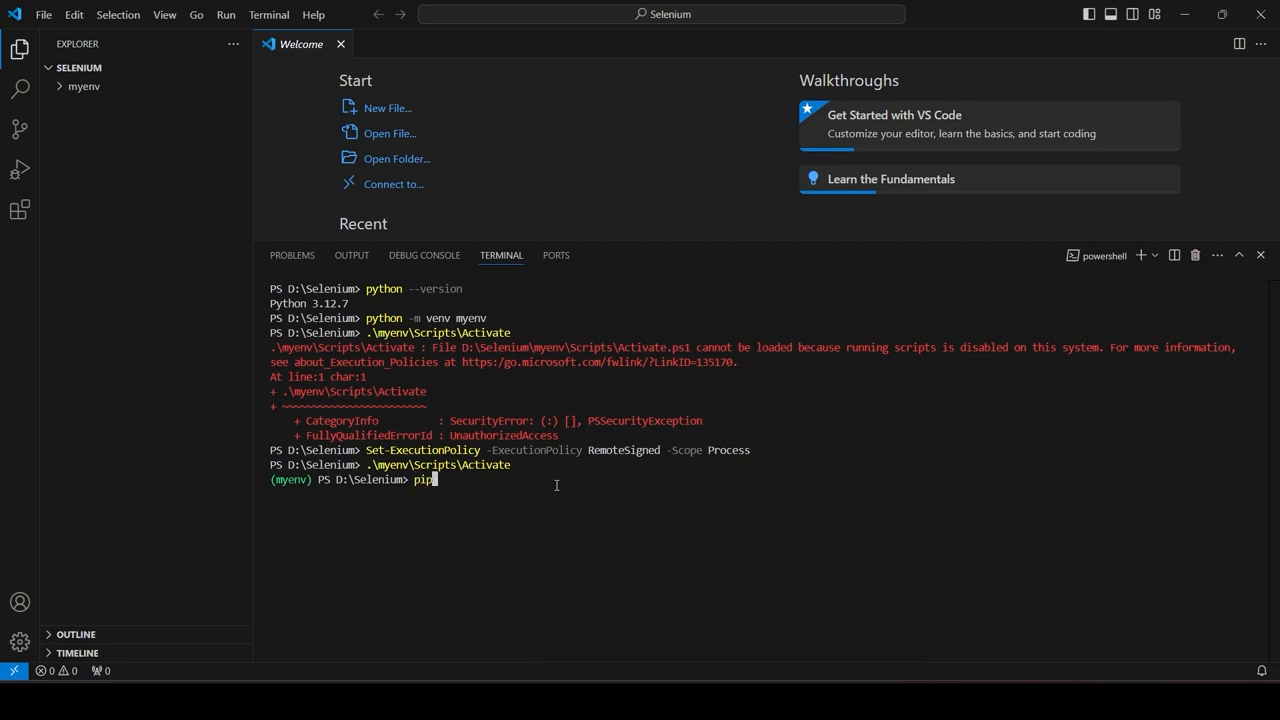
pyautogui.write('inst')
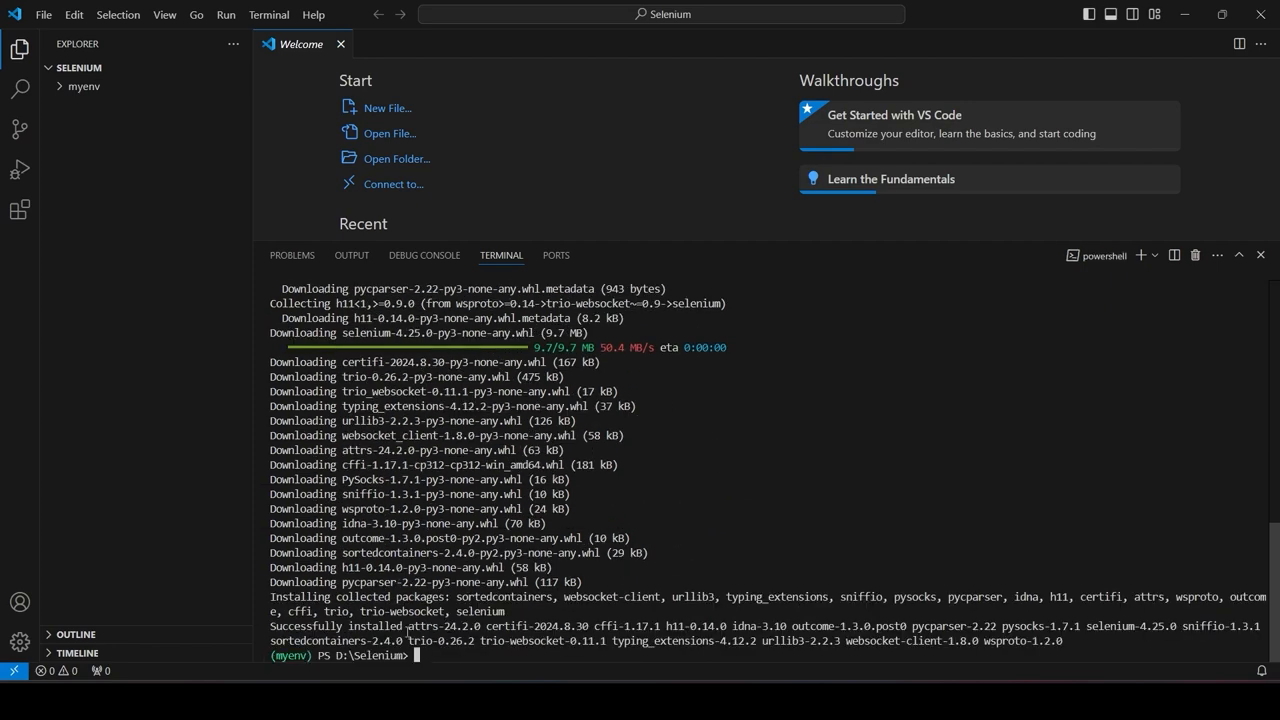
pyautogui.doubleClick(335, 626)
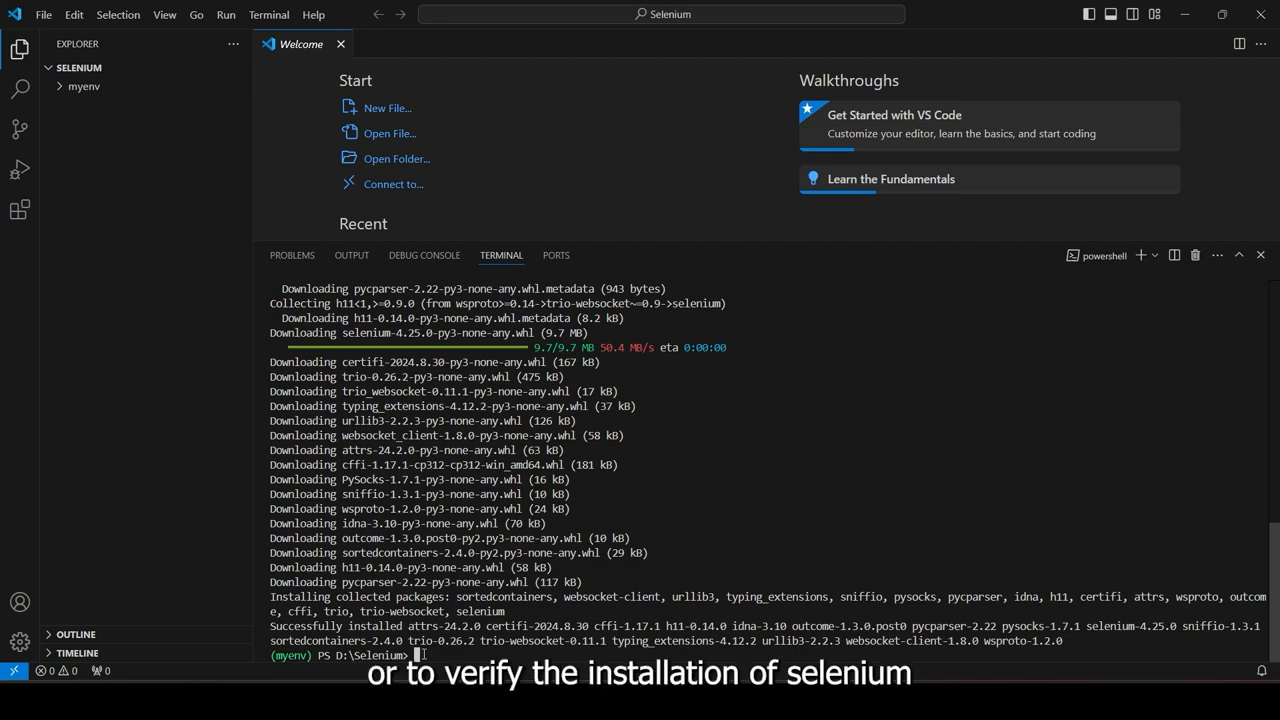
pyautogui.write('pip list')
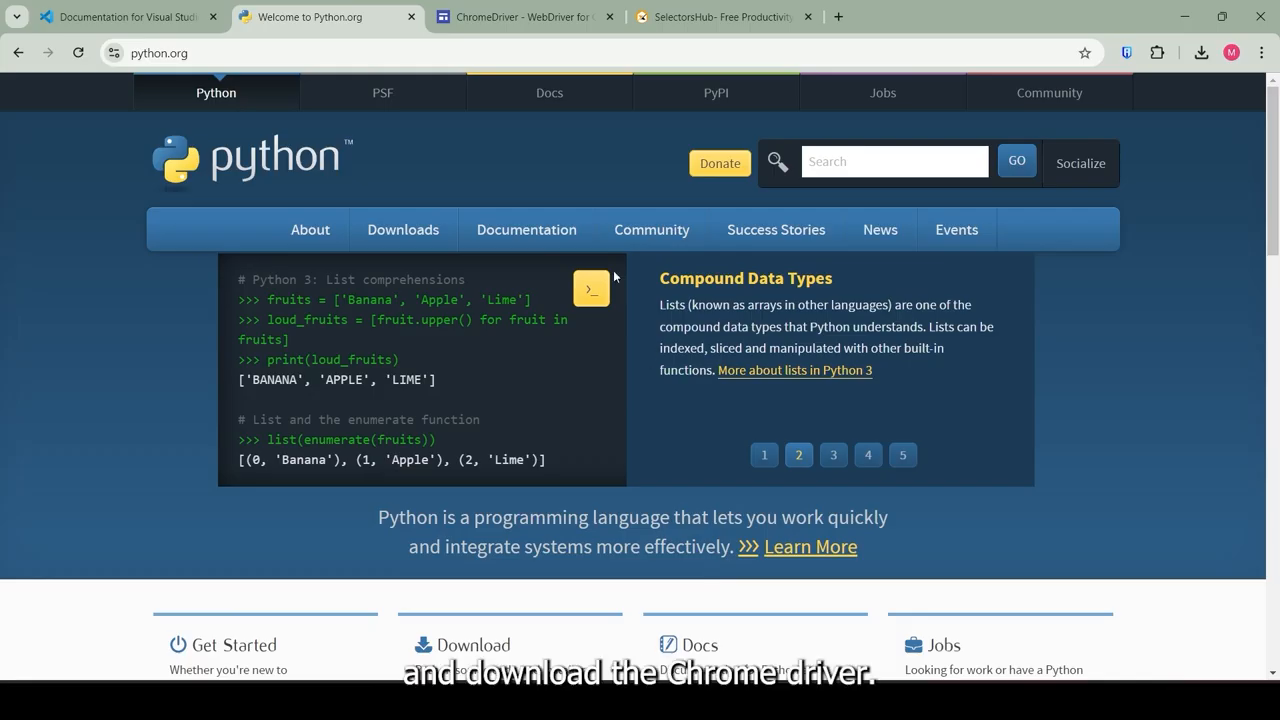
# Step: Open the Chrome for Testing Stable channel and select the win64 chromedriver download URL
pyautogui.click(520, 17)
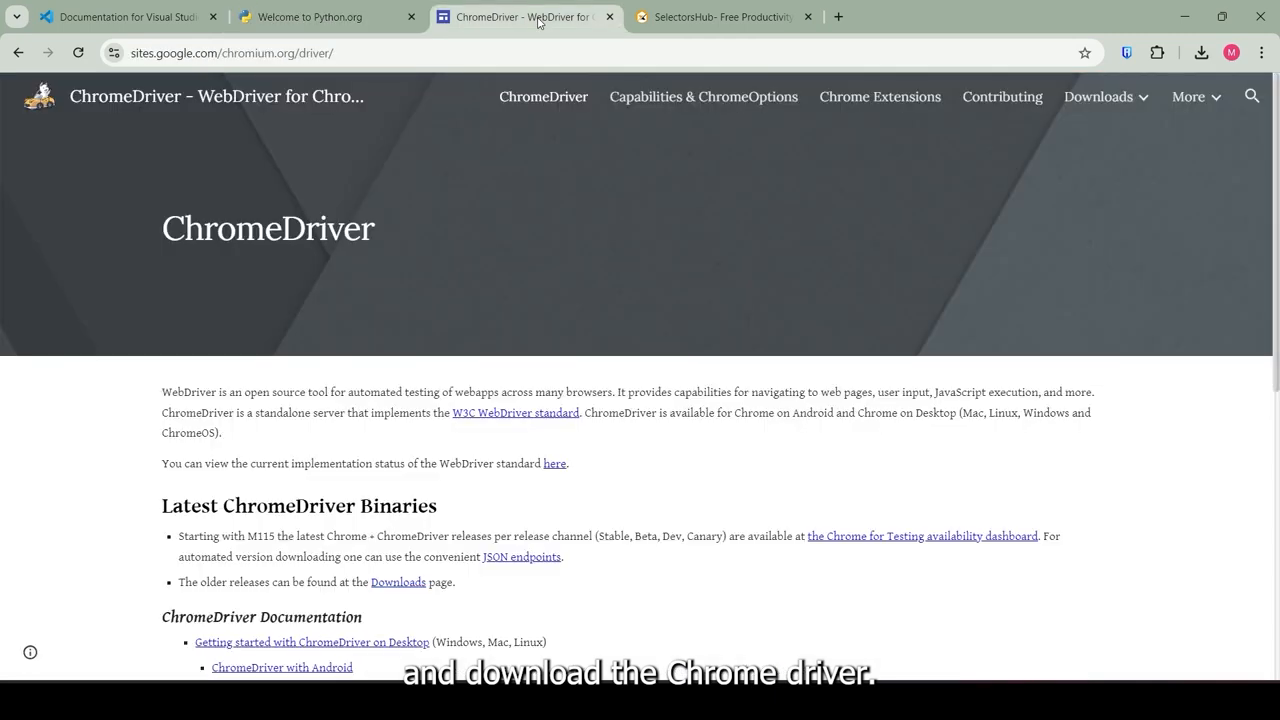
pyautogui.moveTo(437, 166)
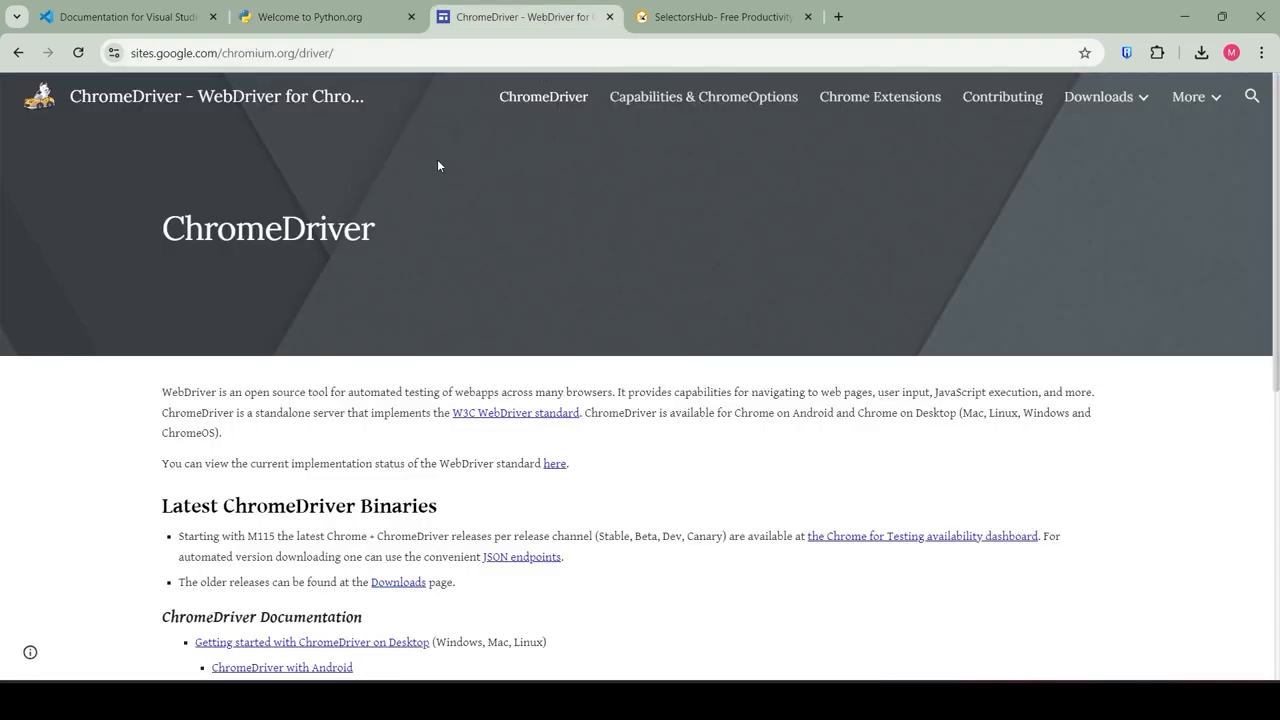
pyautogui.scroll(-3)
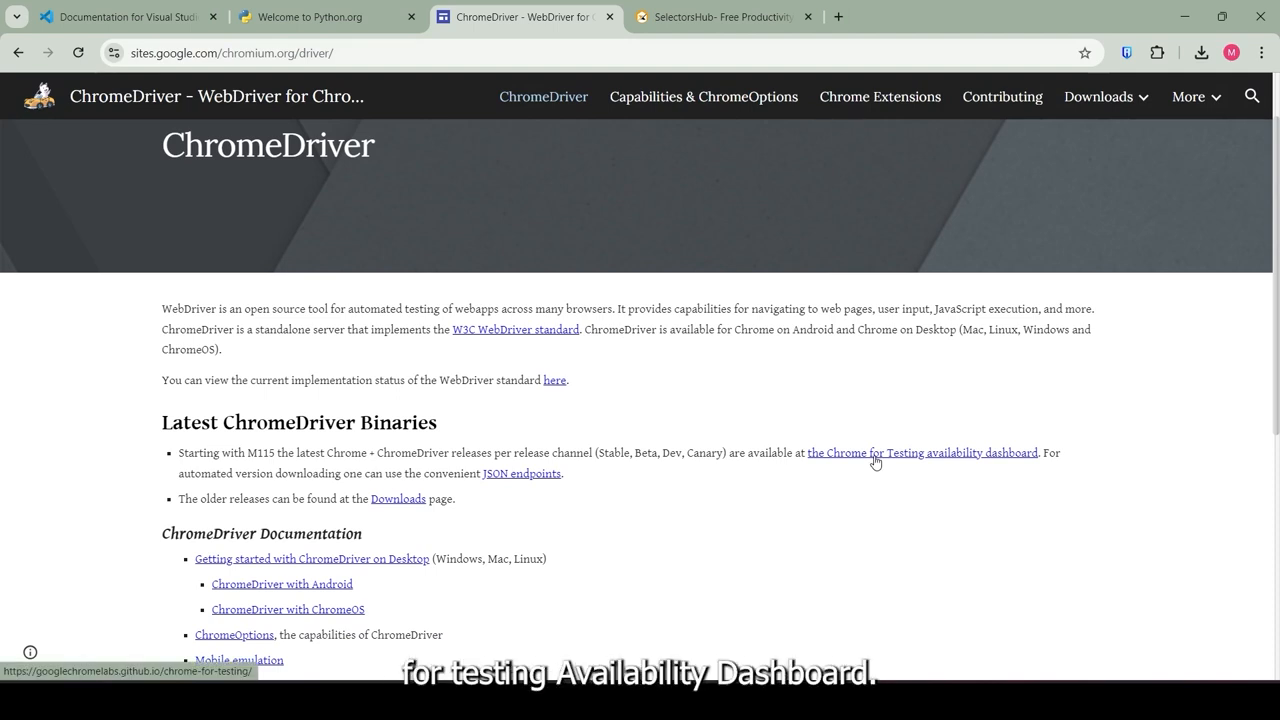
pyautogui.click(922, 452)
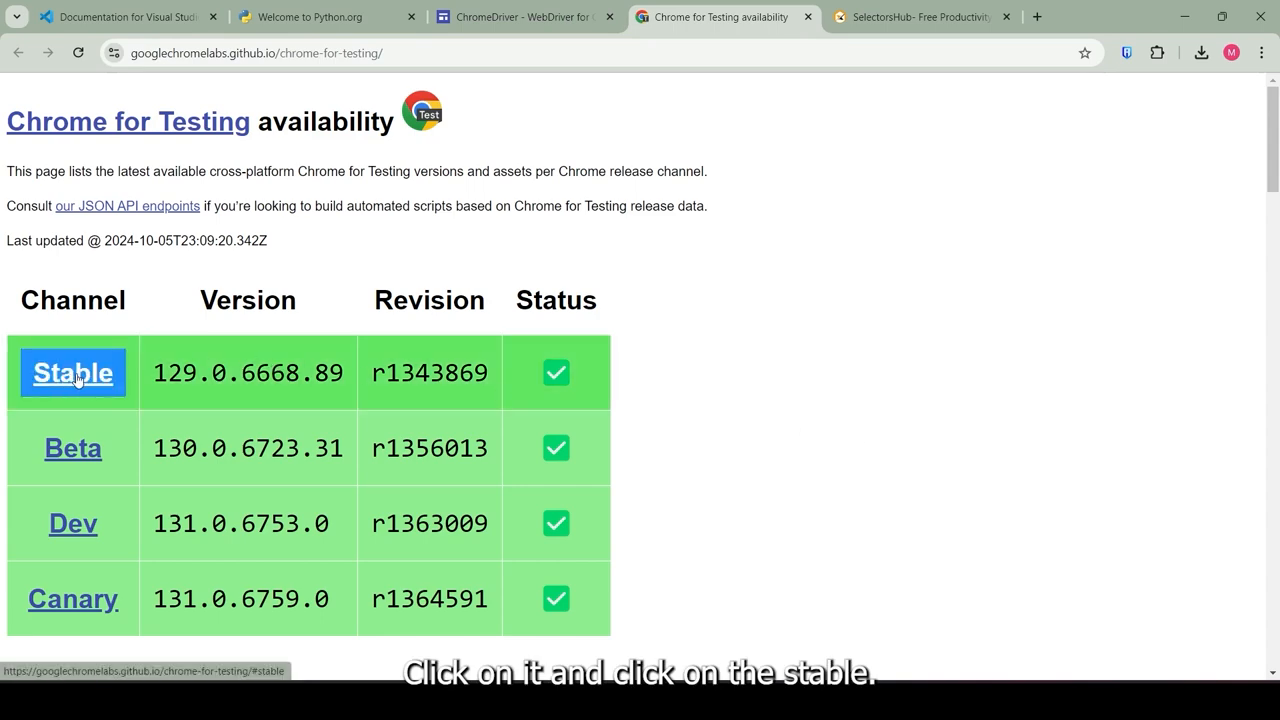
pyautogui.click(72, 372)
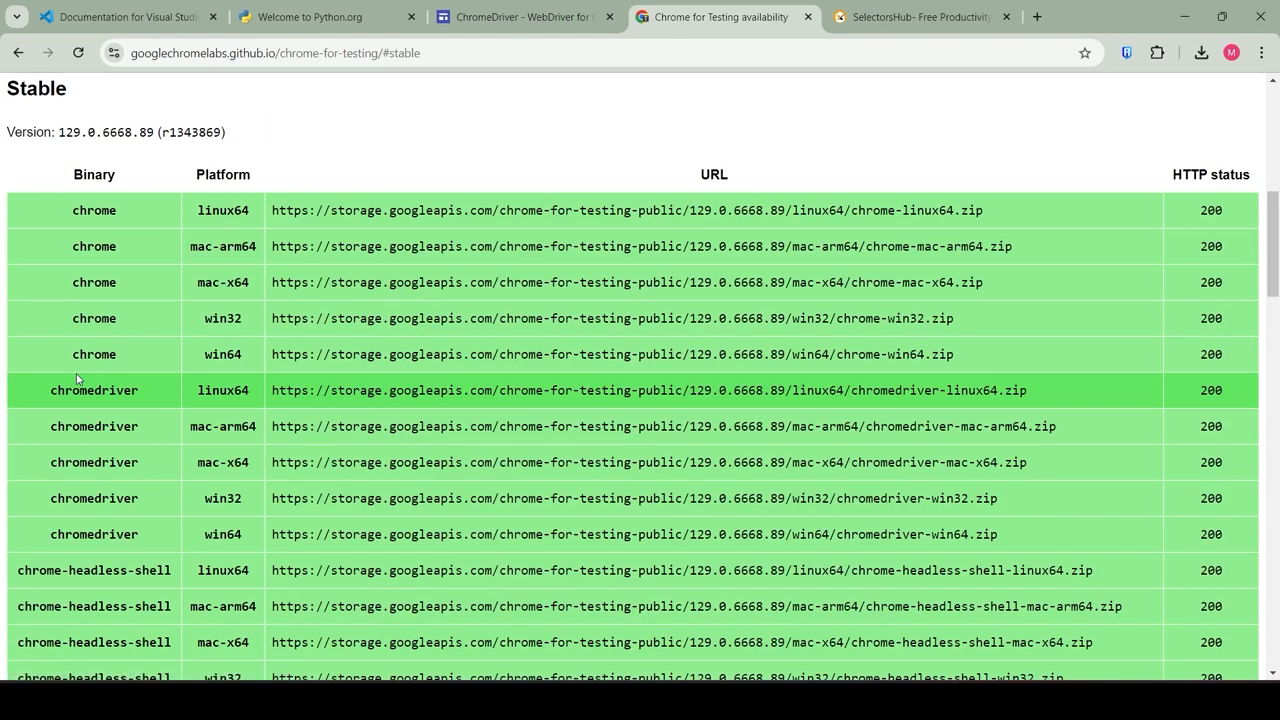
pyautogui.moveTo(212, 158)
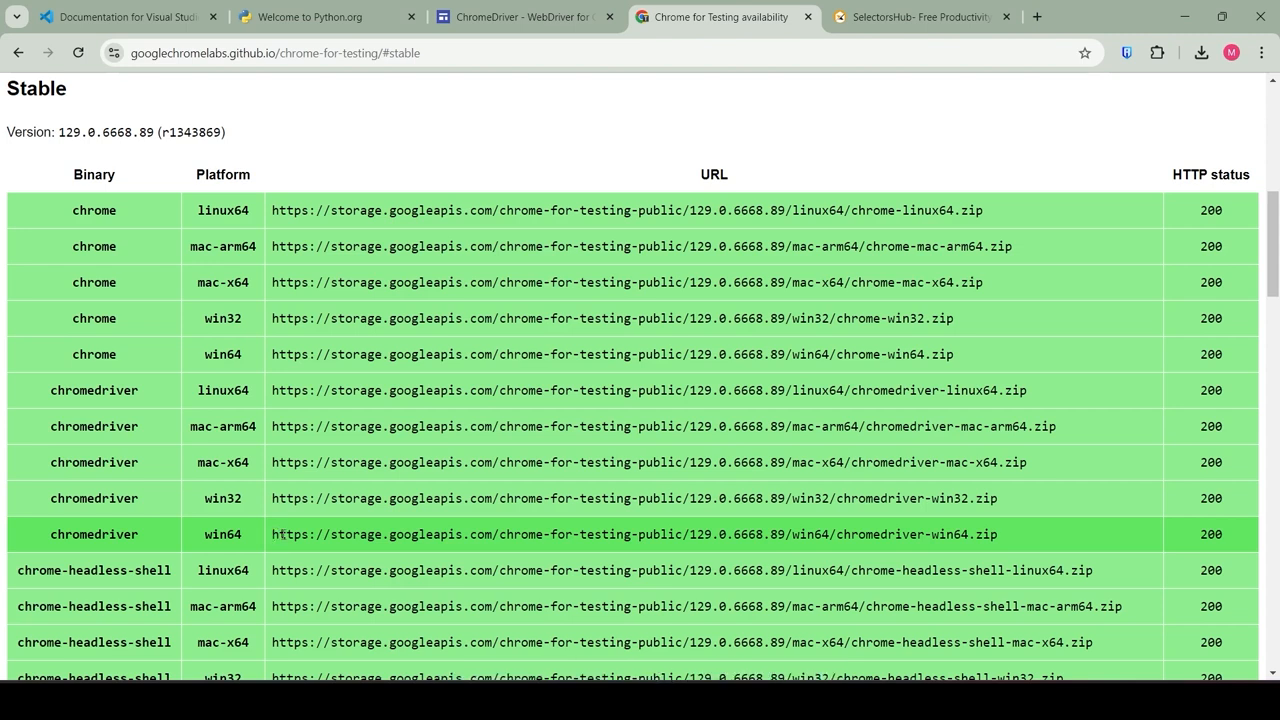
pyautogui.doubleClick(370, 534)
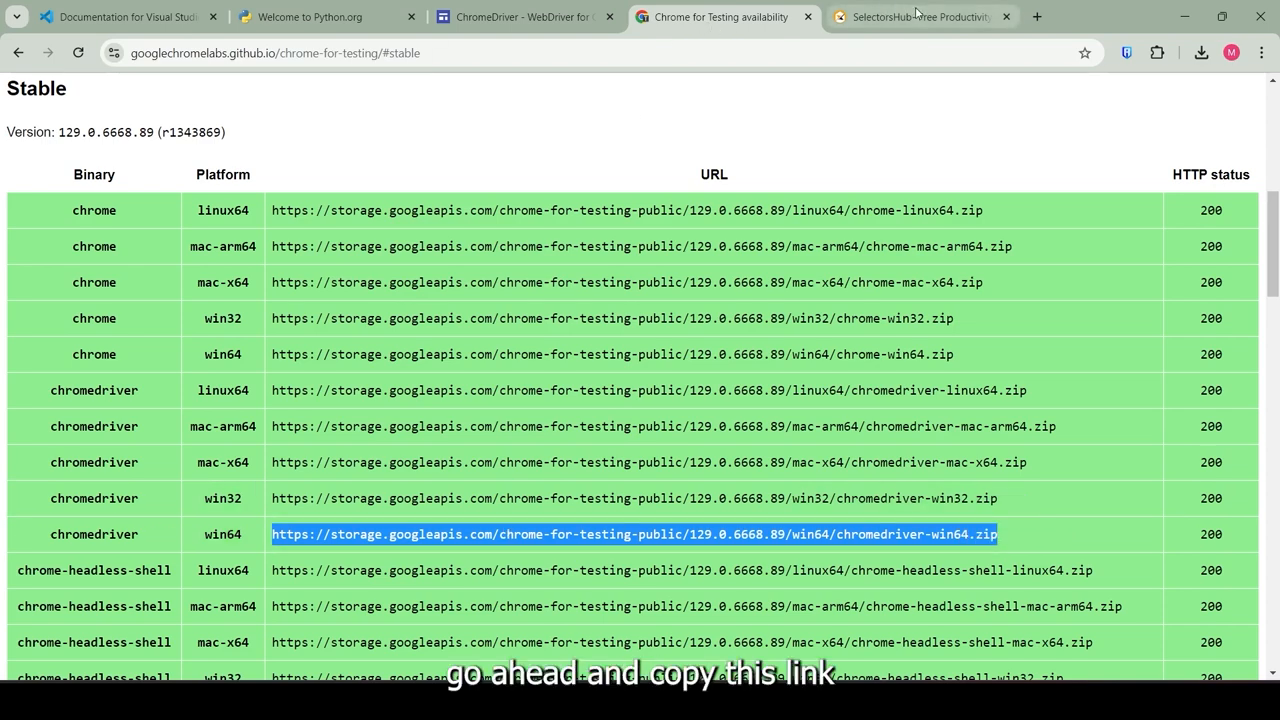
# Step: Download chromedriver-win64.zip (8.5 MB) in a new tab and confirm it finished
pyautogui.click(1037, 17)
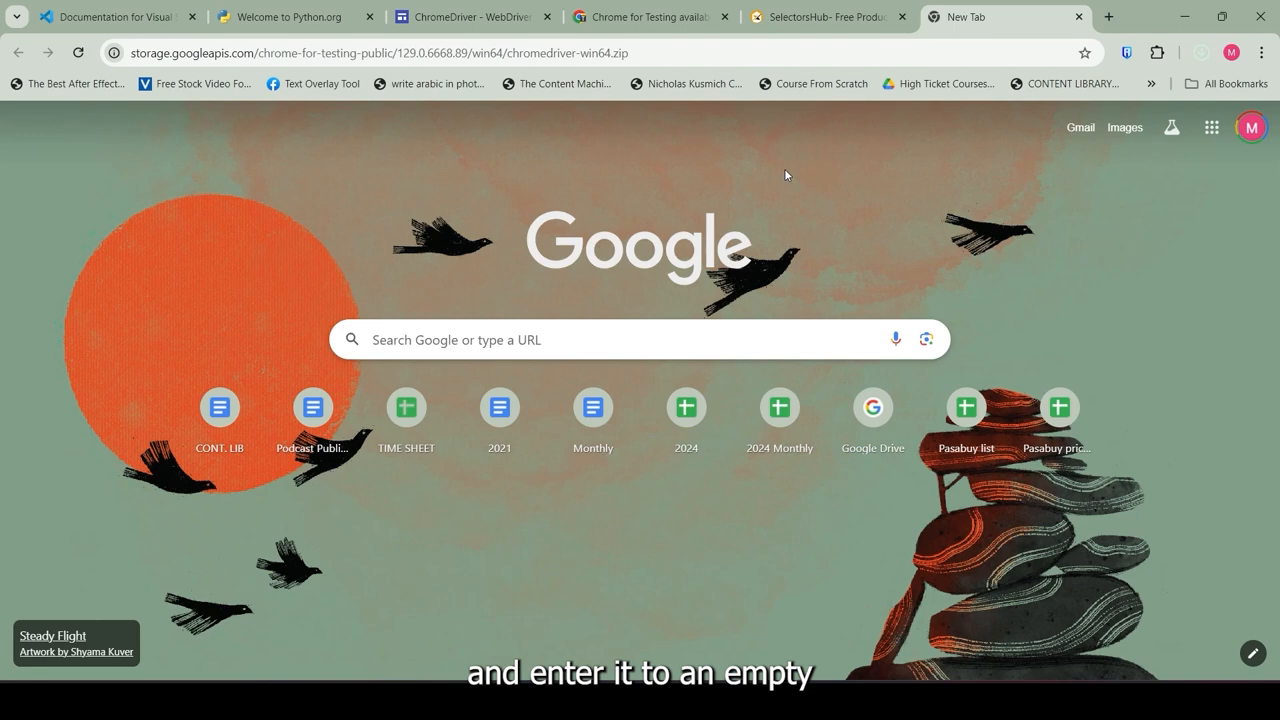
pyautogui.click(1200, 52)
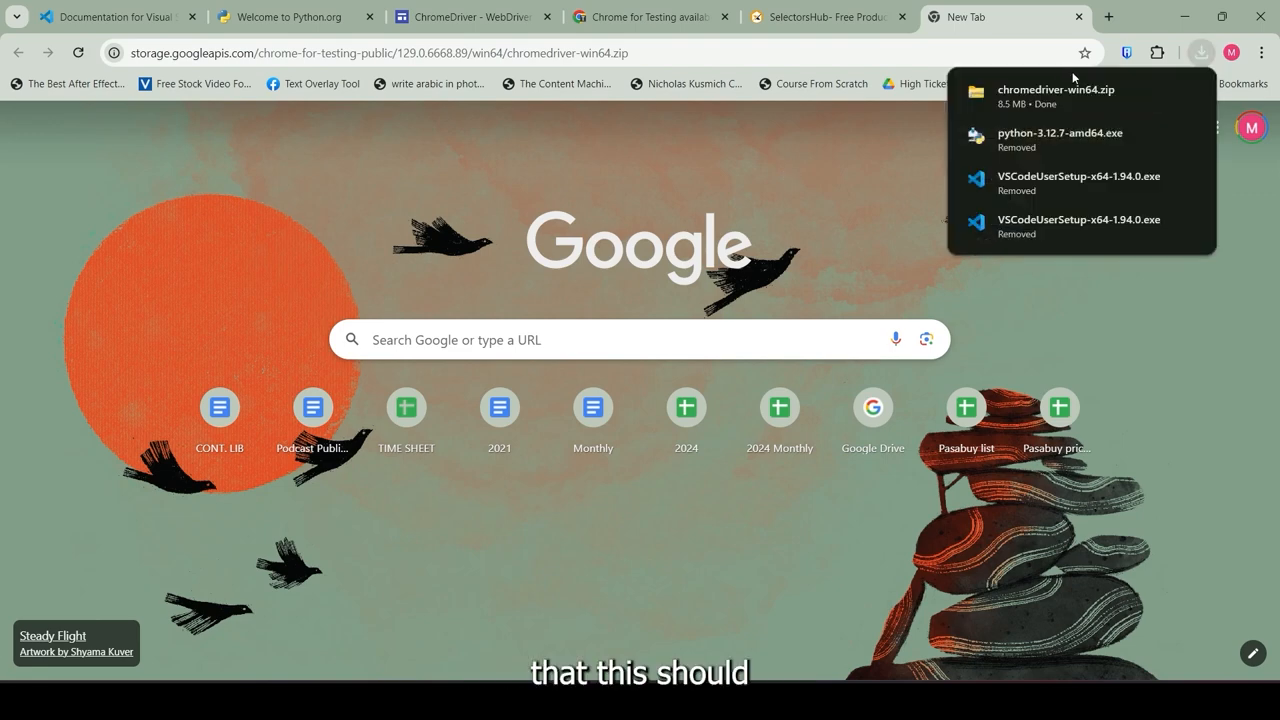
pyautogui.moveTo(1055, 95)
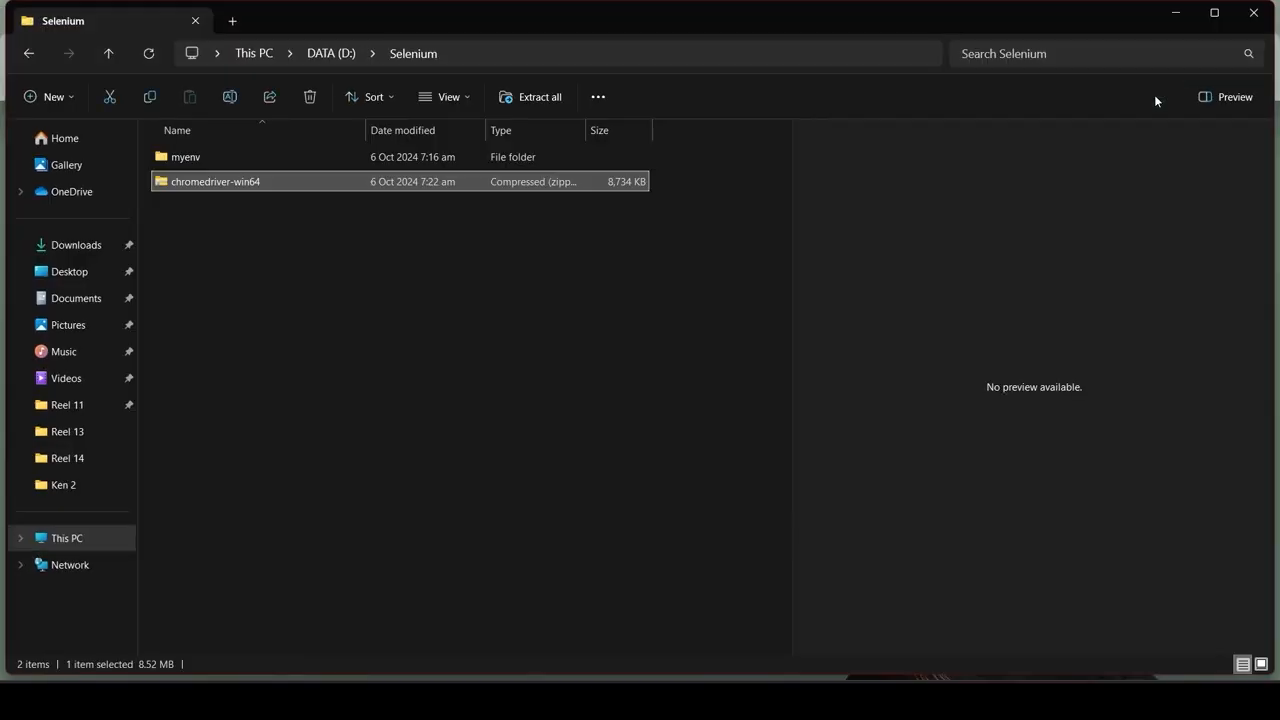
pyautogui.moveTo(363, 187)
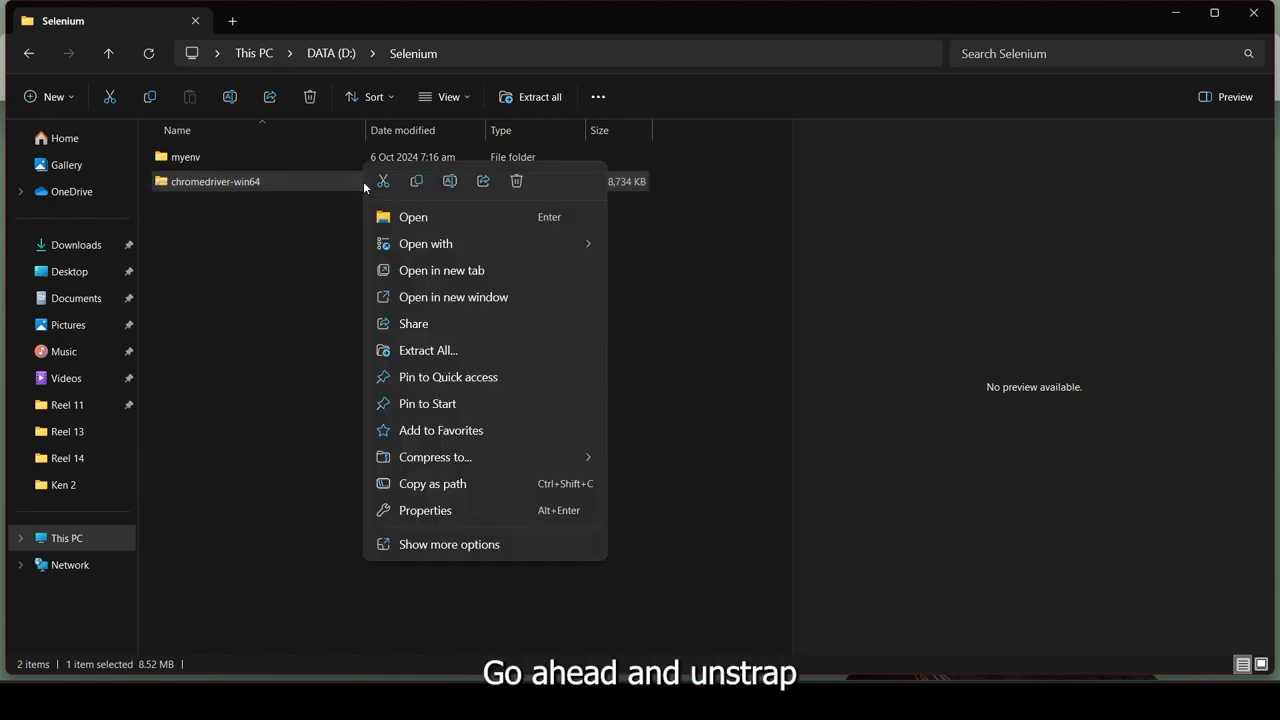
pyautogui.moveTo(428, 350)
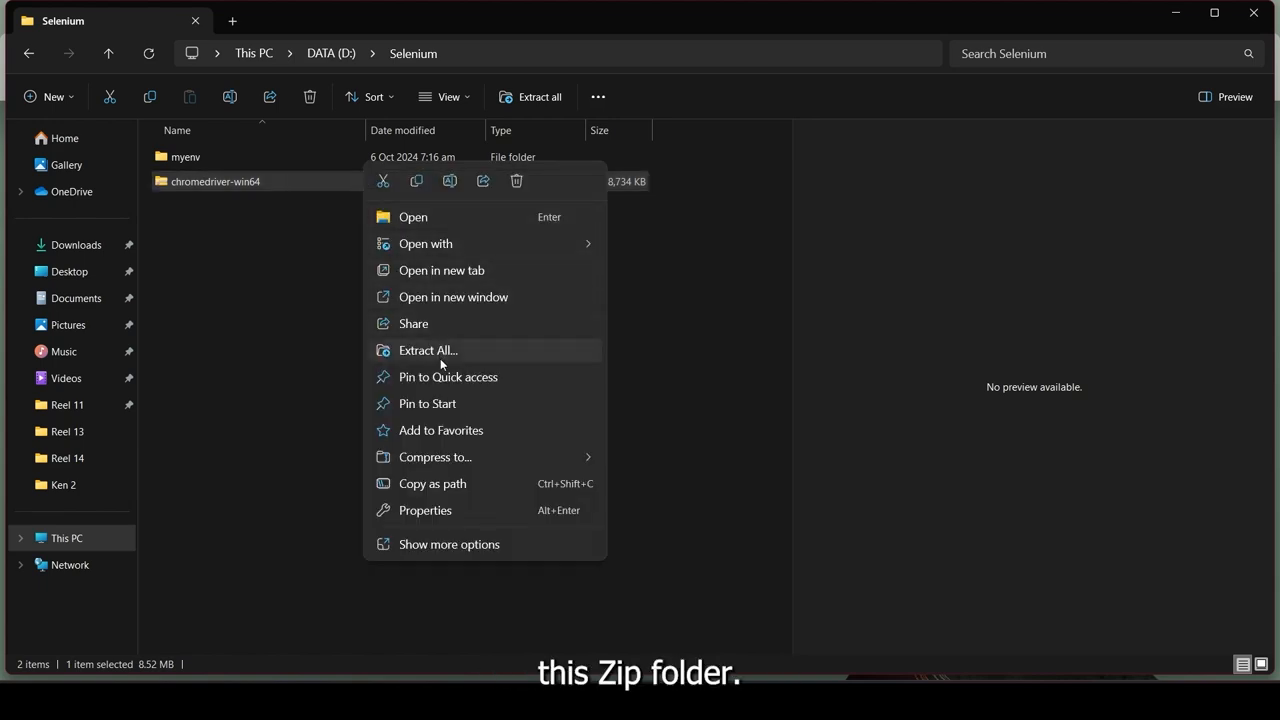
# Step: Extract the chromedriver zip and pick out chromedriver.exe from the inner chromedriver-win64 folder
pyautogui.click(427, 350)
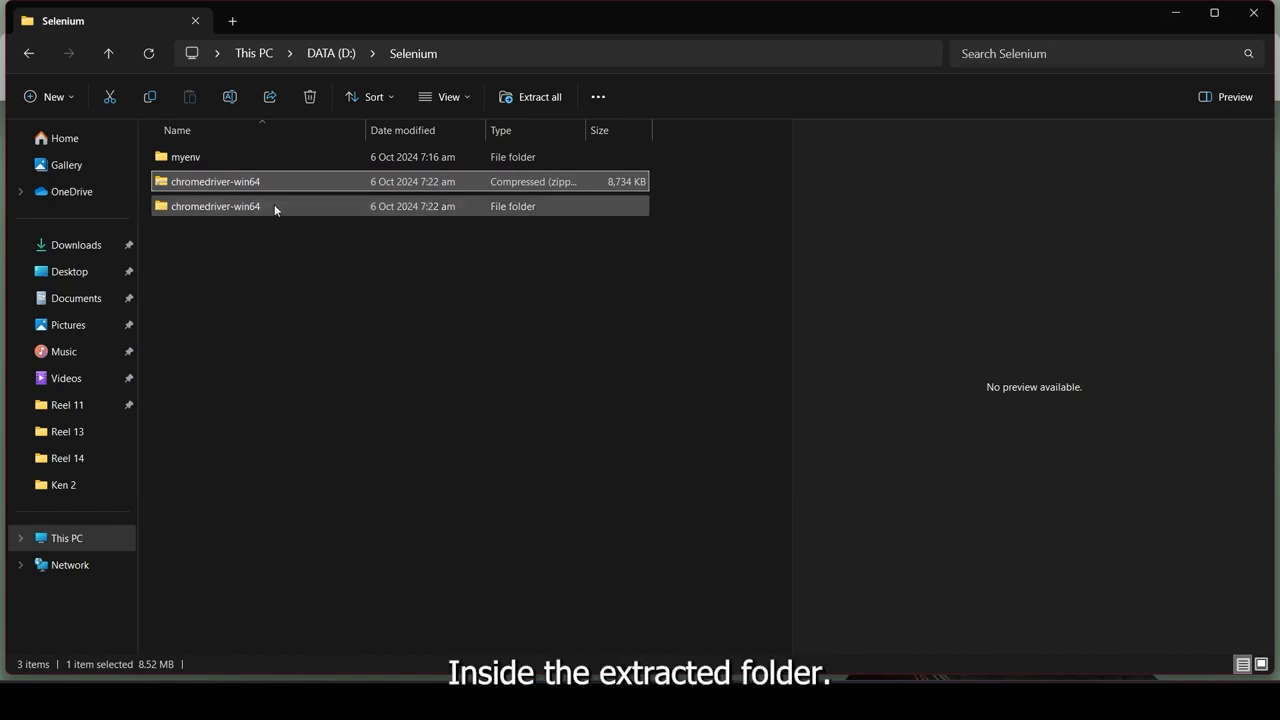
pyautogui.doubleClick(215, 206)
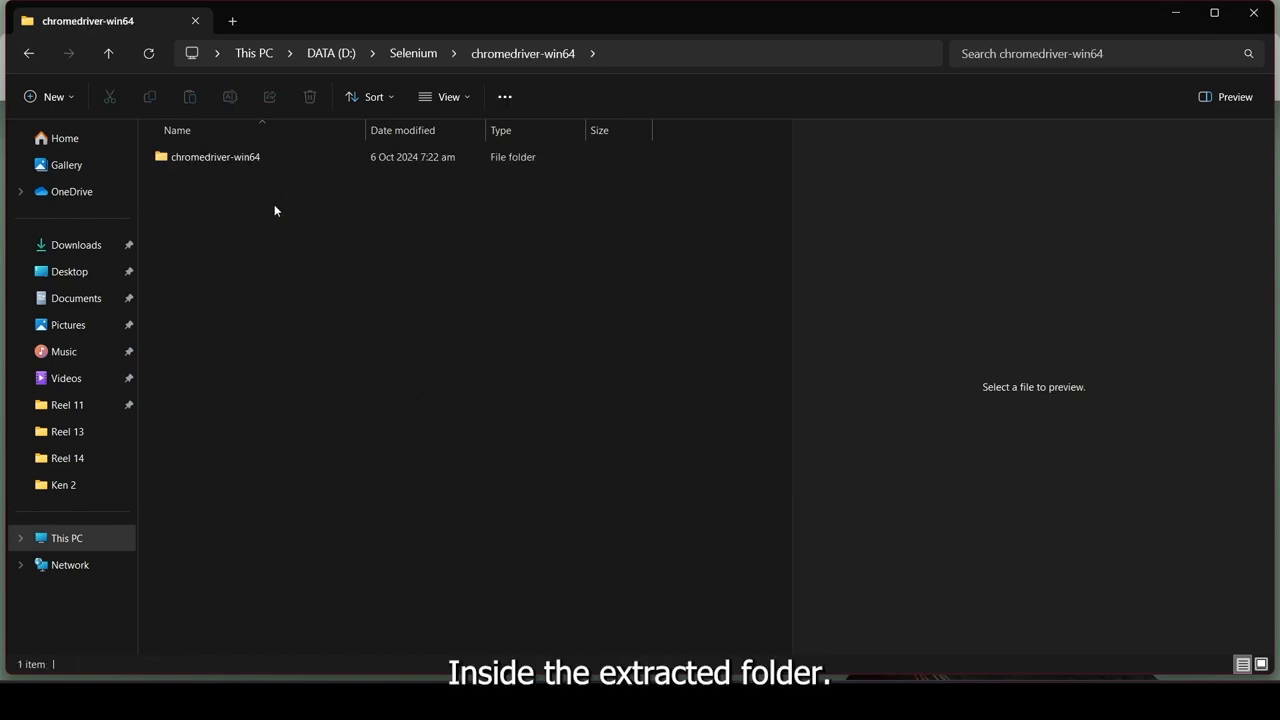
pyautogui.doubleClick(216, 156)
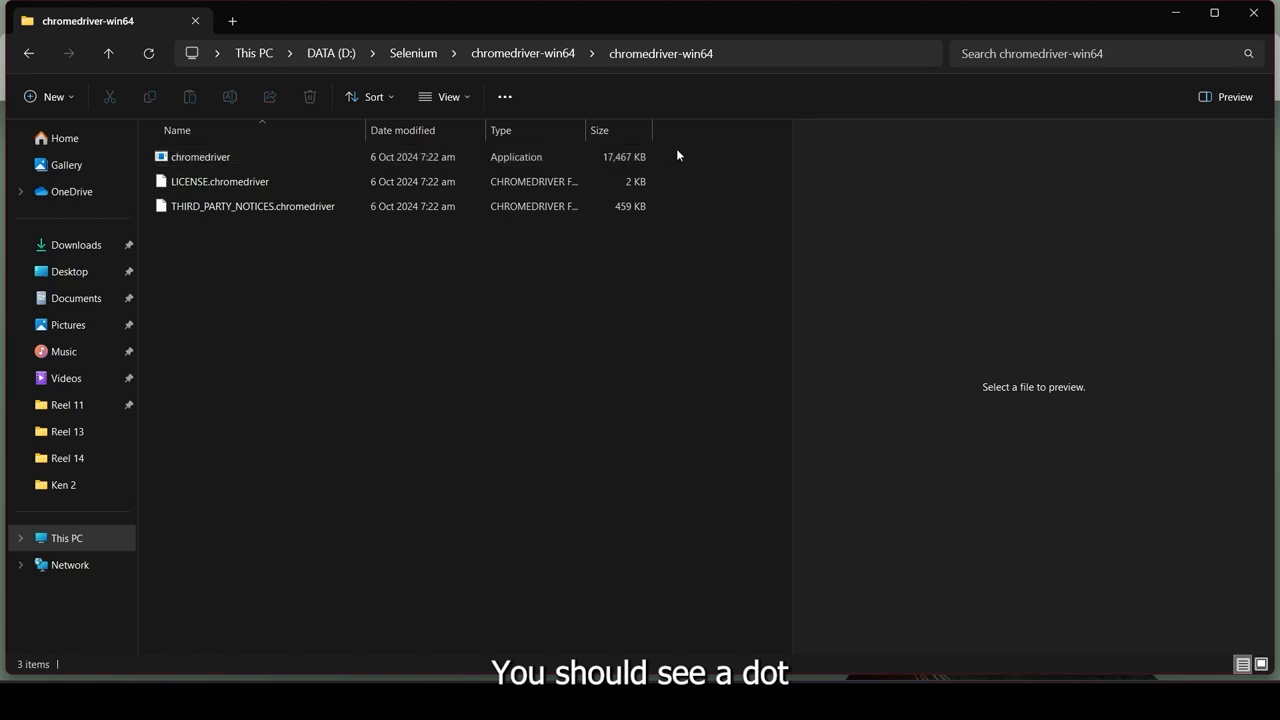
pyautogui.click(200, 156)
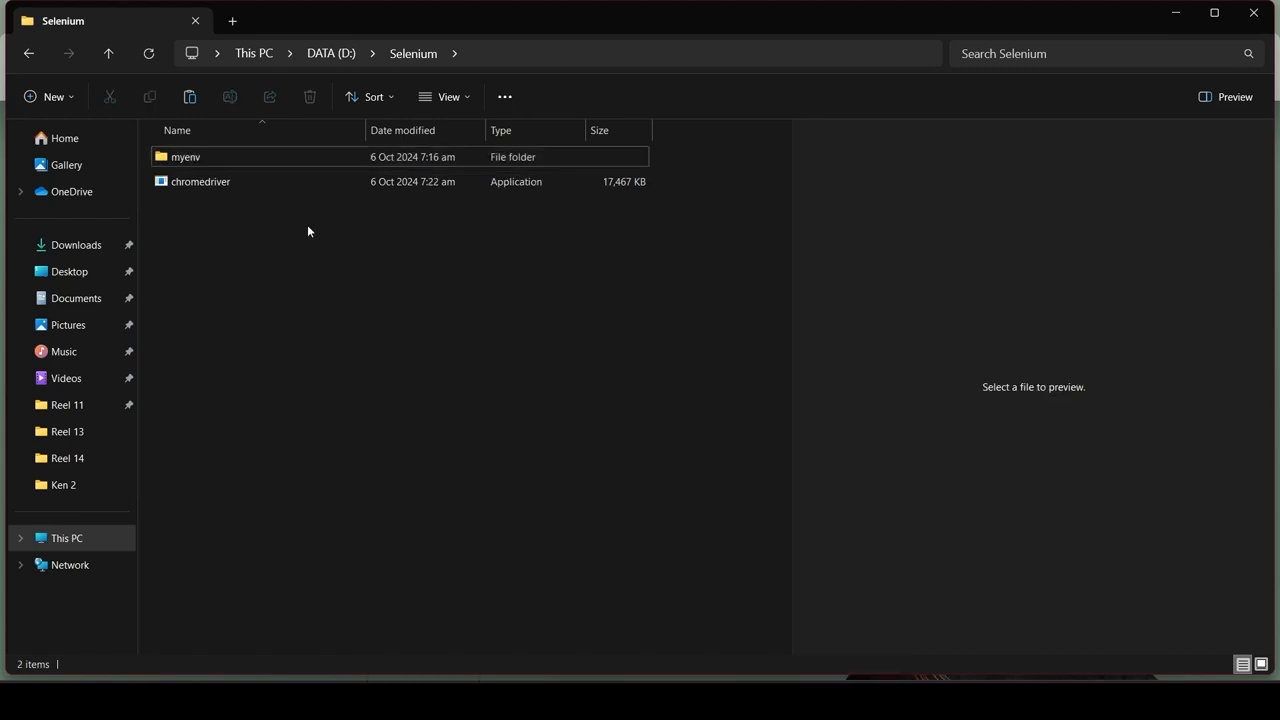
pyautogui.moveTo(329, 294)
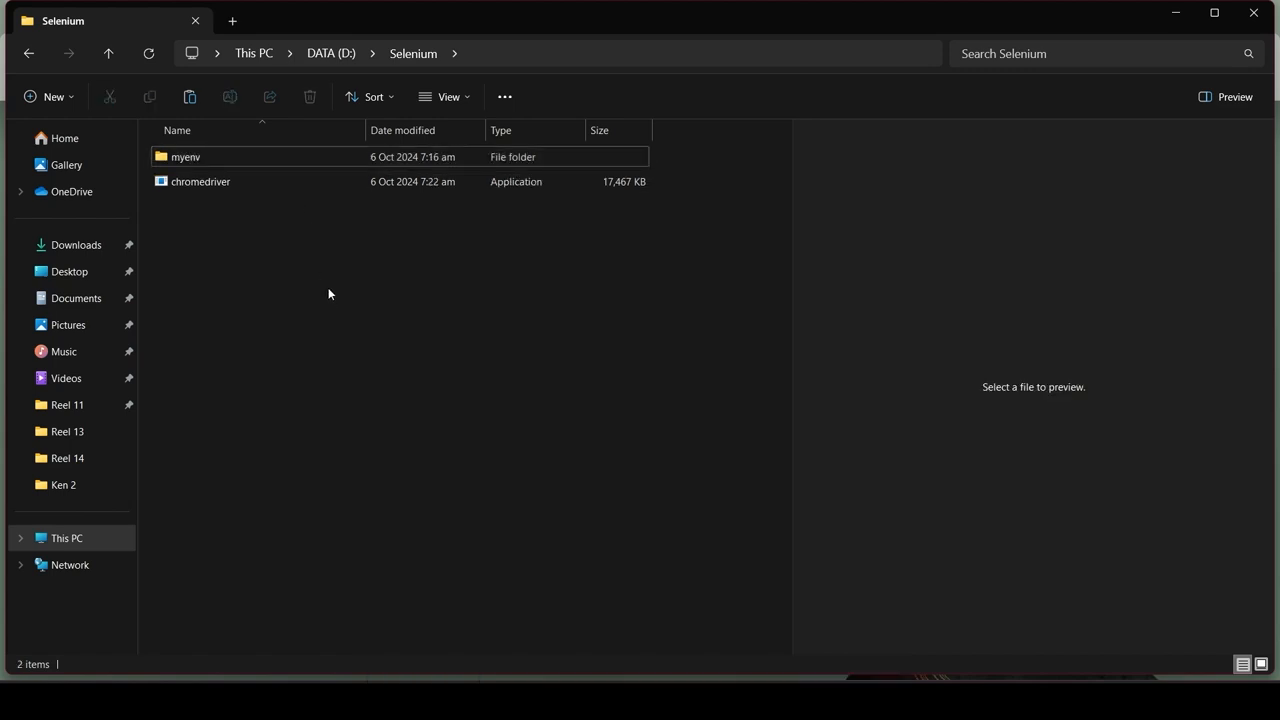
pyautogui.moveTo(330, 308)
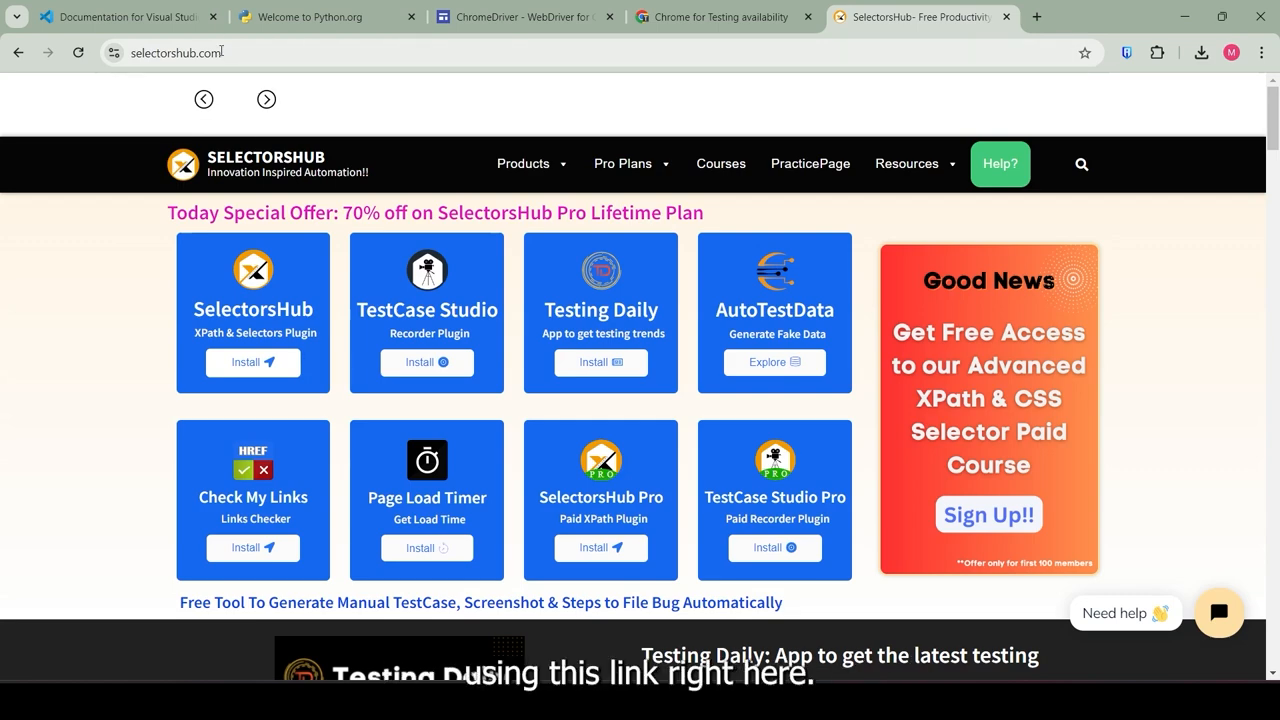
pyautogui.moveTo(380, 97)
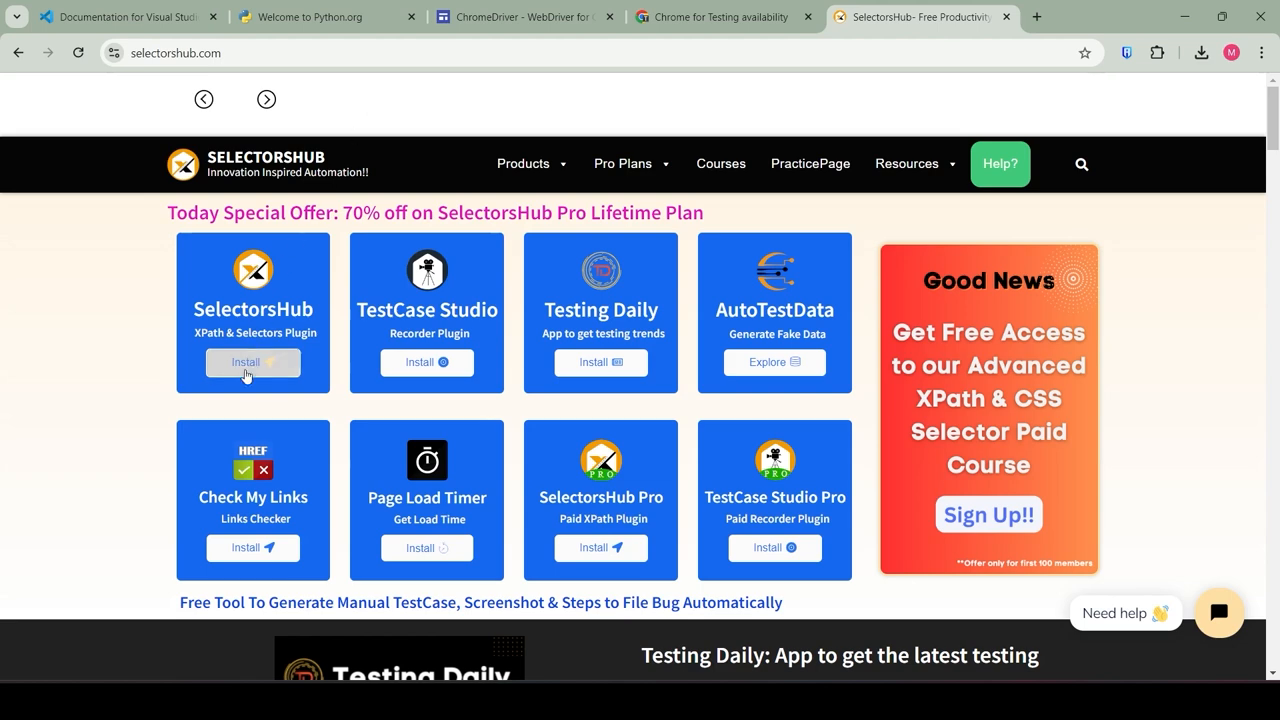
# Step: Install SelectorsHub from selectorshub.com and choose Add to Chrome on the Web Store
pyautogui.click(252, 362)
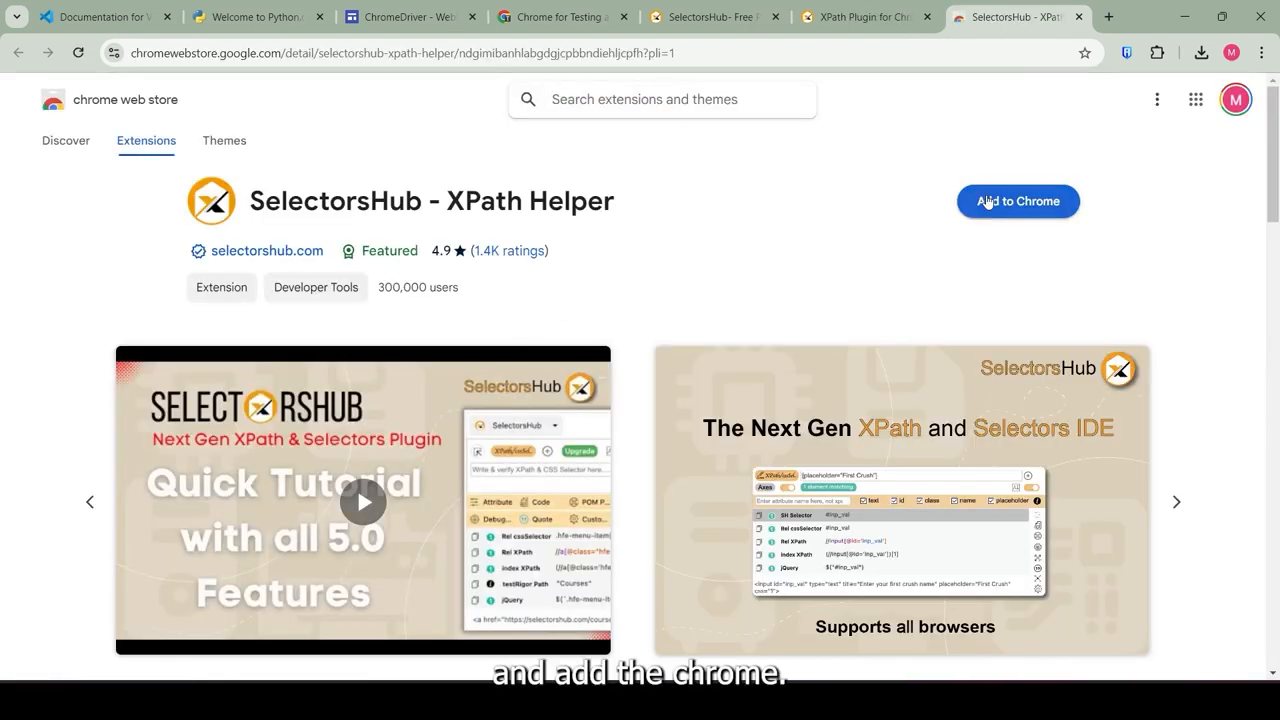
pyautogui.click(1017, 201)
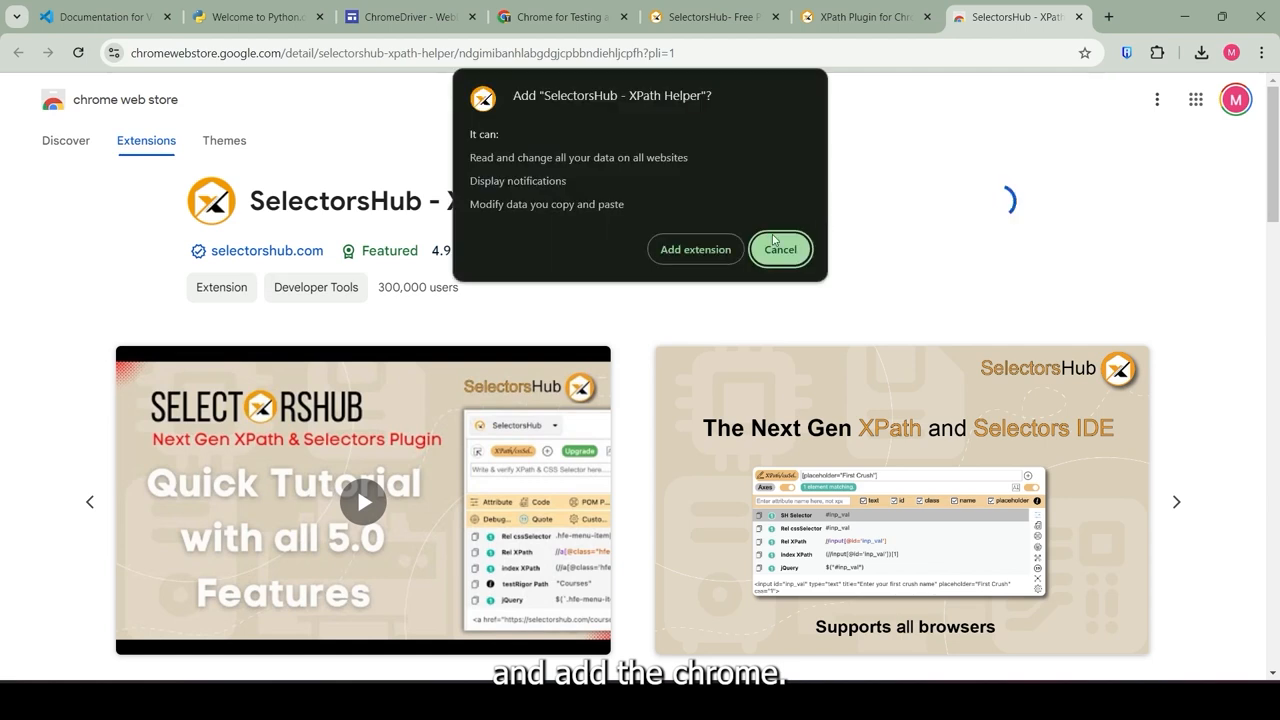